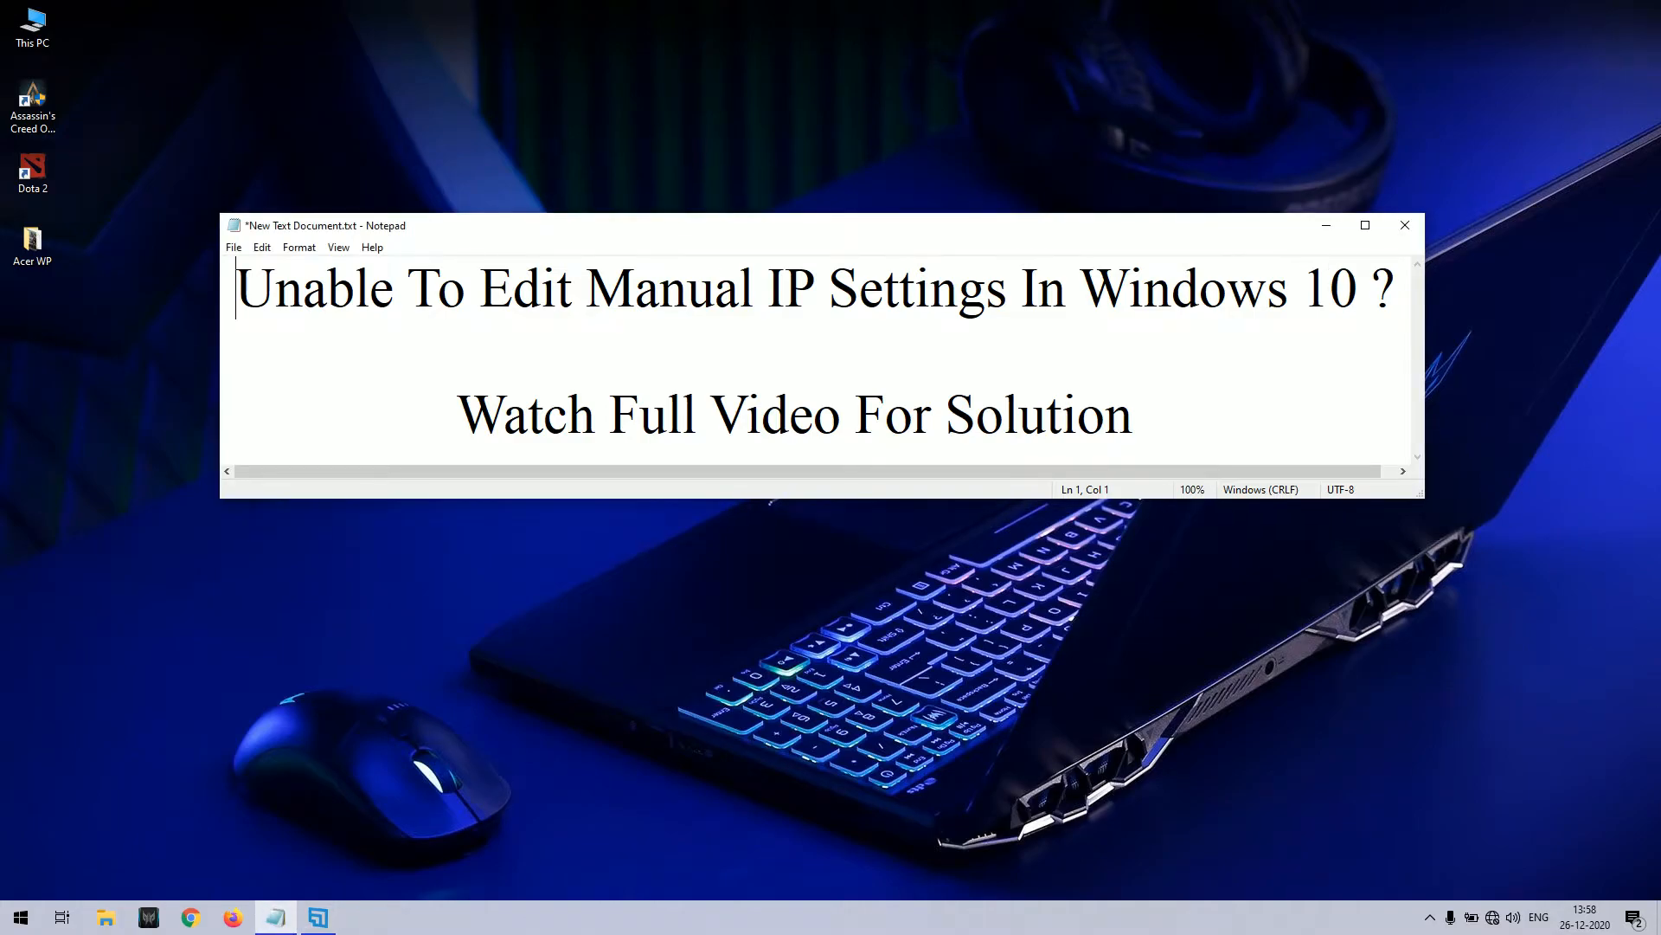
pyautogui.moveTo(1654, 795)
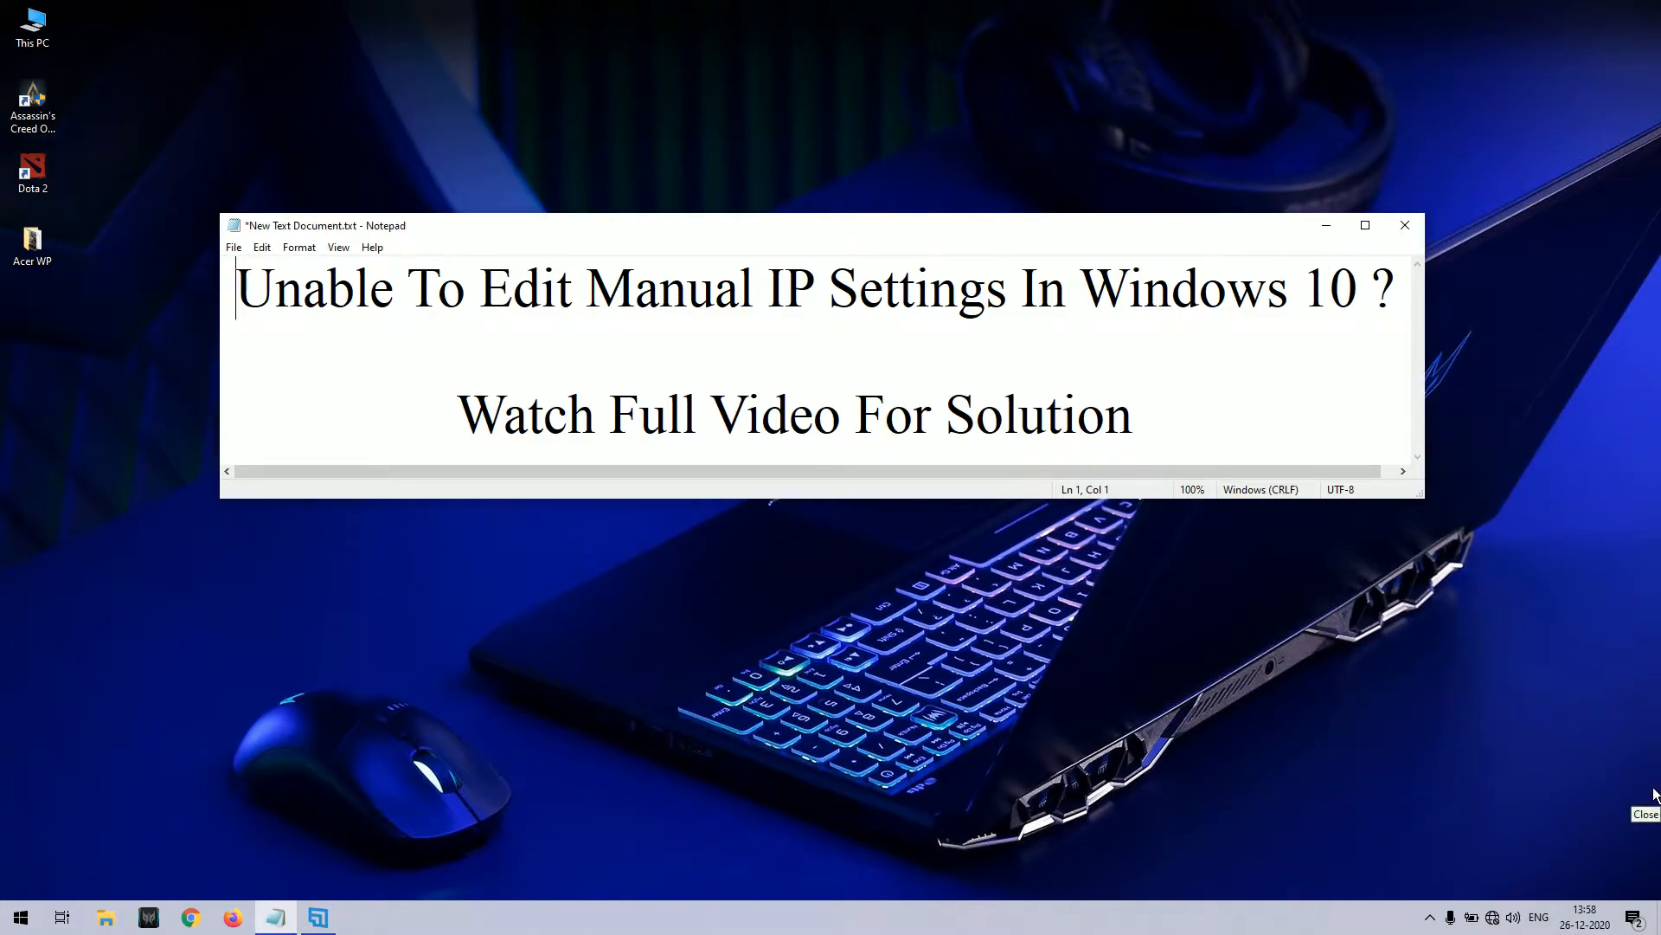
pyautogui.moveTo(1651, 717)
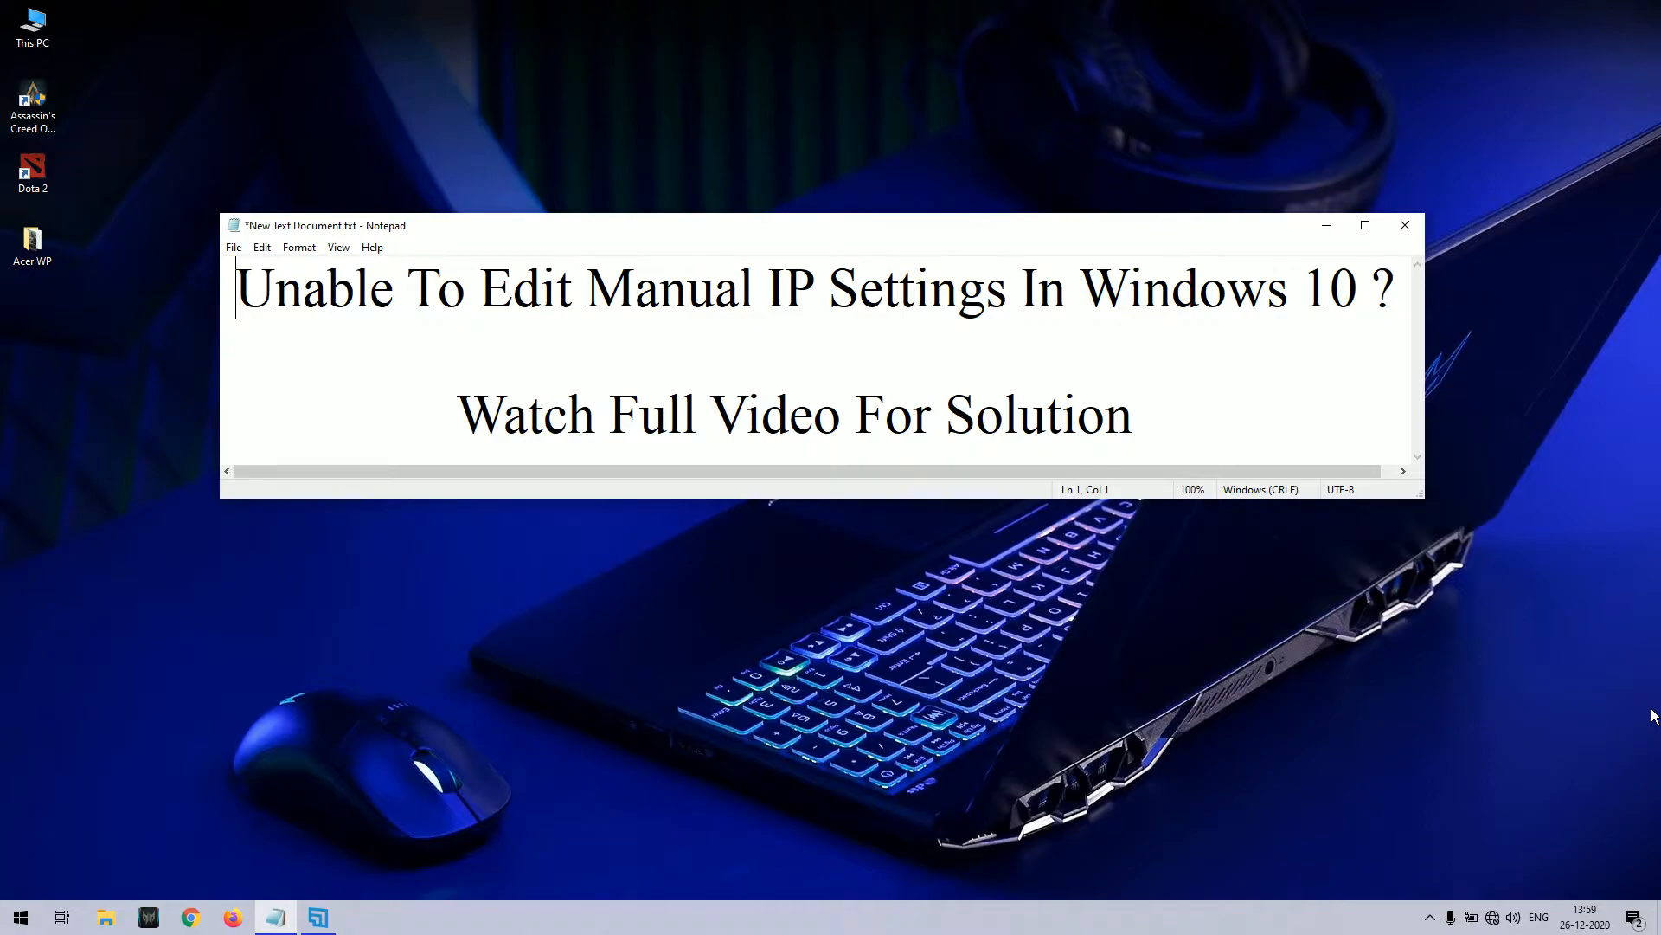
pyautogui.moveTo(1579, 900)
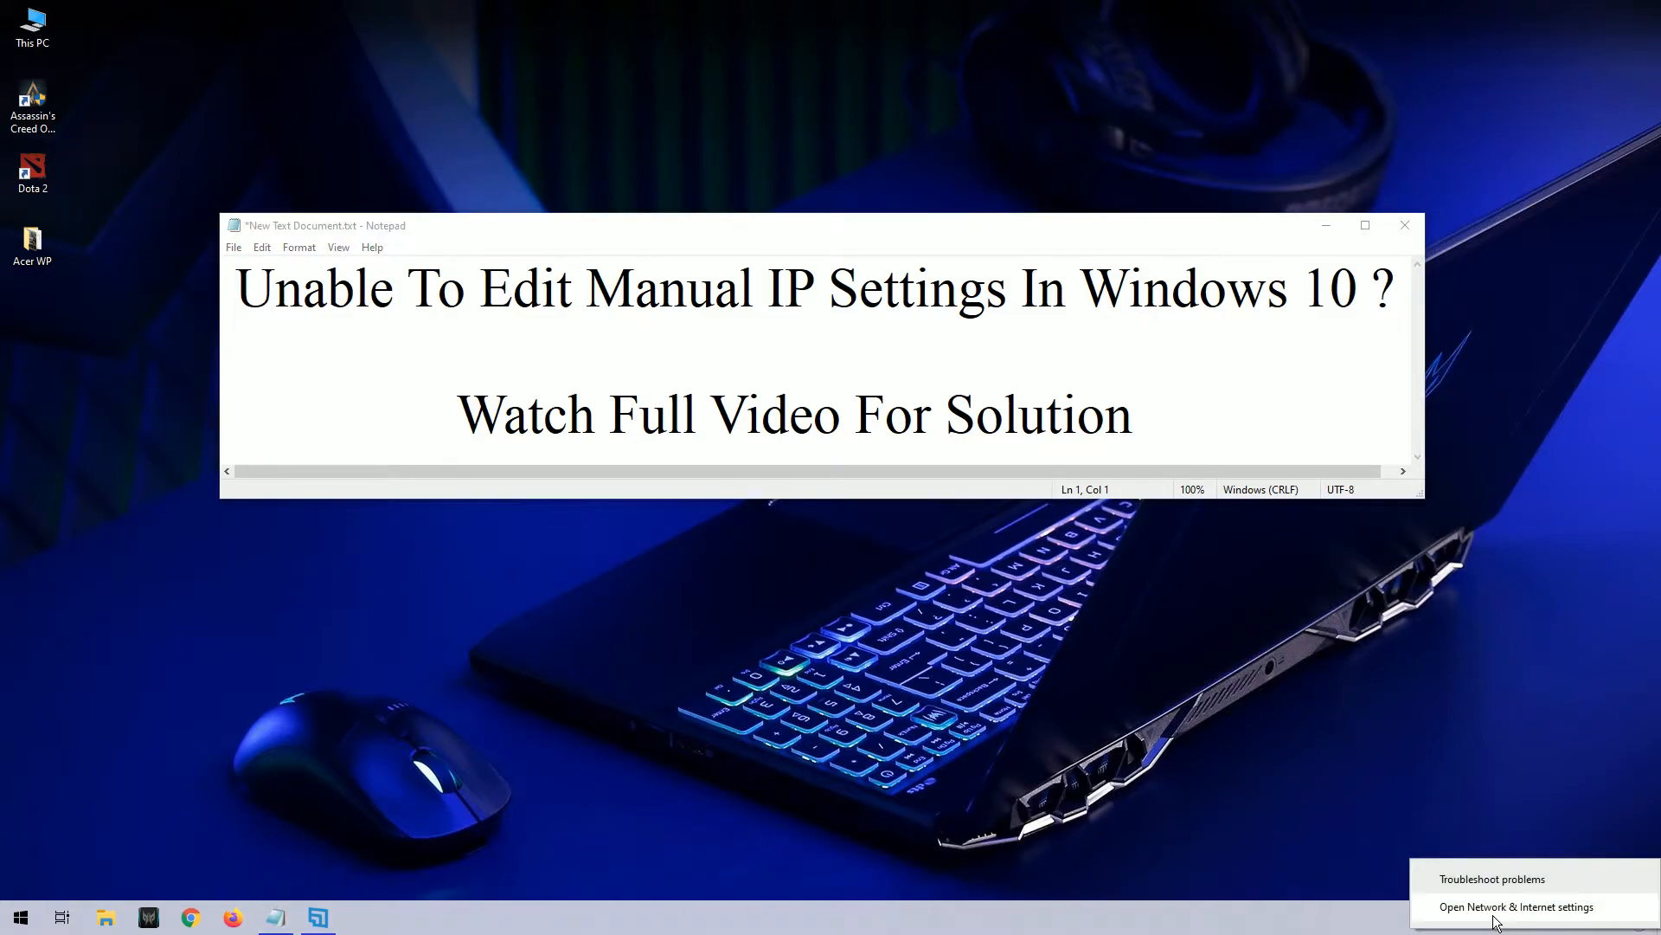
# Reach the Ethernet adapter's details page from Network & Internet settings.
pyautogui.click(1518, 906)
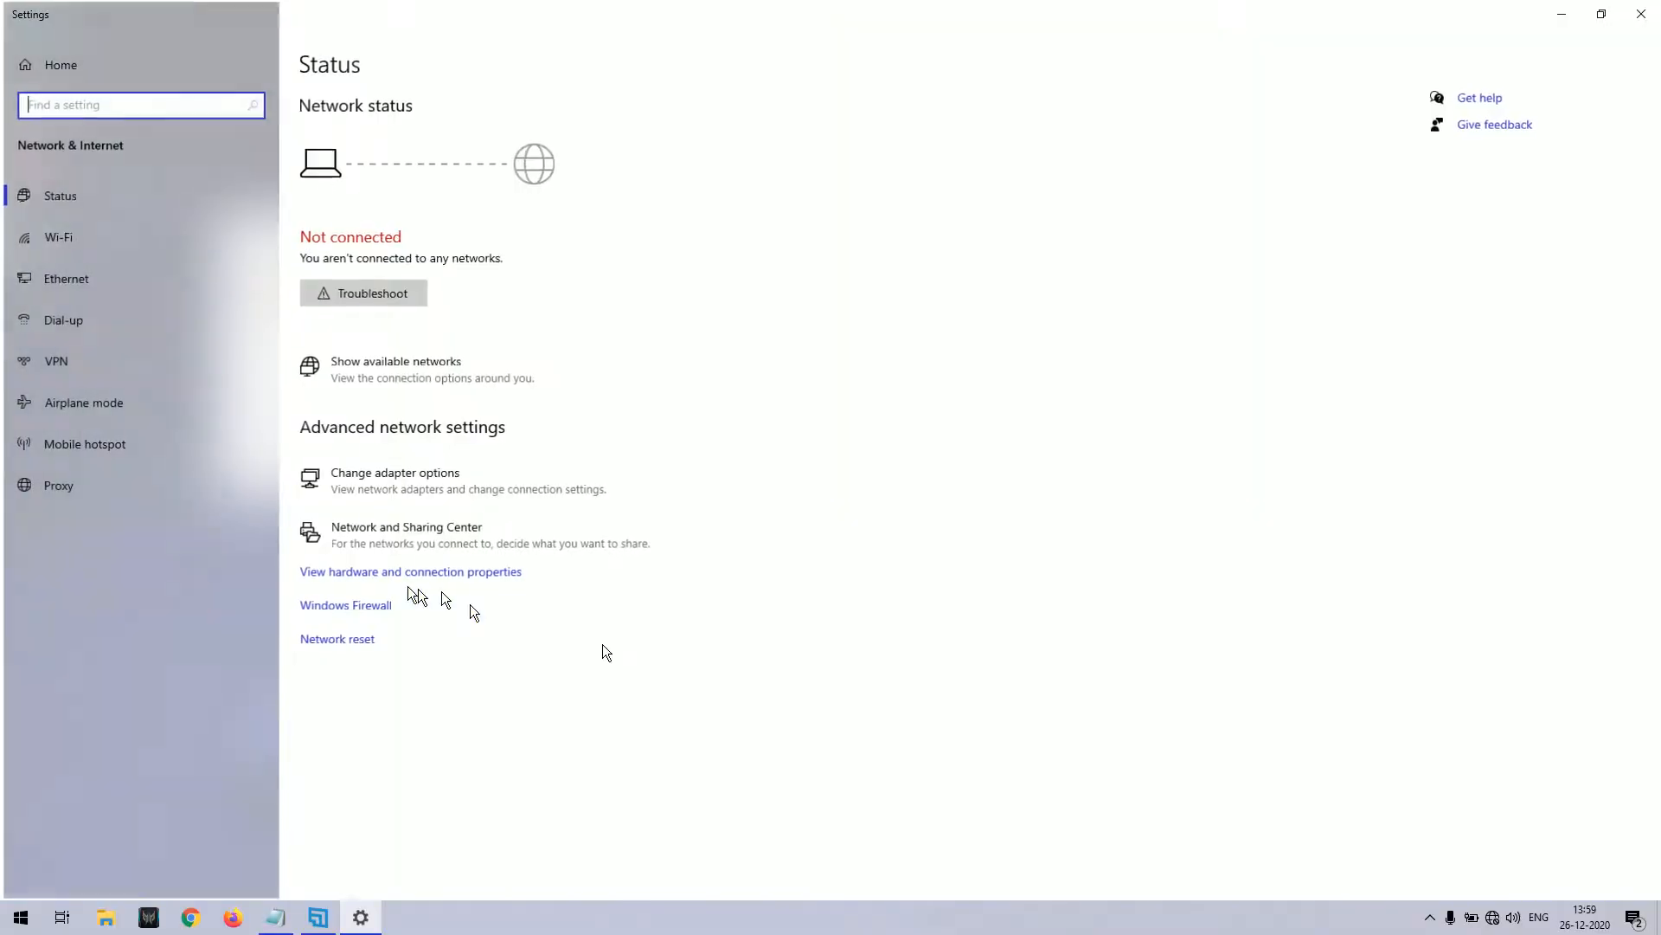
pyautogui.click(62, 277)
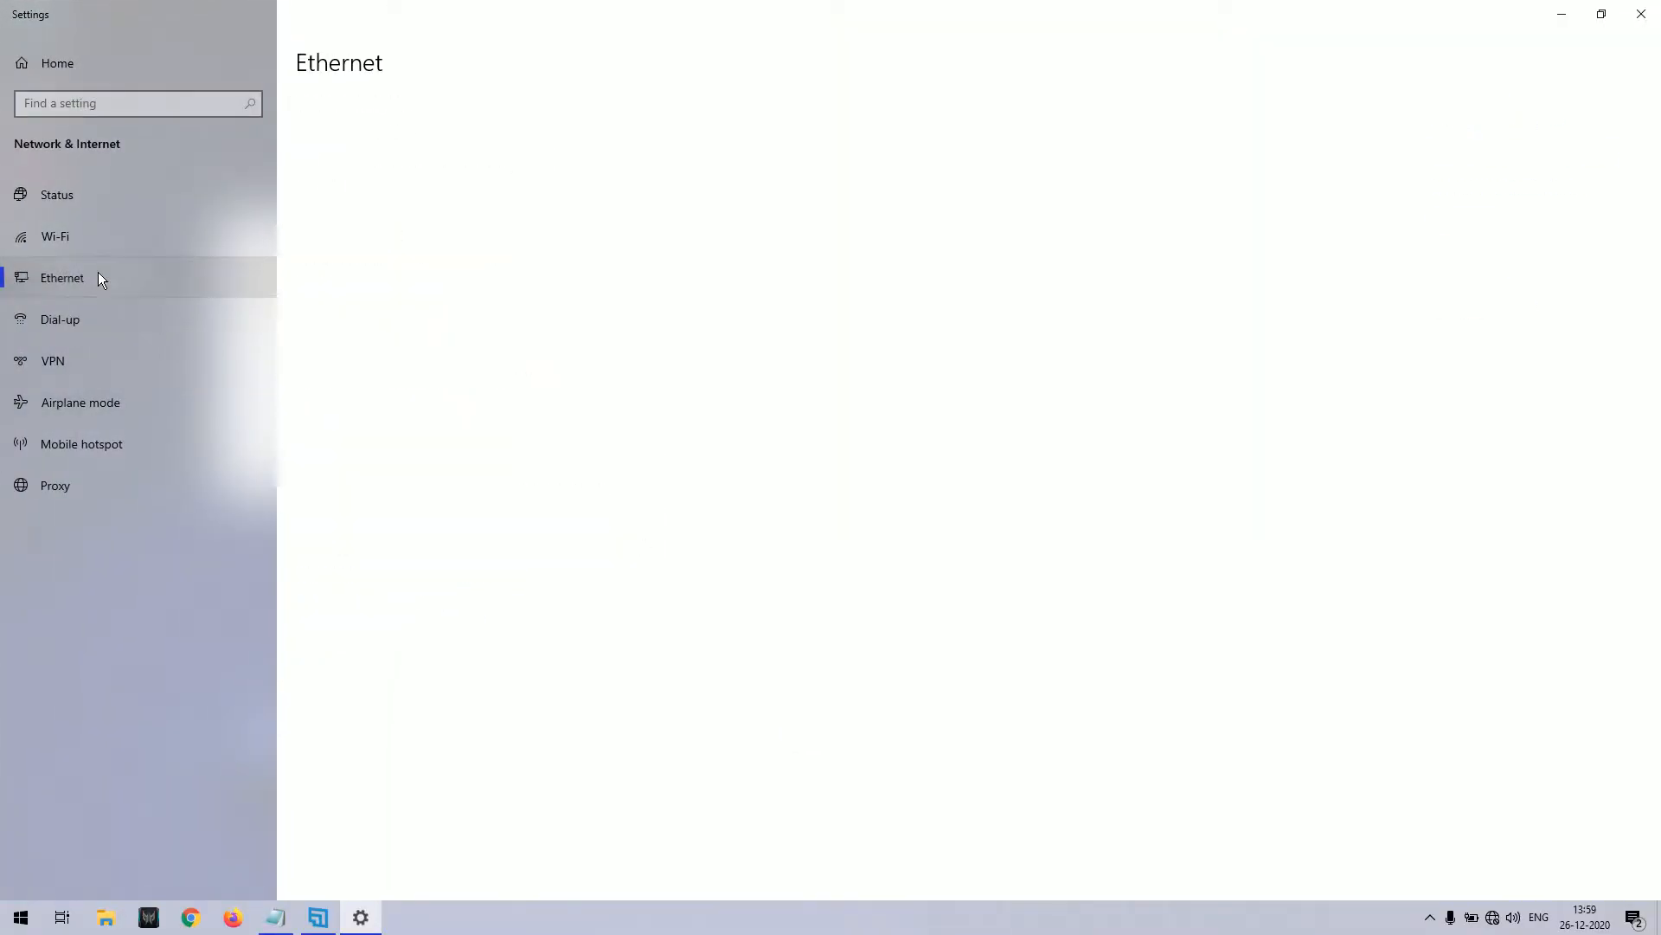
pyautogui.click(62, 277)
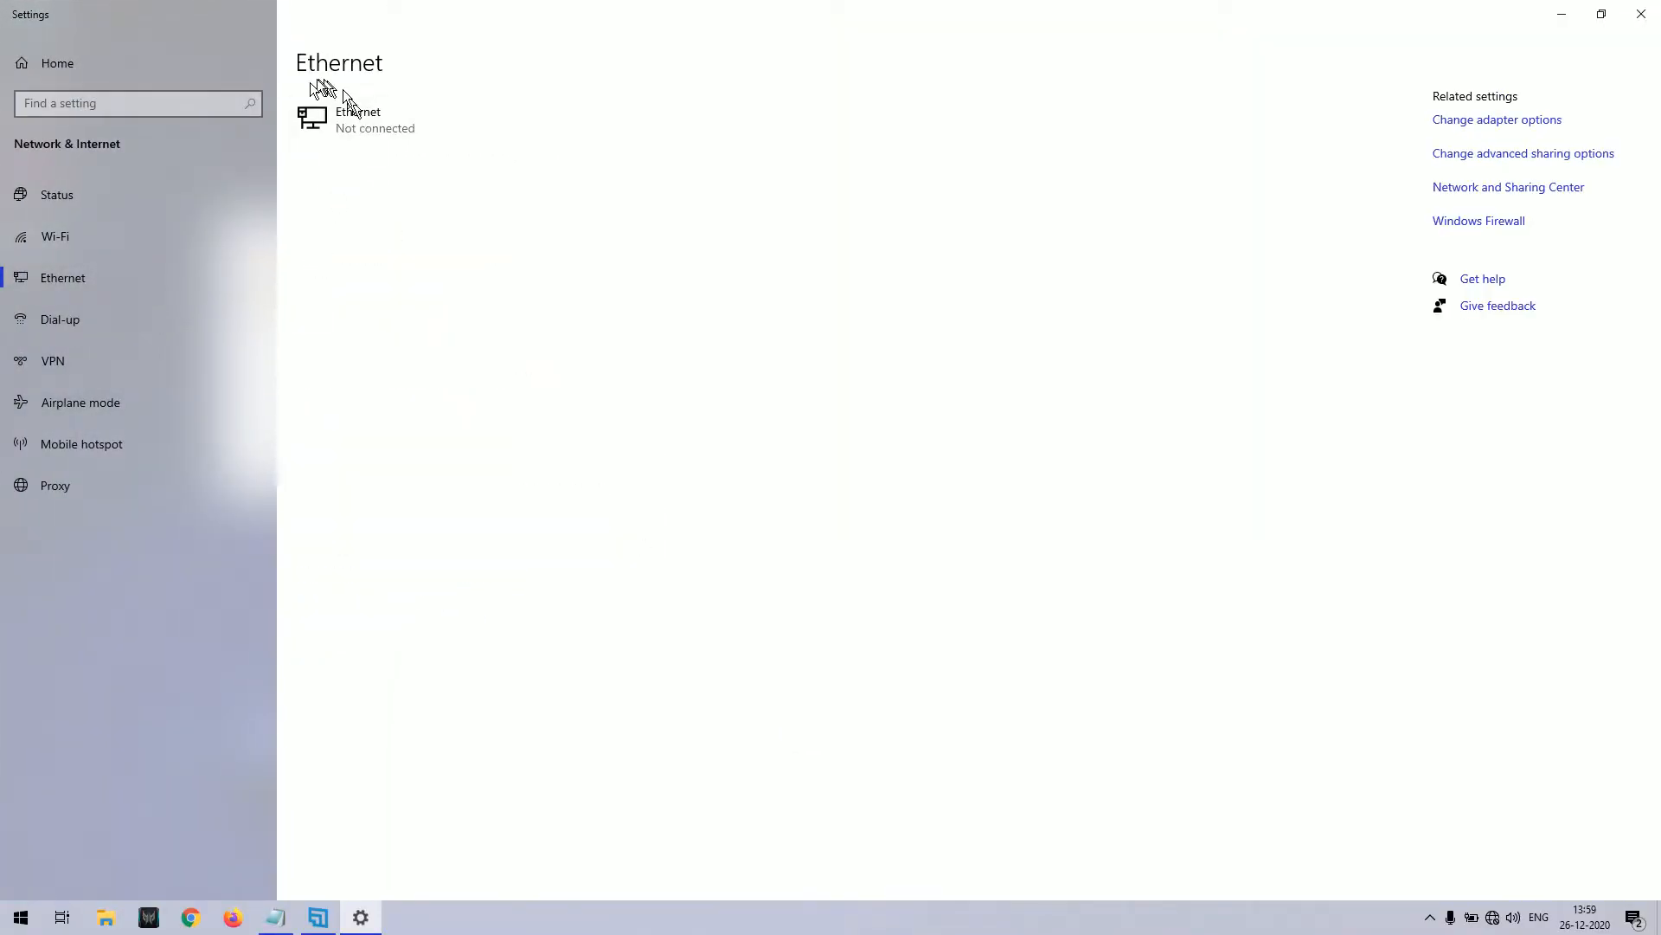
pyautogui.click(360, 116)
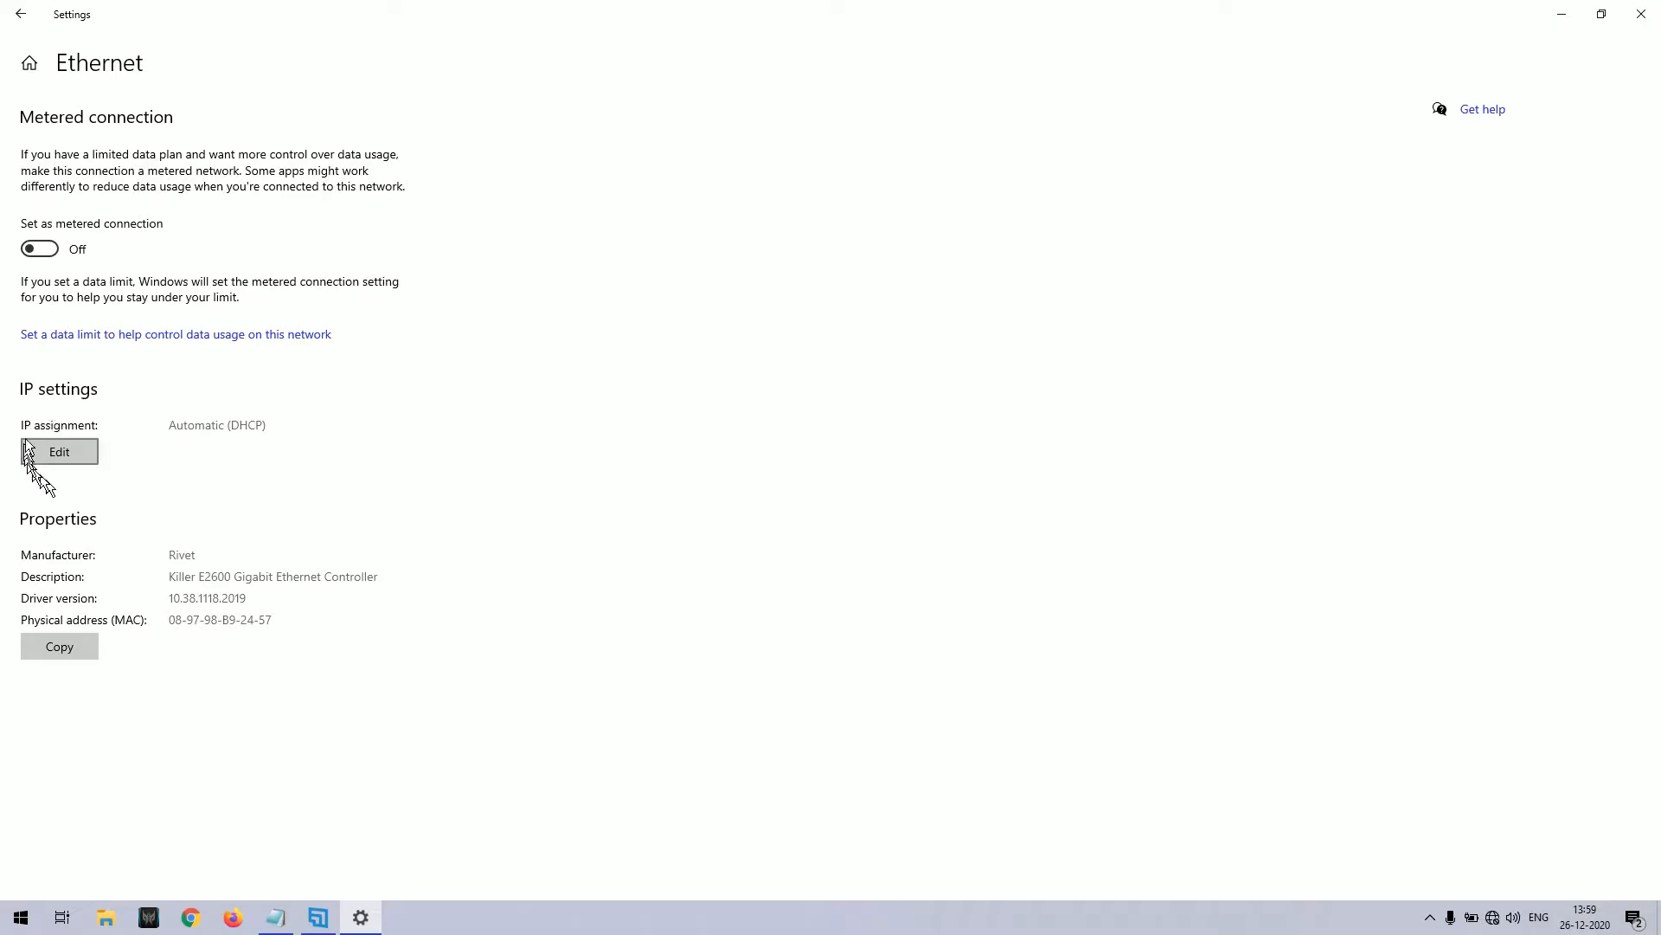
# Edit the adapter's IP settings and set IP assignment to Manual.
pyautogui.click(59, 452)
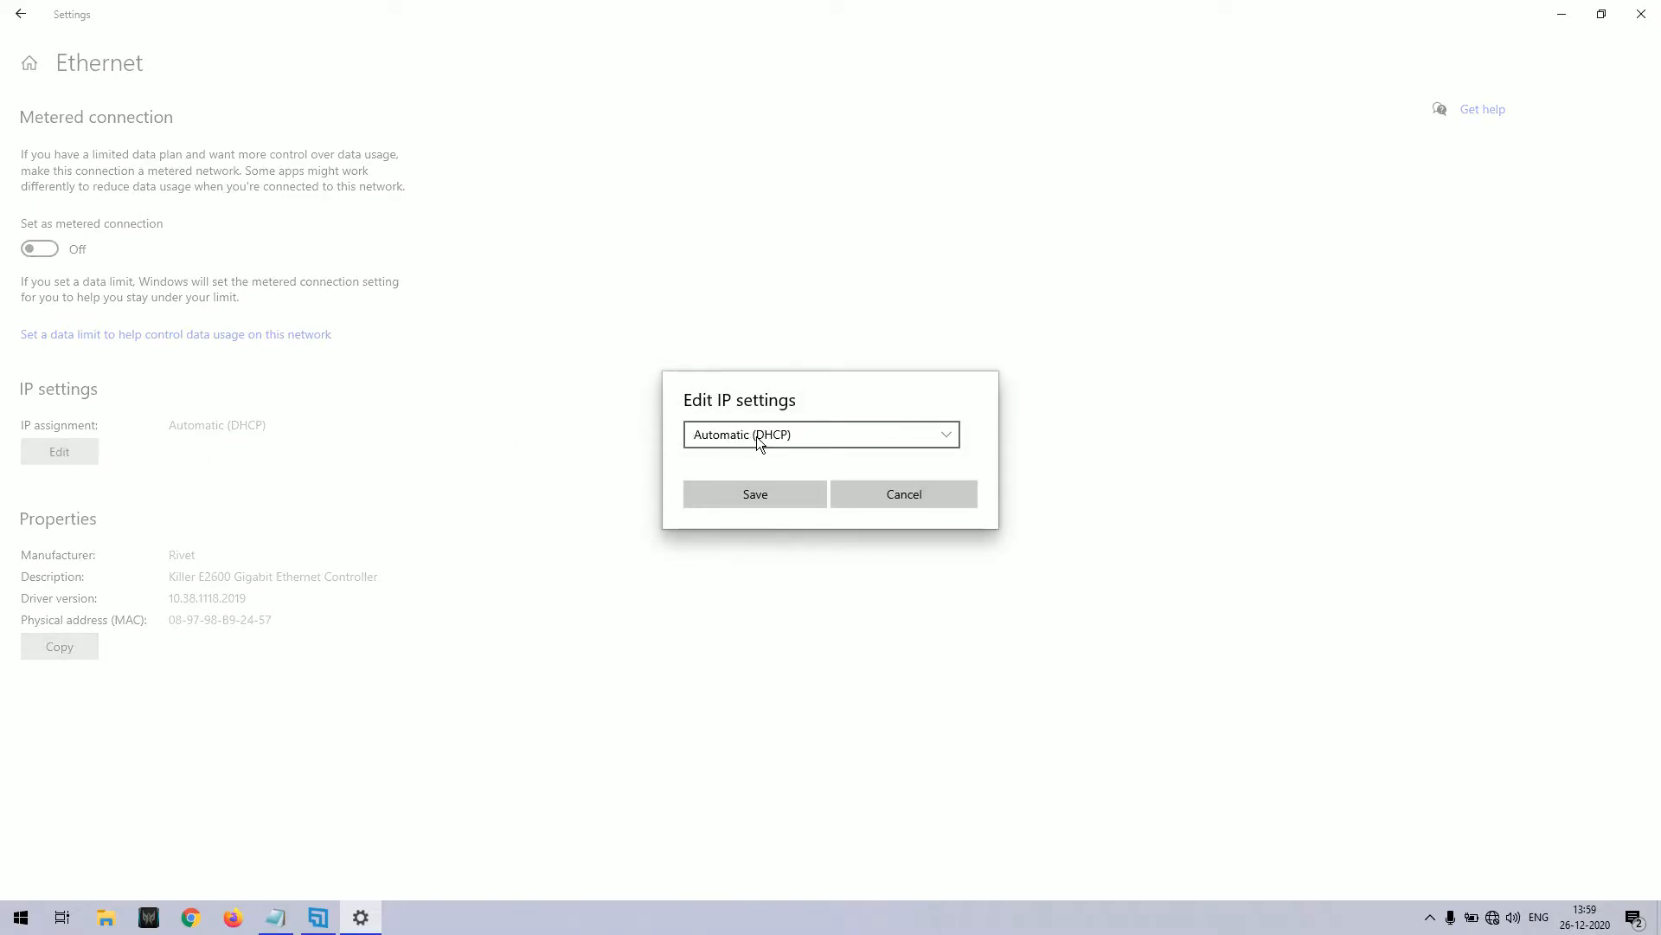
pyautogui.click(820, 435)
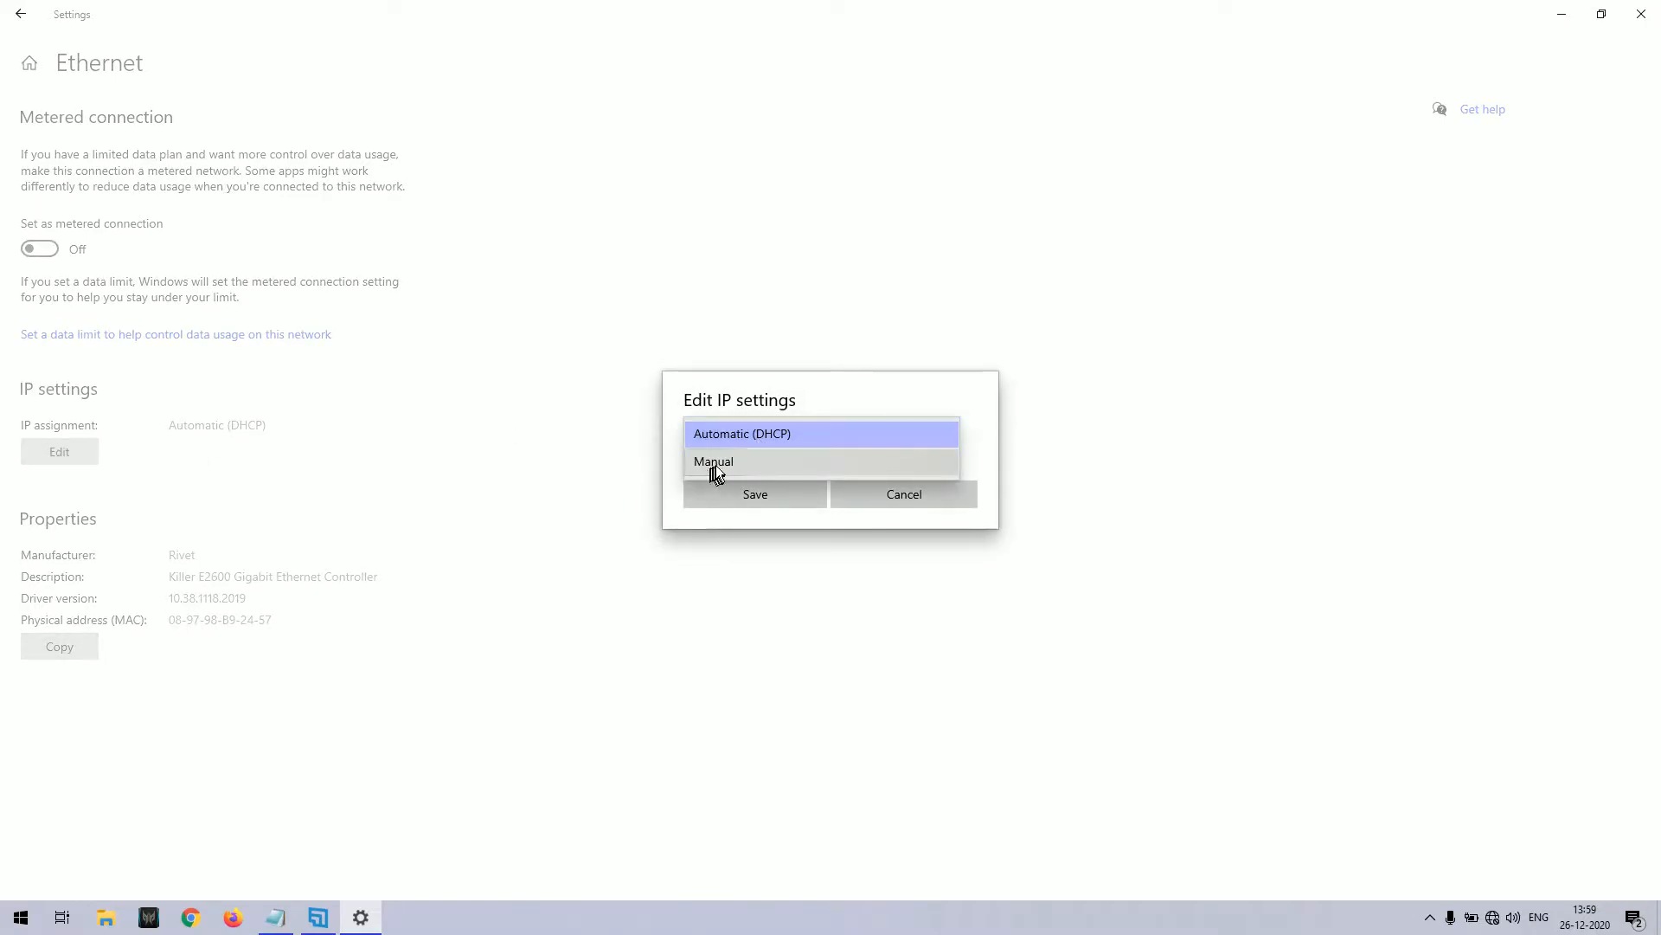
pyautogui.click(713, 461)
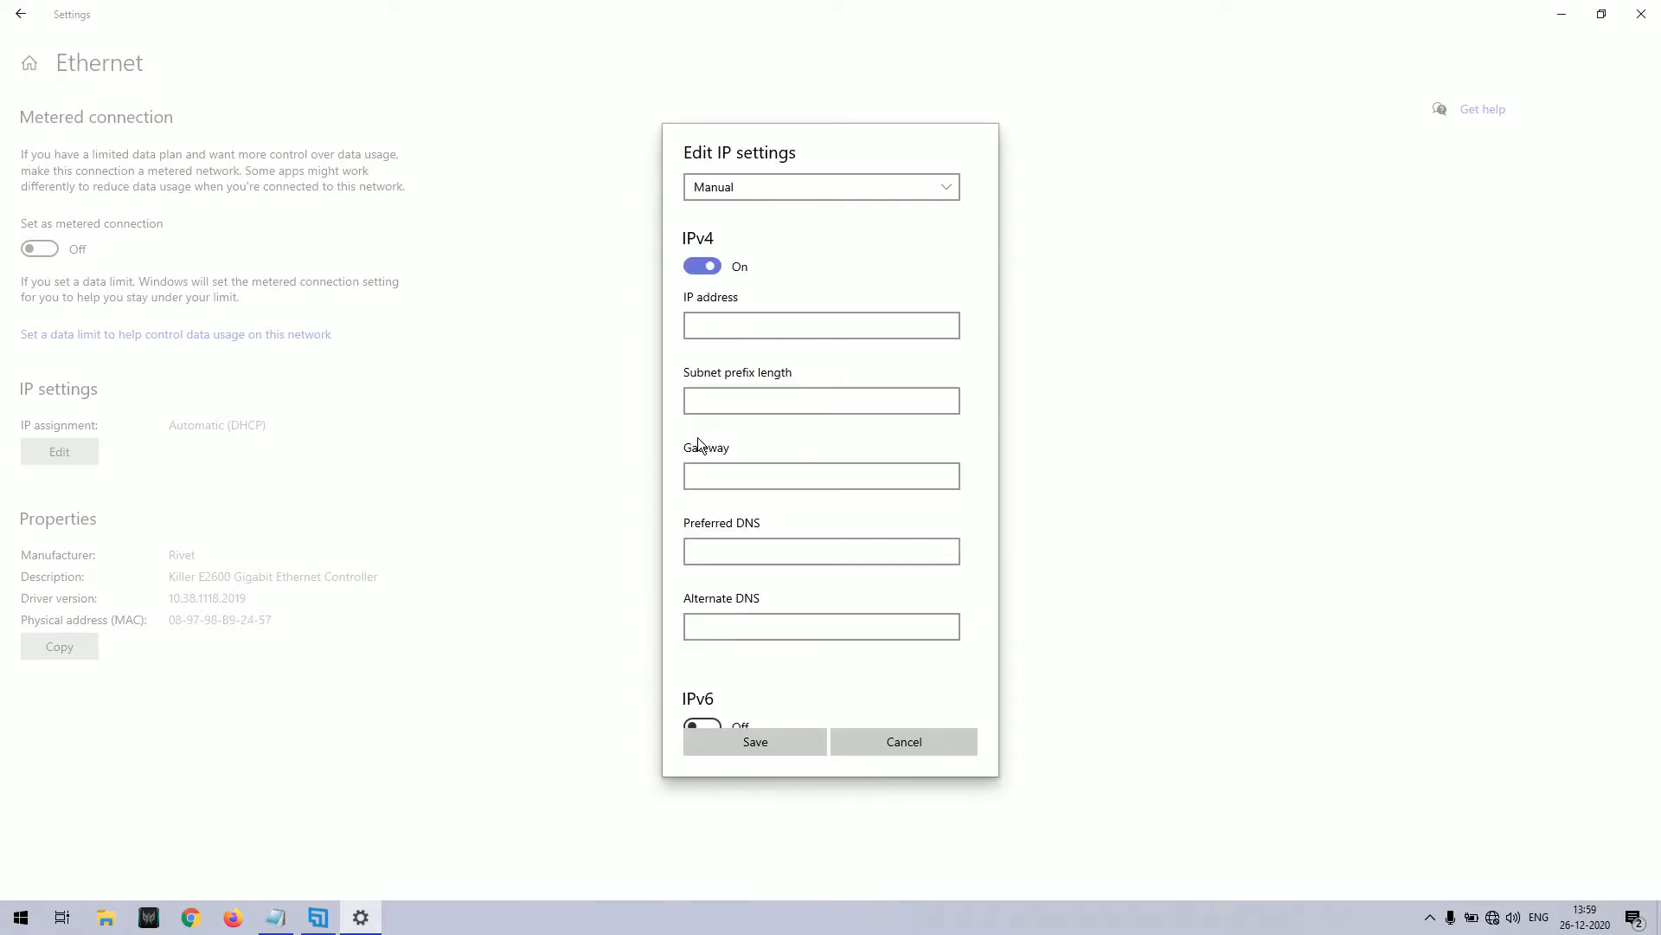
# Enter IPv4 address 192.168.30.5, subnet 255.255.255.0 and gateway 192.168.30.1.
pyautogui.click(820, 324)
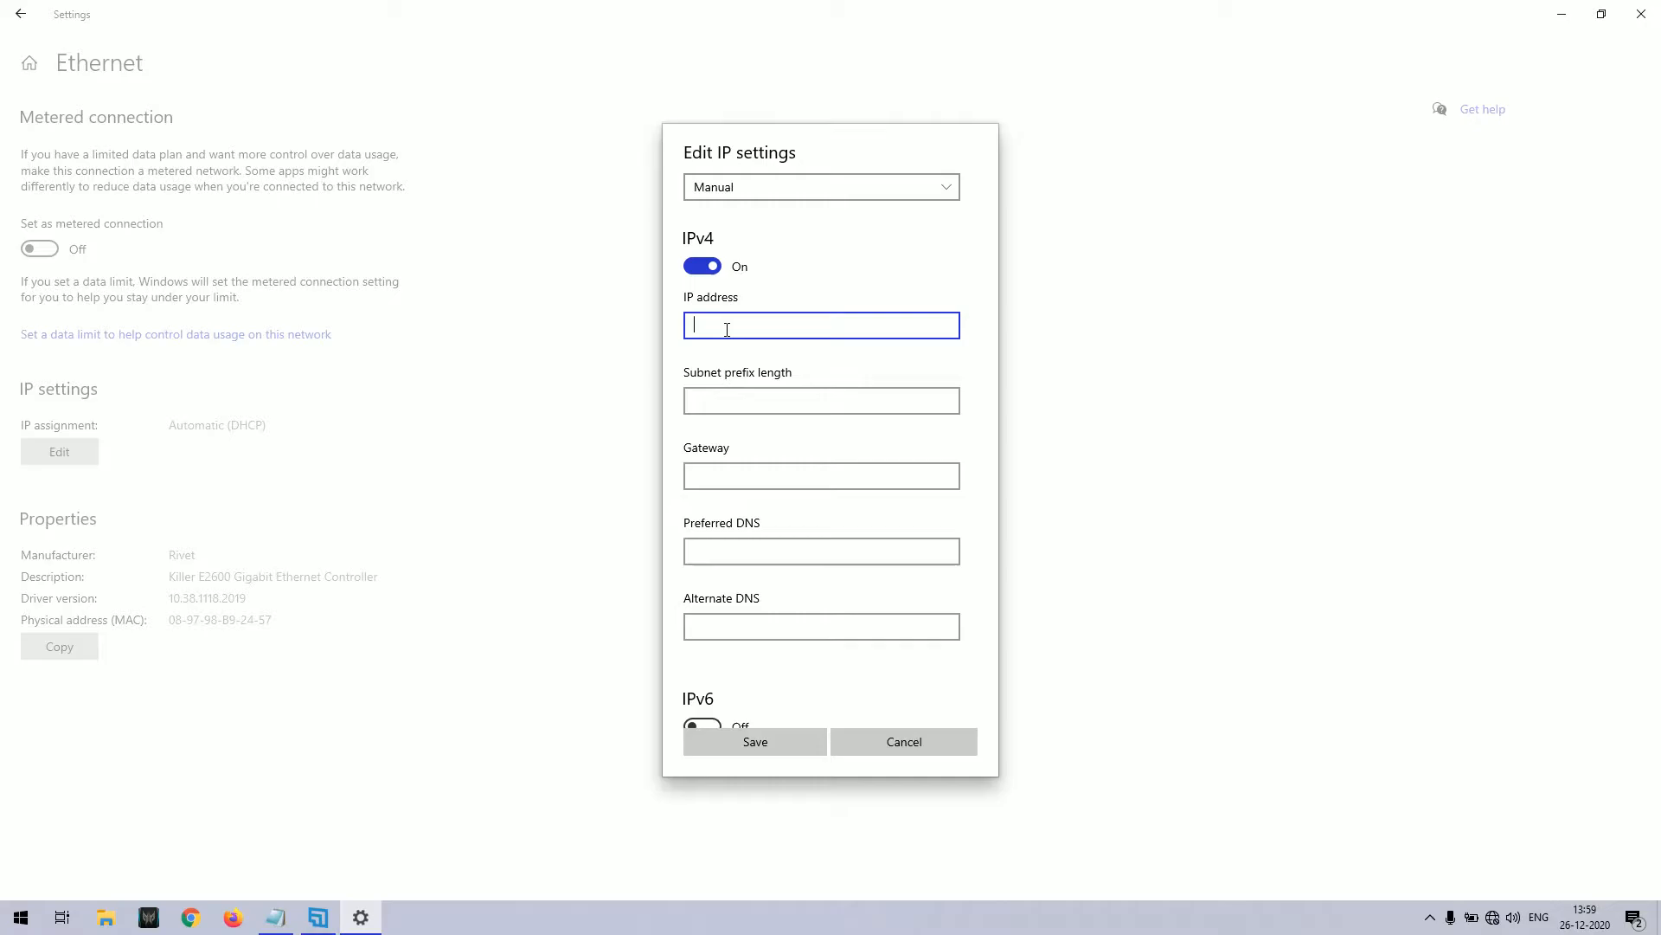
pyautogui.write('192.168')
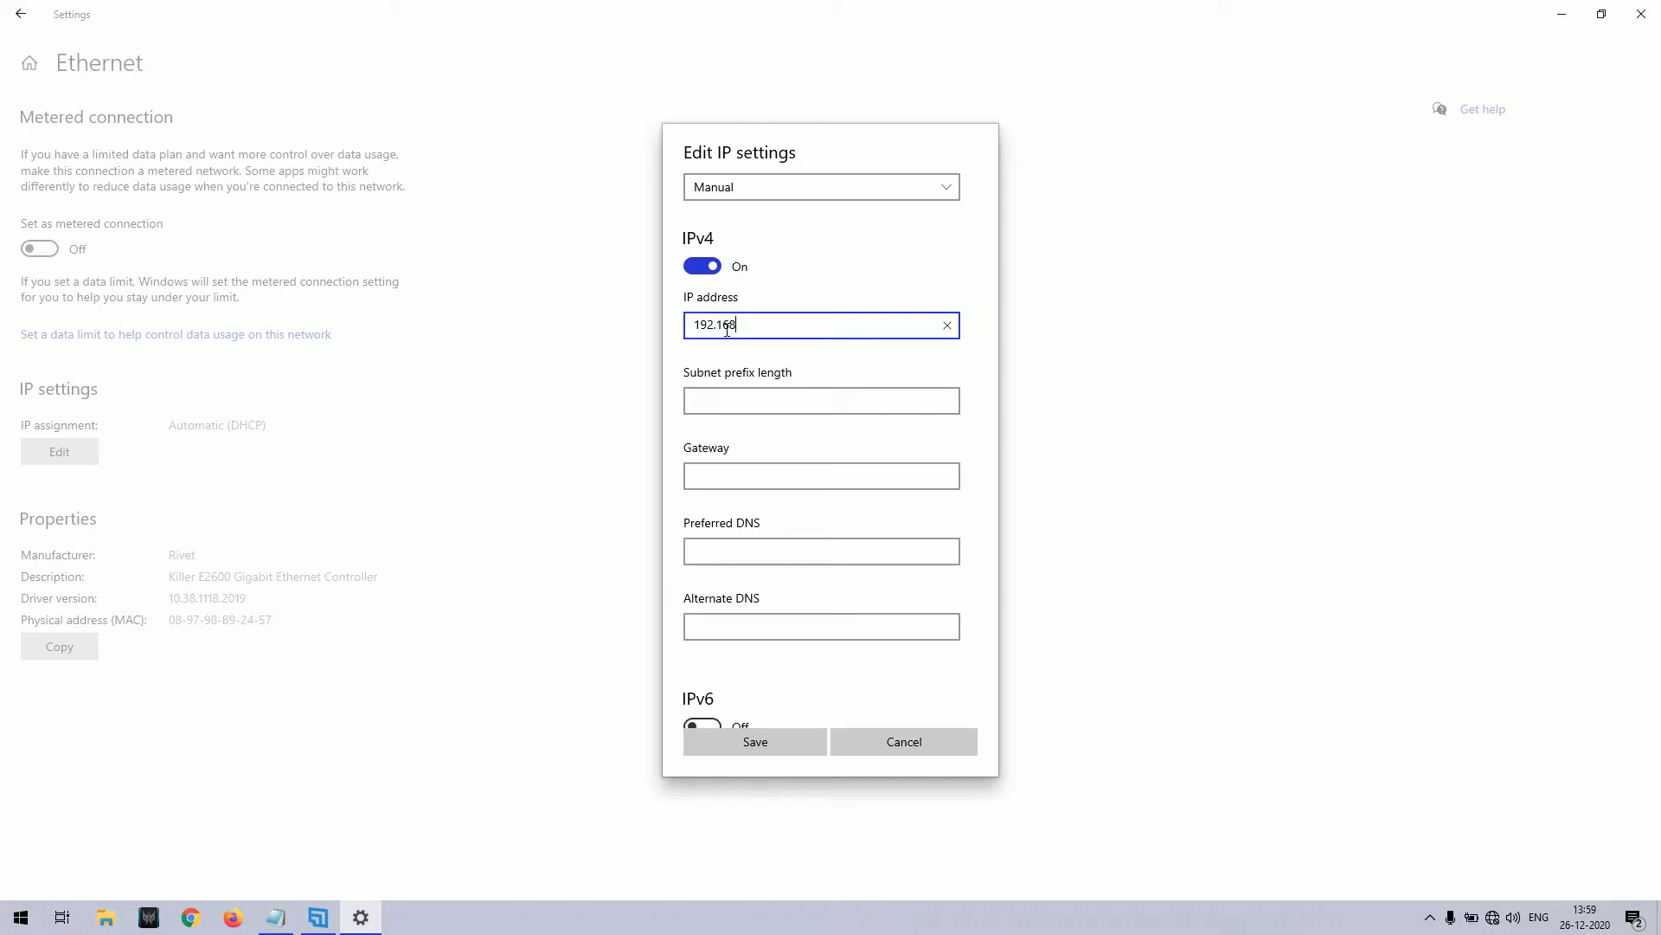
pyautogui.write('30.5')
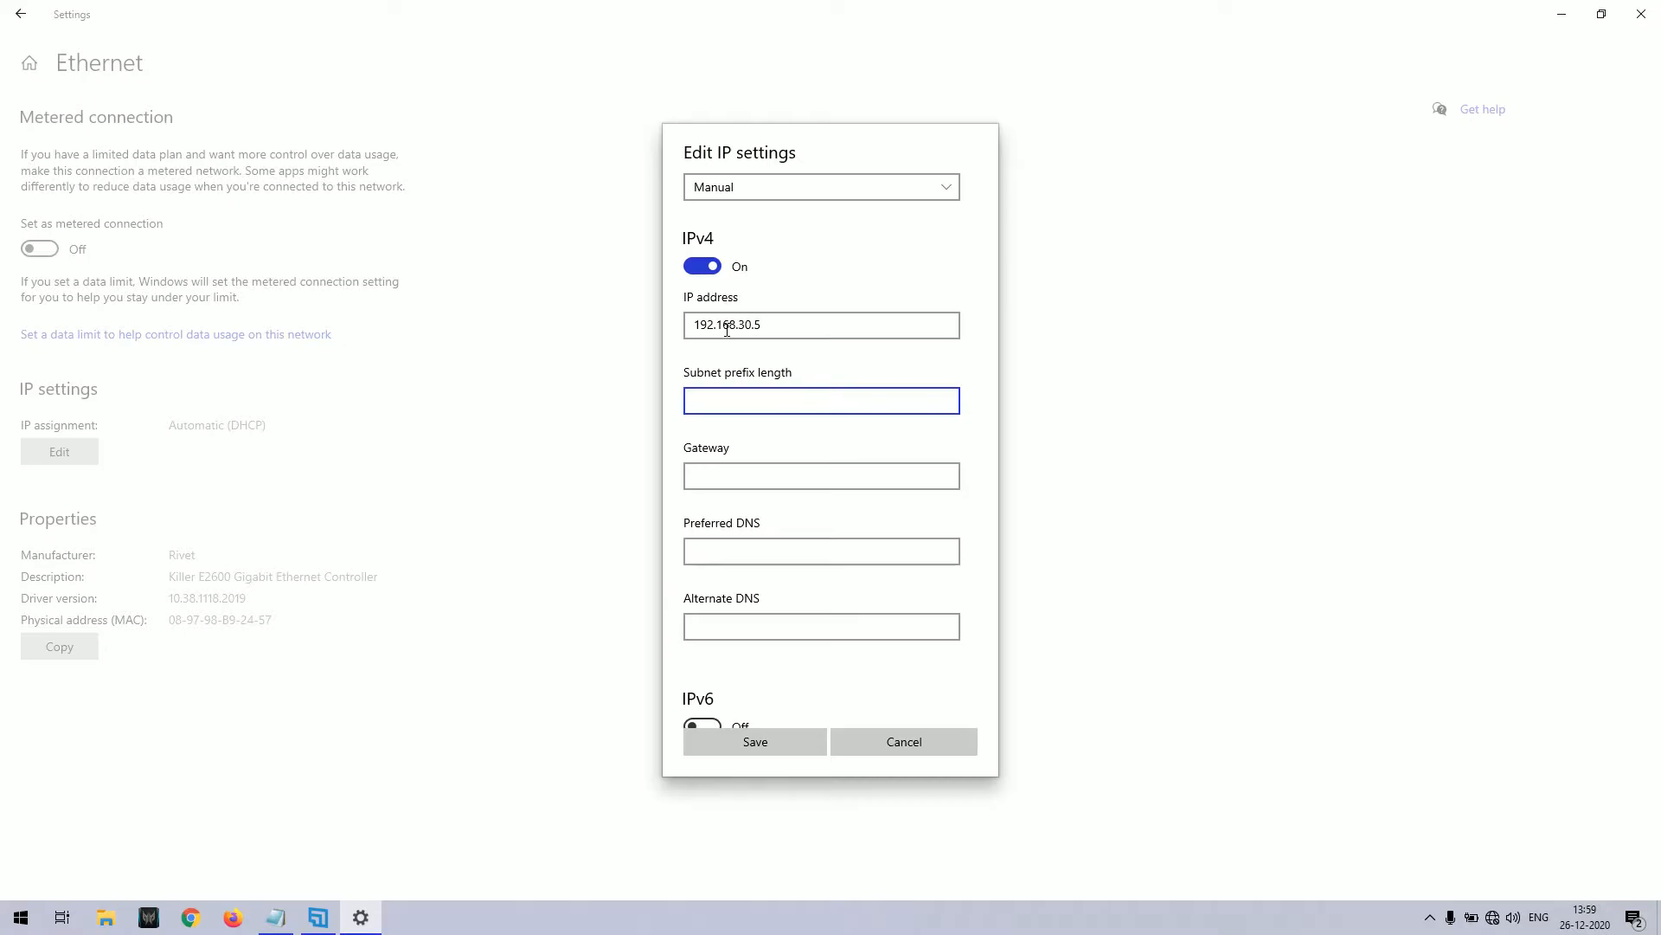
pyautogui.write('255.255.255')
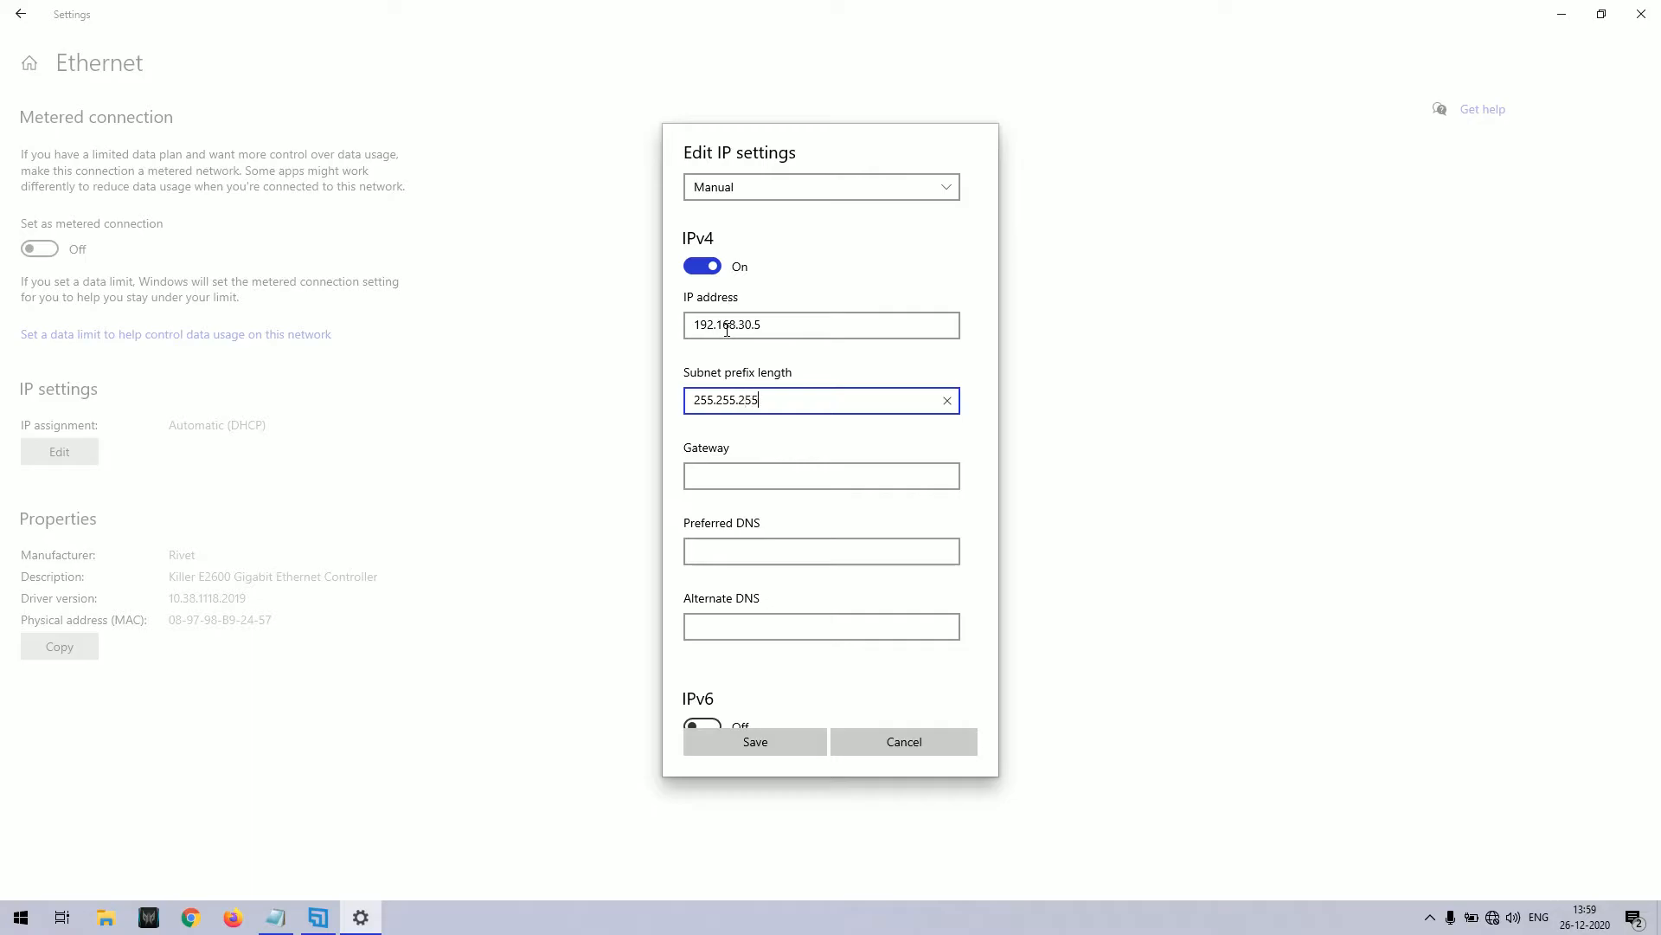
pyautogui.write('1')
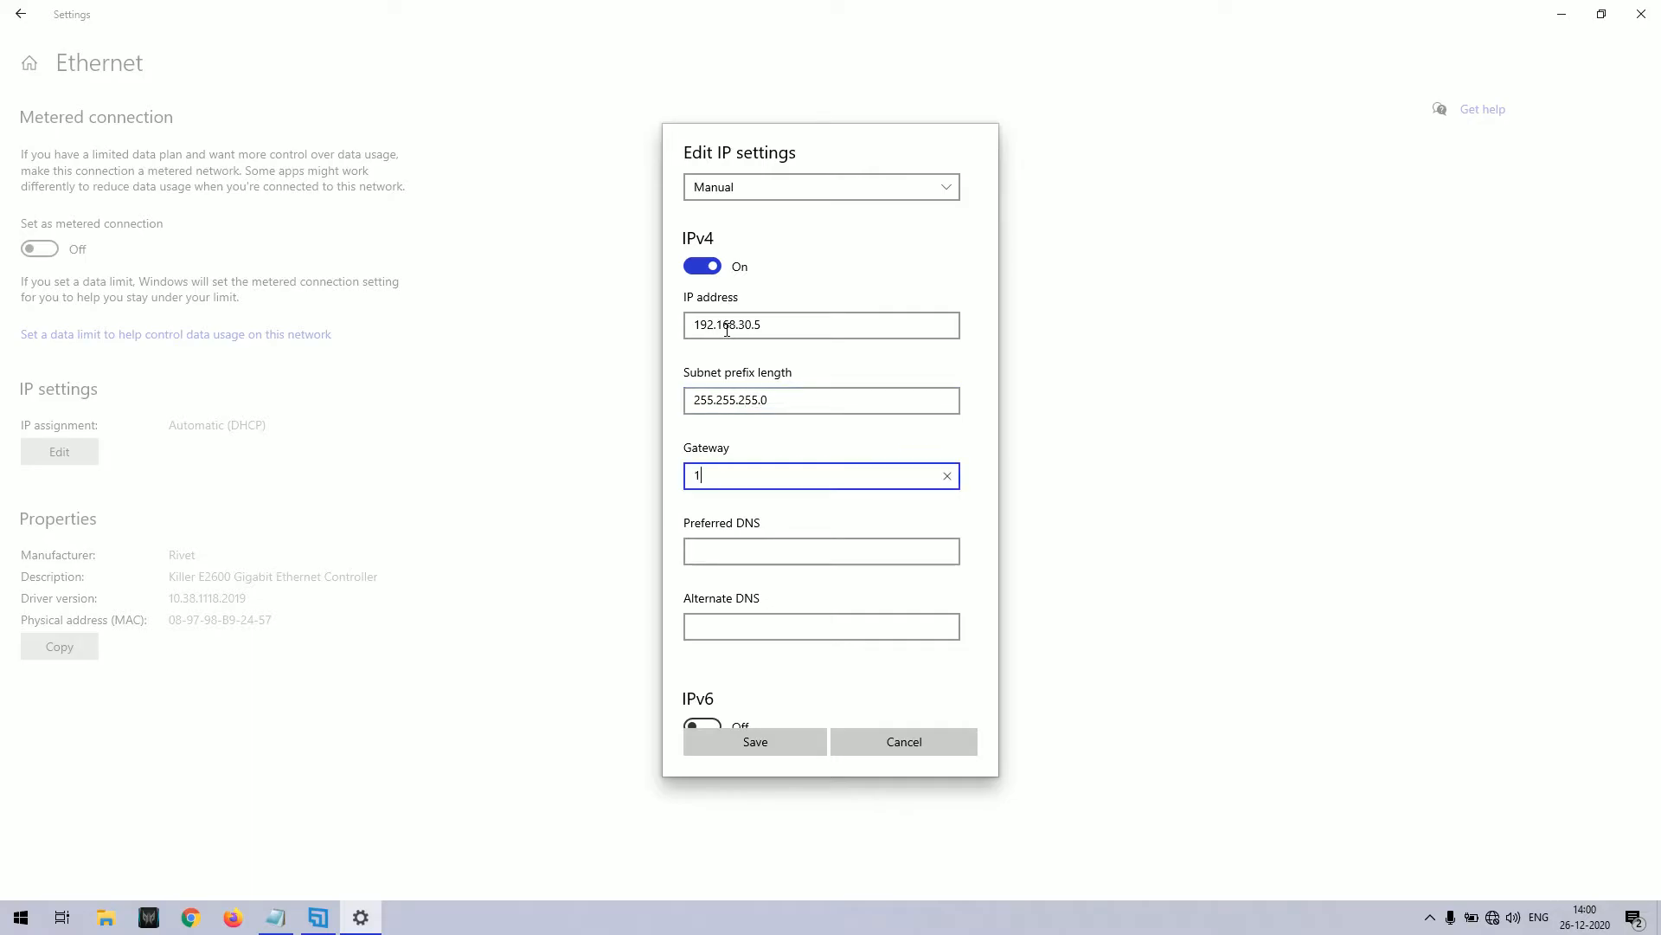
pyautogui.write('92.168.30.1')
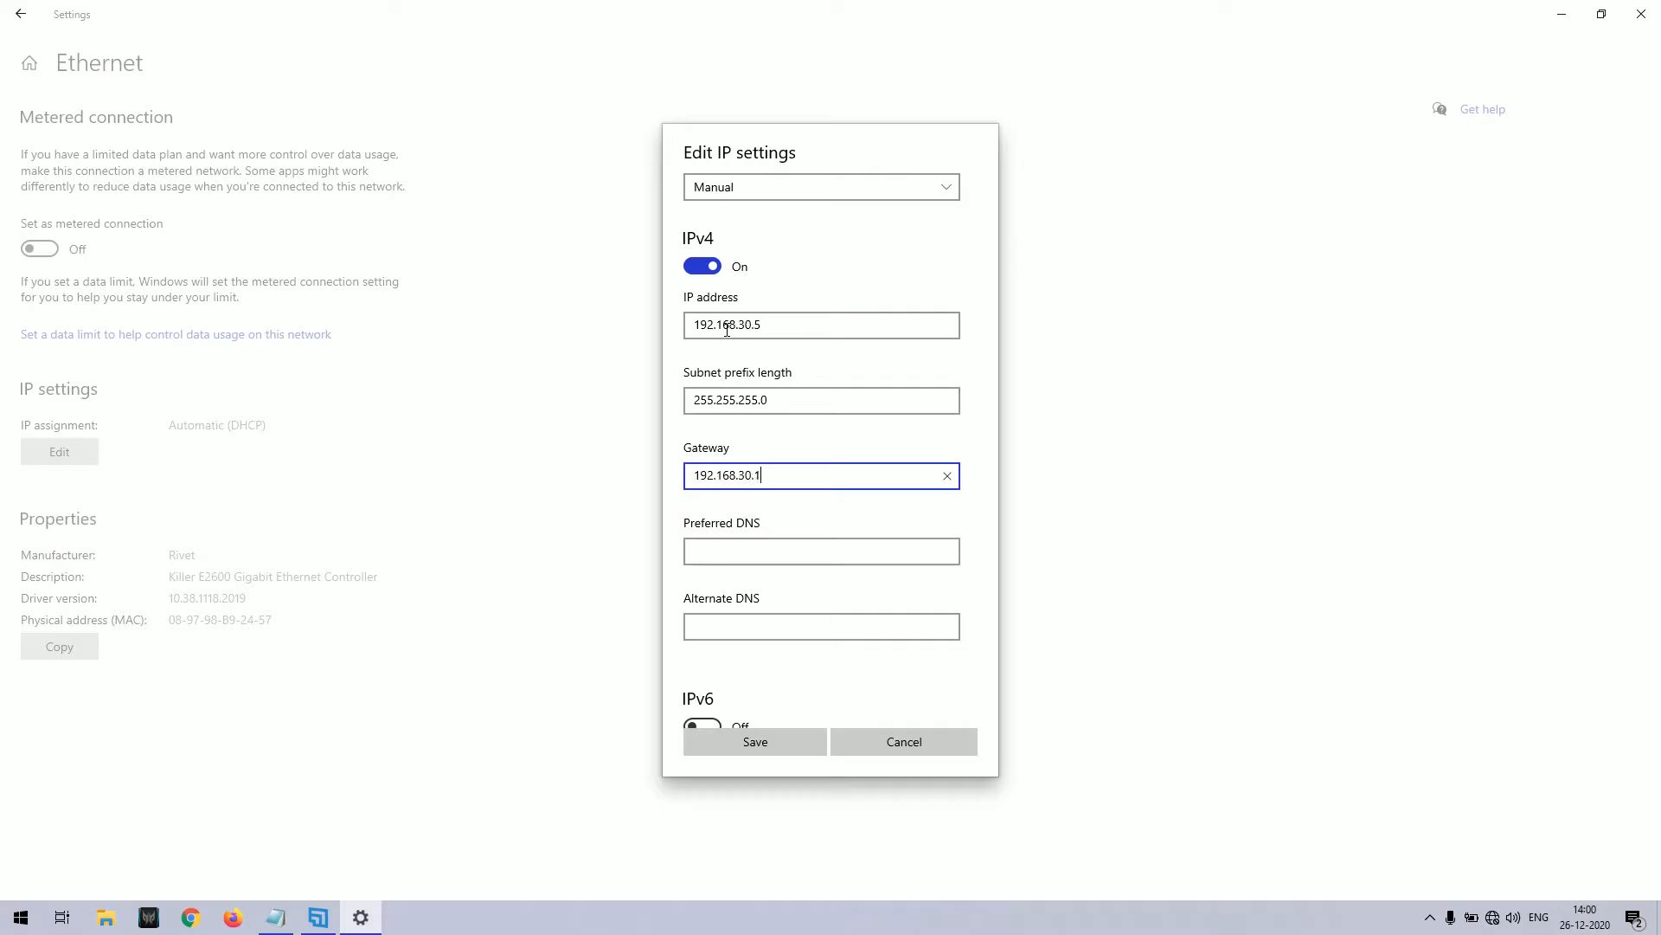
# Enter preferred DNS 192.168.30.1 and alternate DNS 8.8.8.8.
pyautogui.click(820, 551)
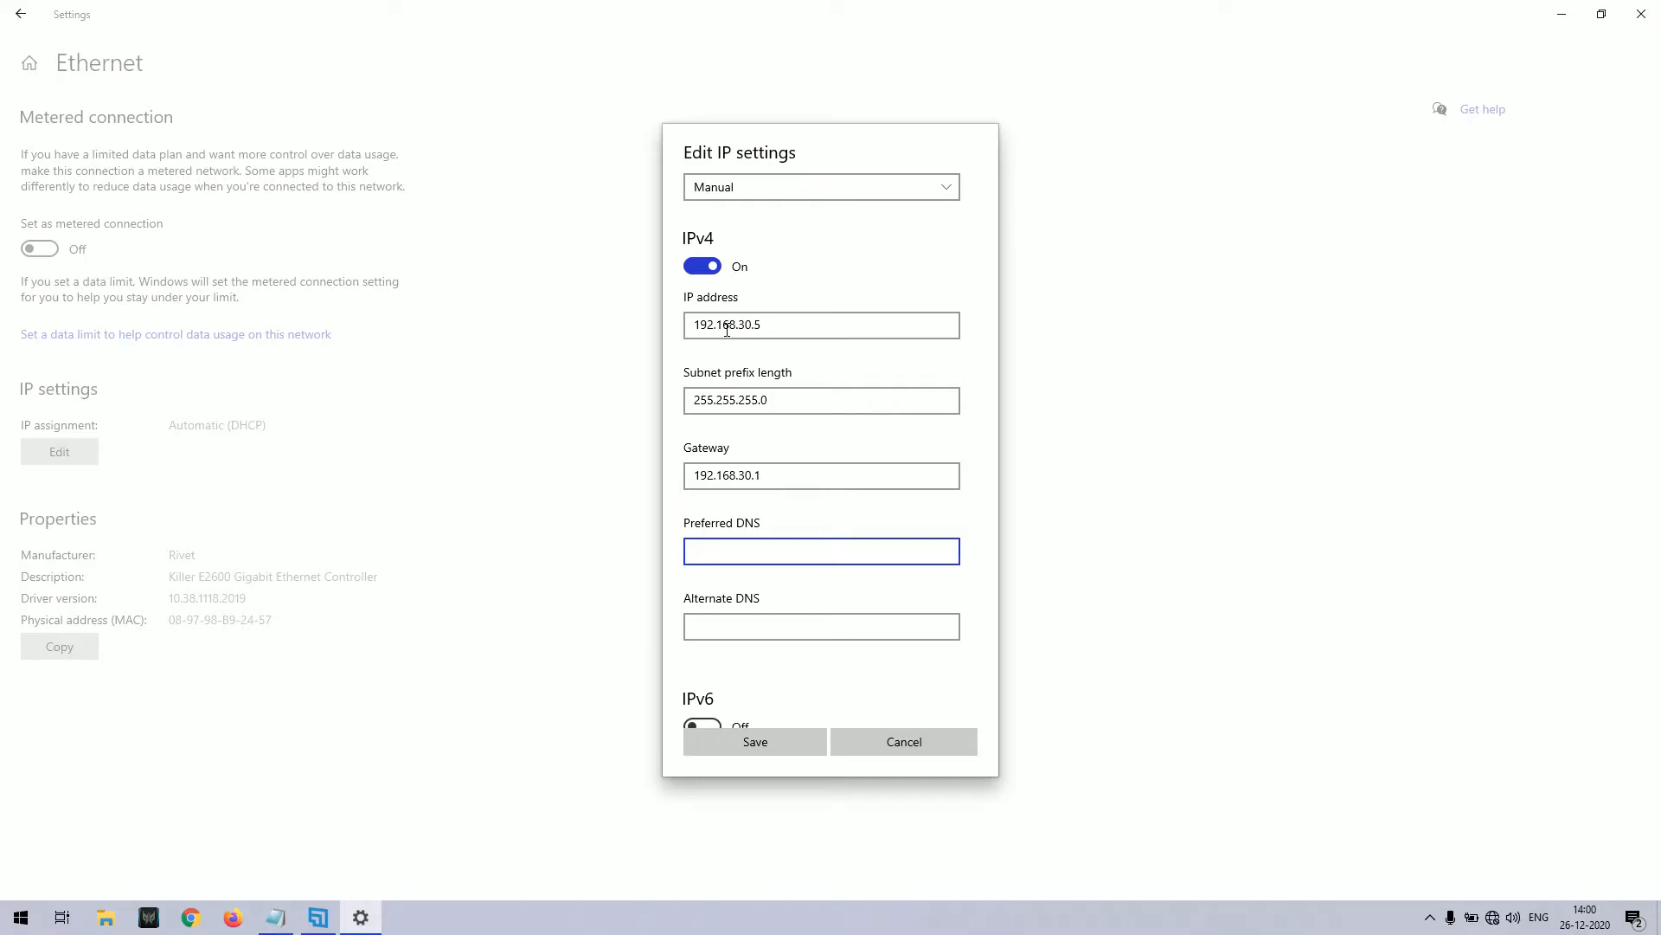
pyautogui.write('192.')
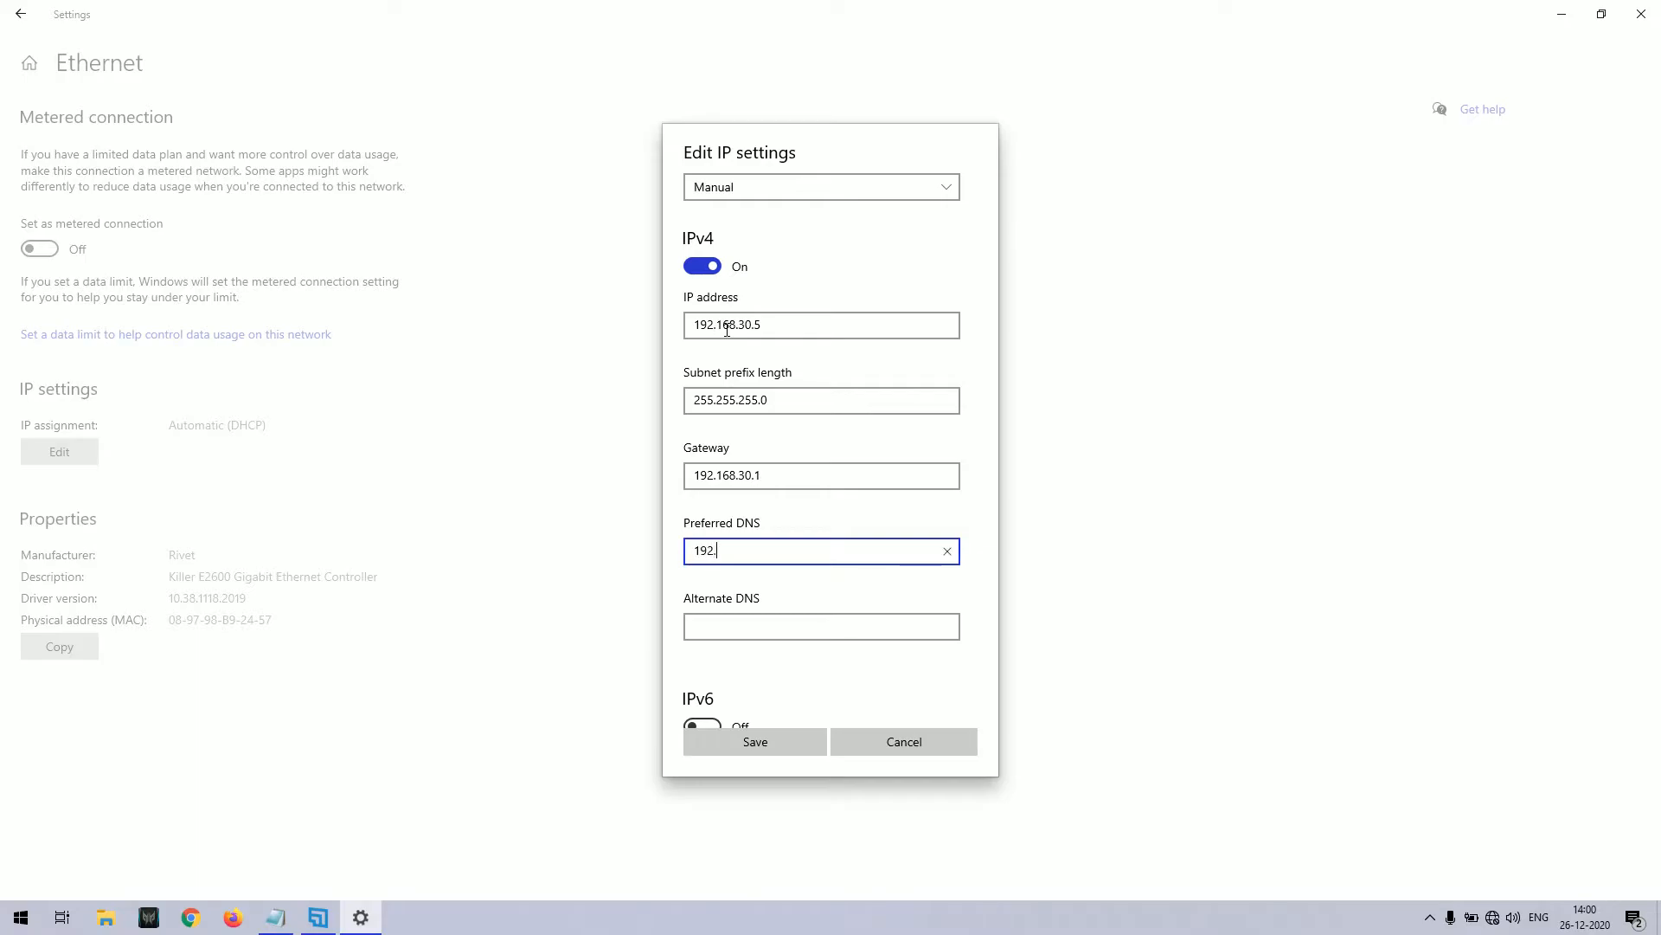
pyautogui.write('168.30.1')
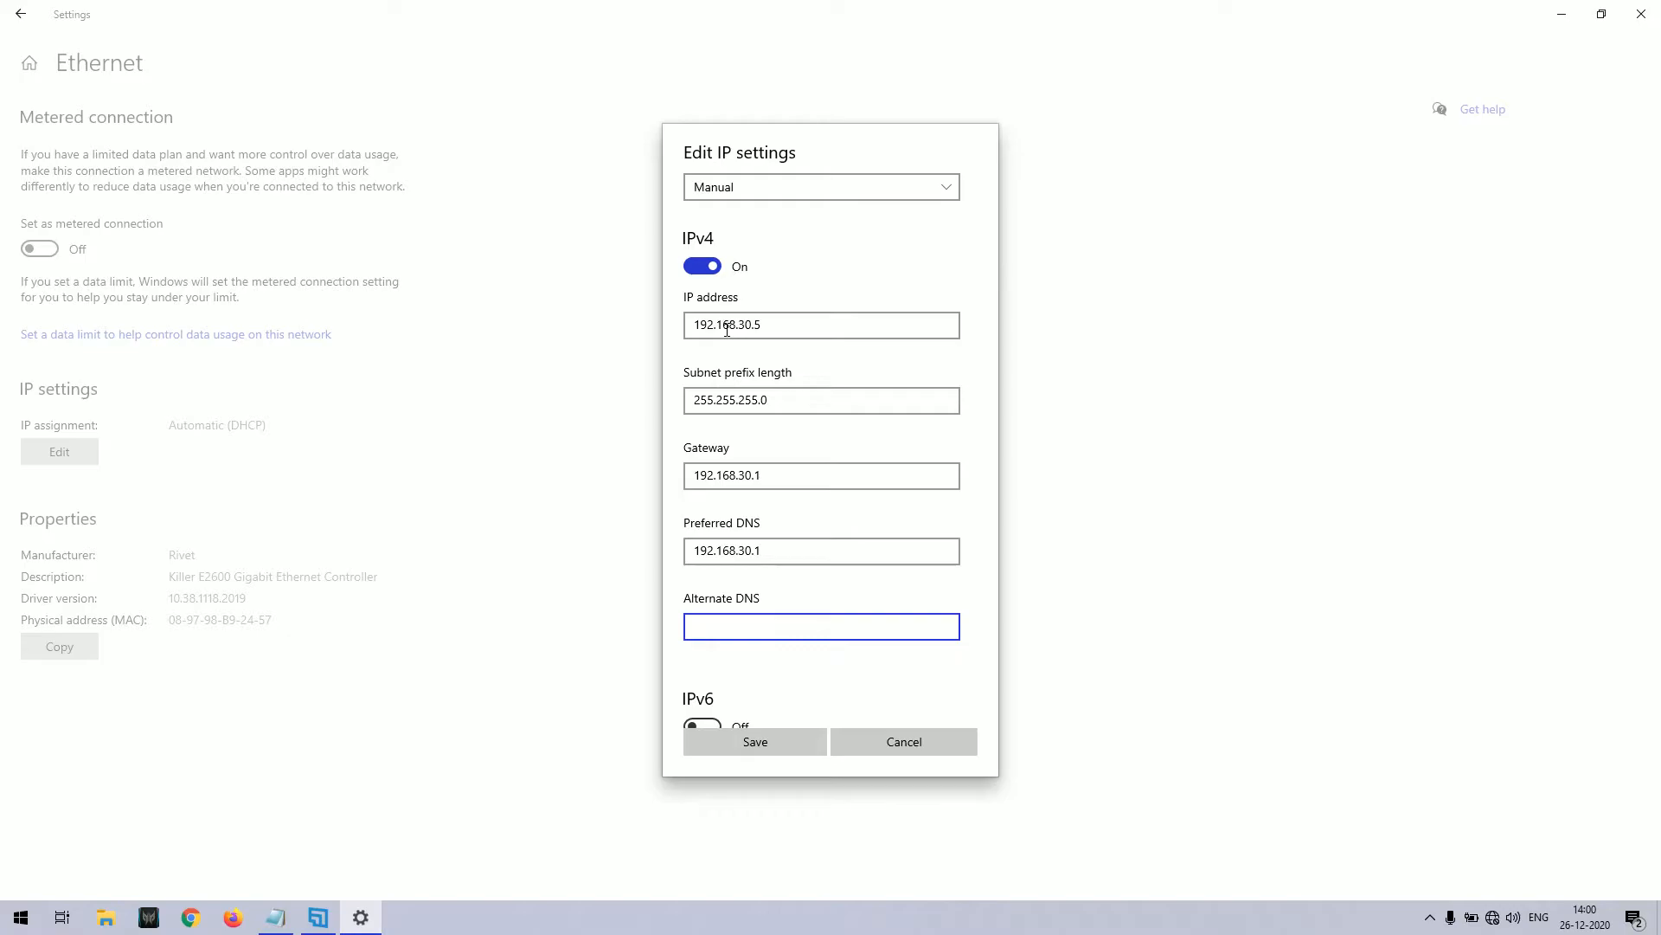
pyautogui.write('8.8.8.8')
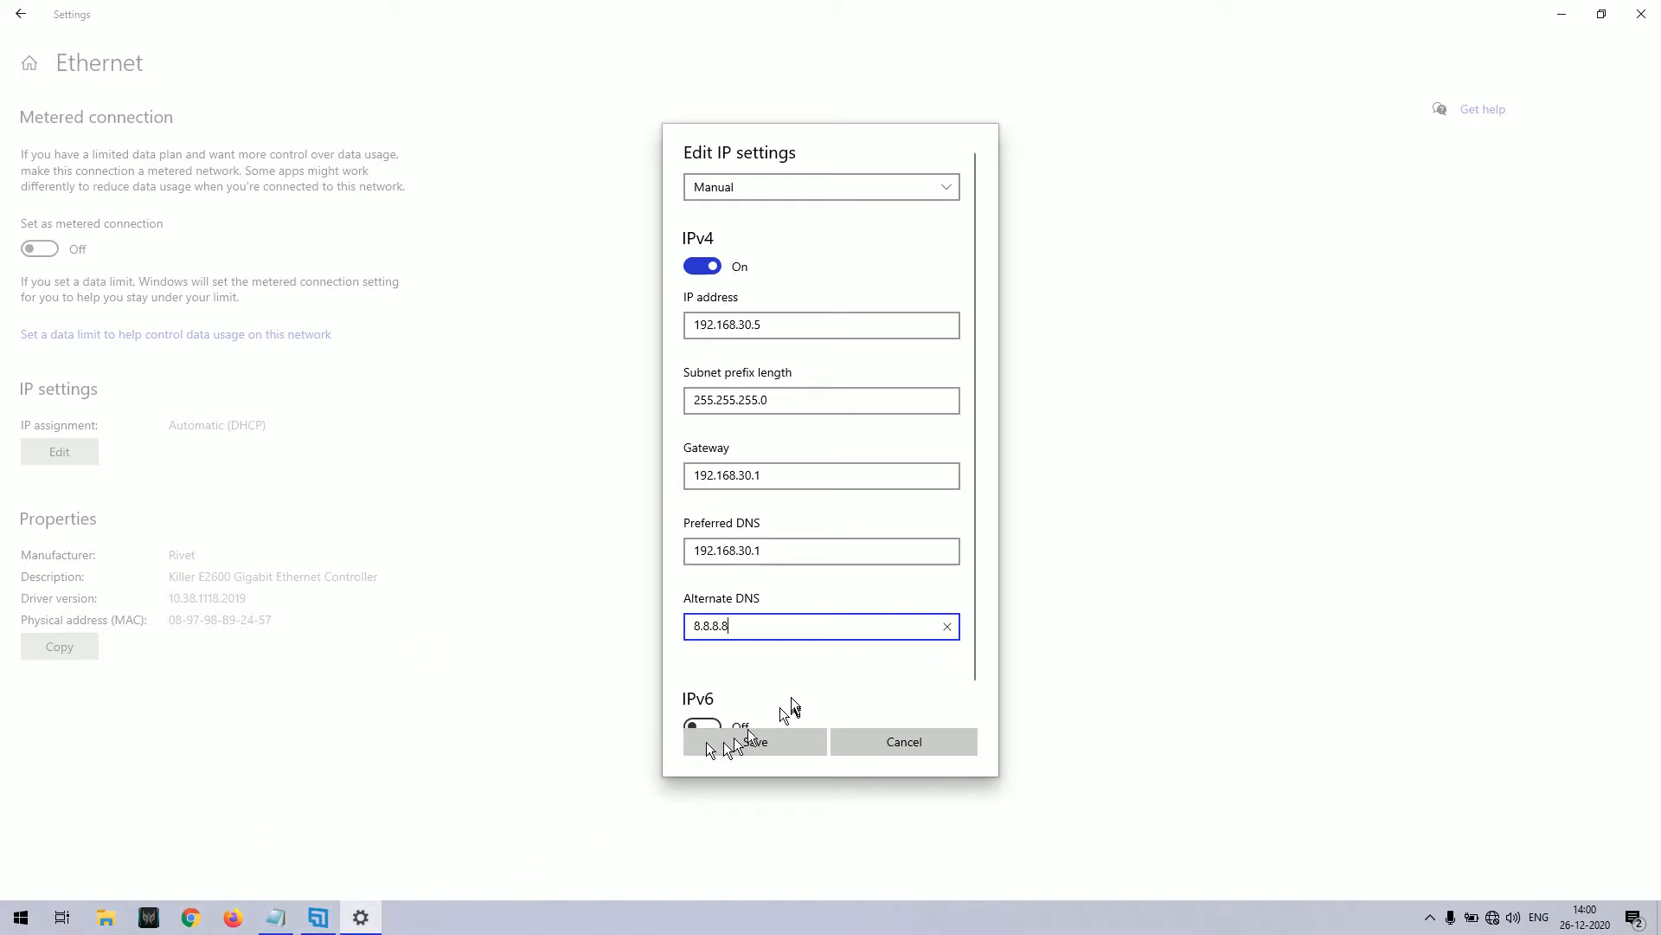
pyautogui.click(752, 740)
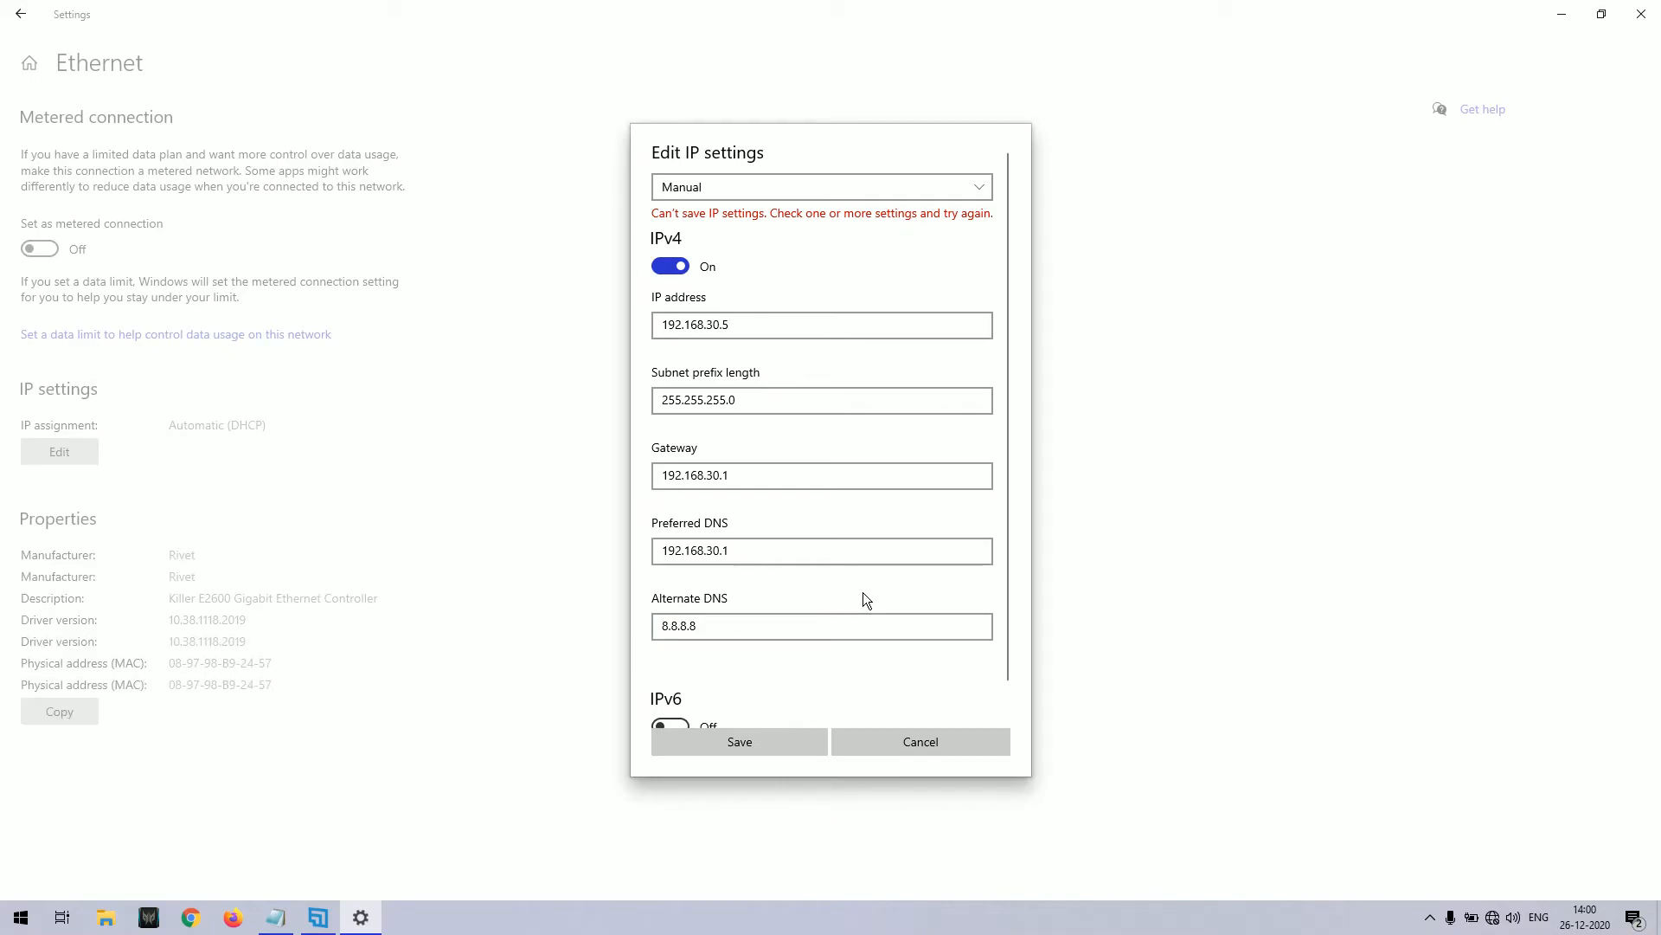
pyautogui.moveTo(871, 268)
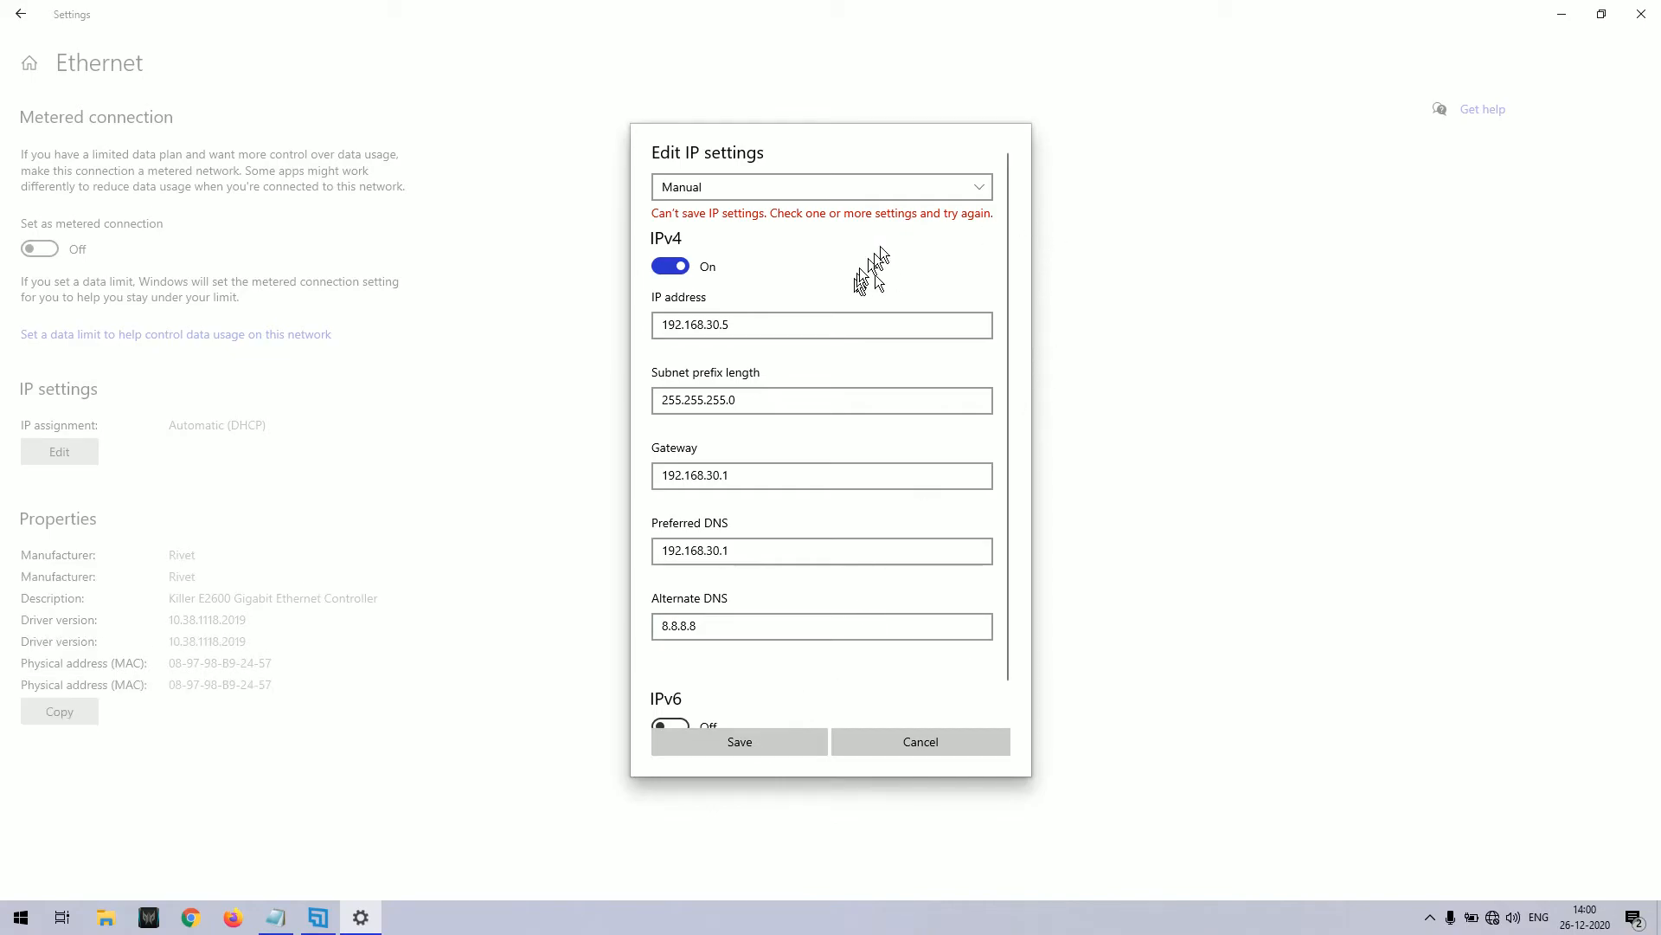
pyautogui.moveTo(758, 239)
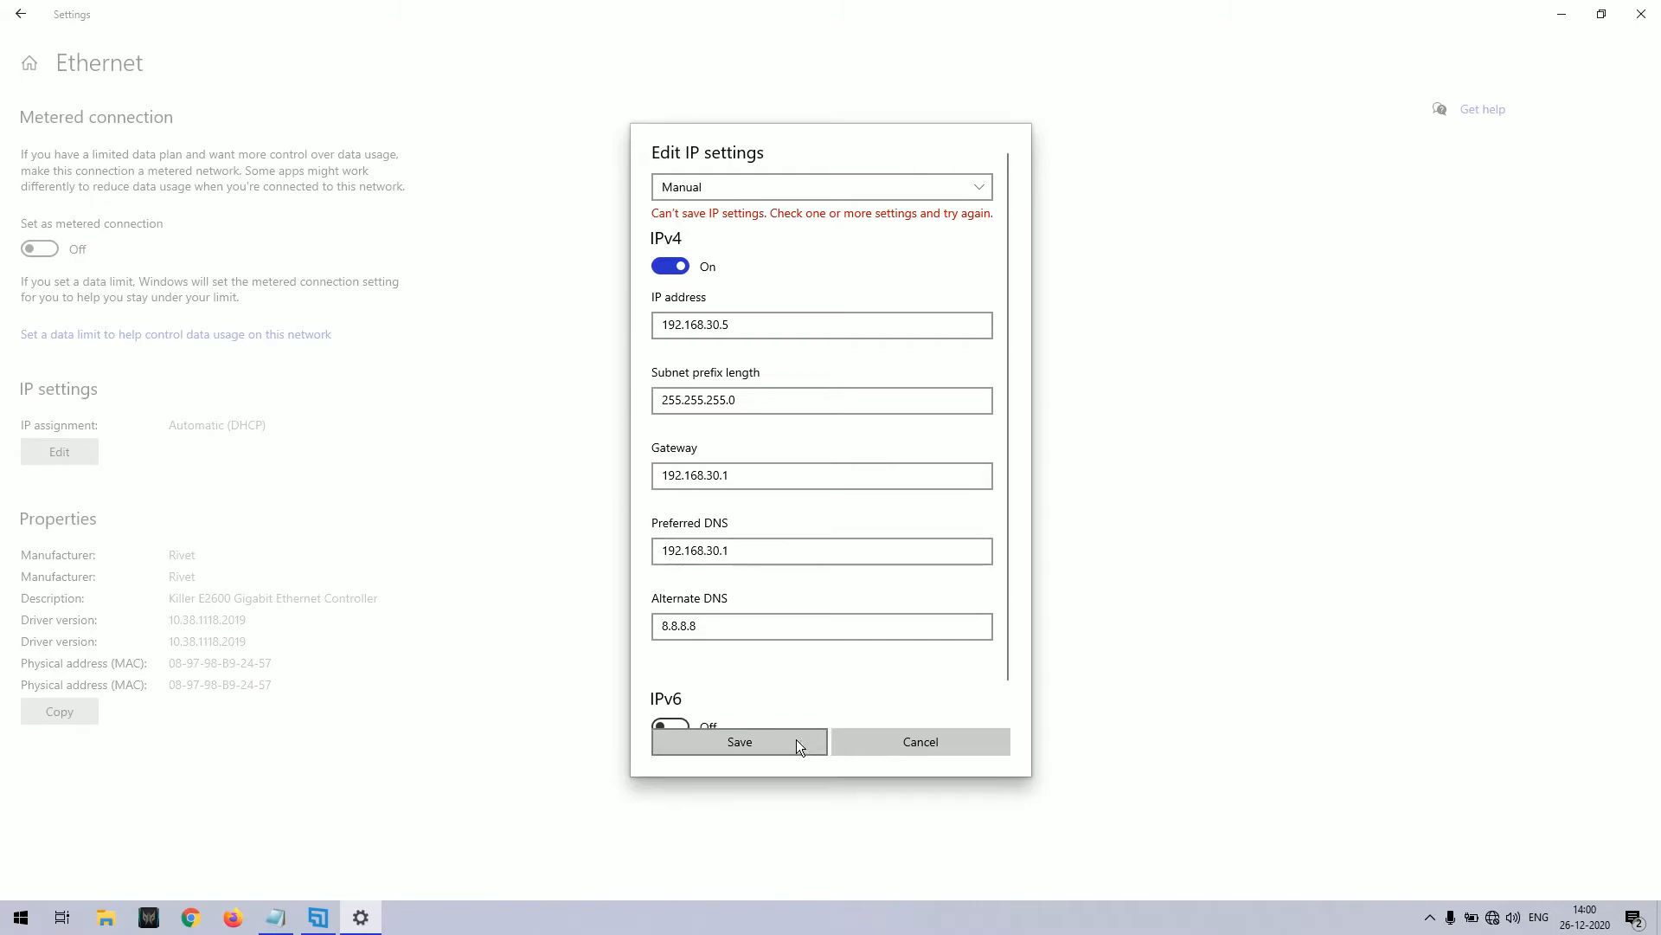
pyautogui.moveTo(769, 749)
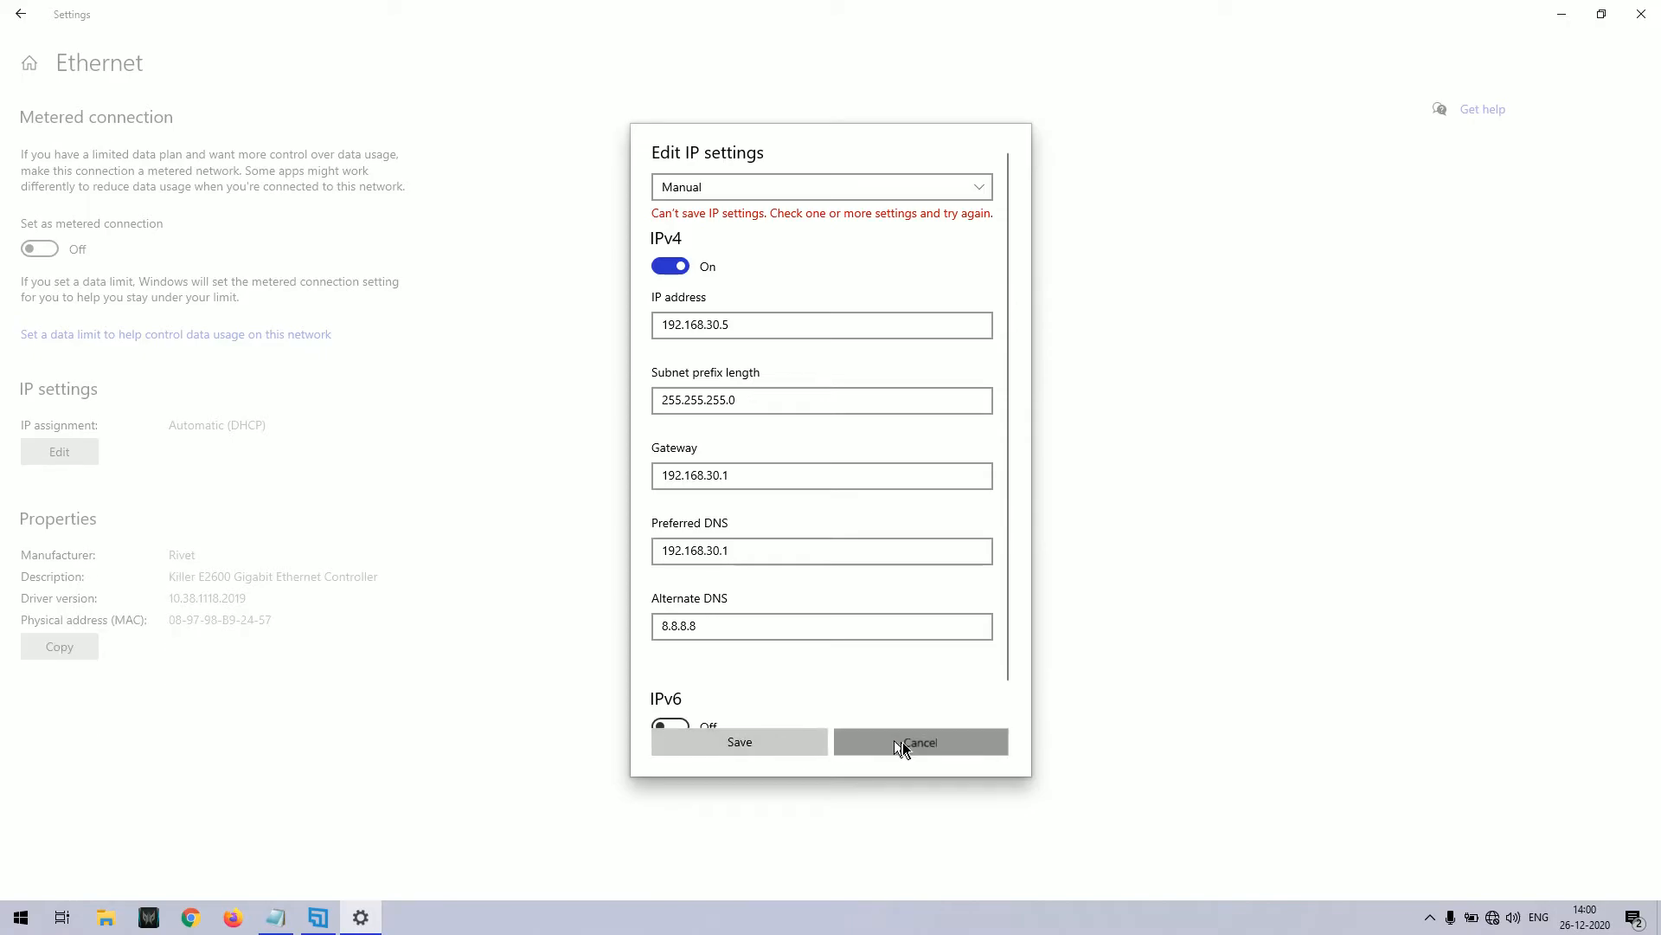
pyautogui.click(919, 740)
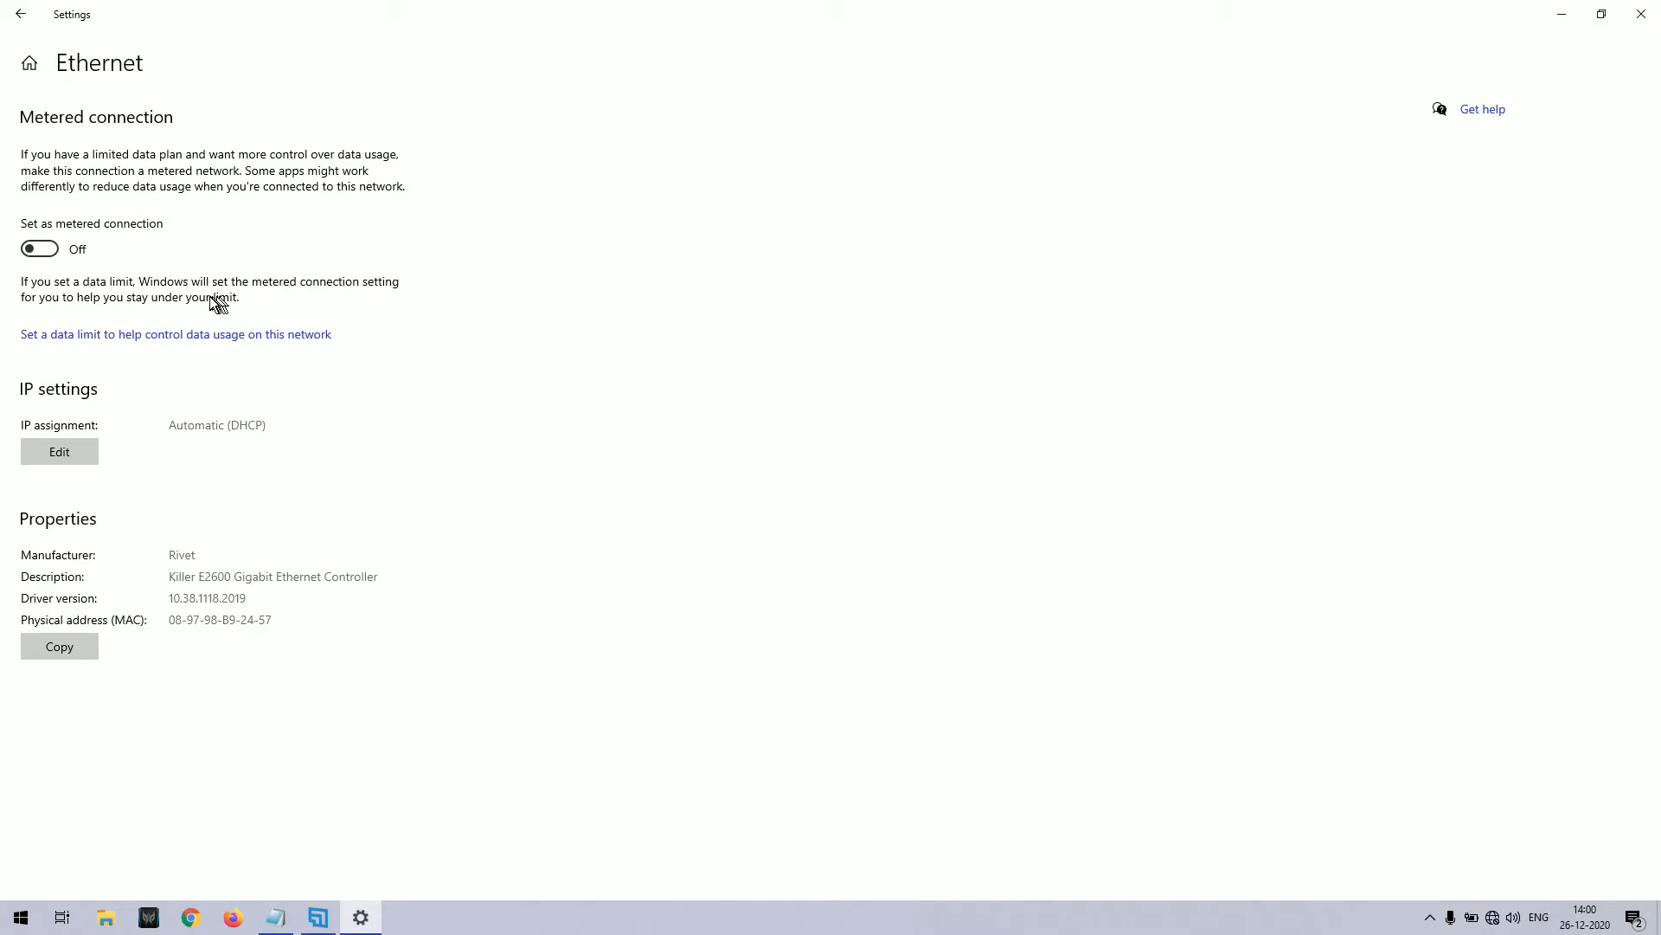
pyautogui.moveTo(211, 304)
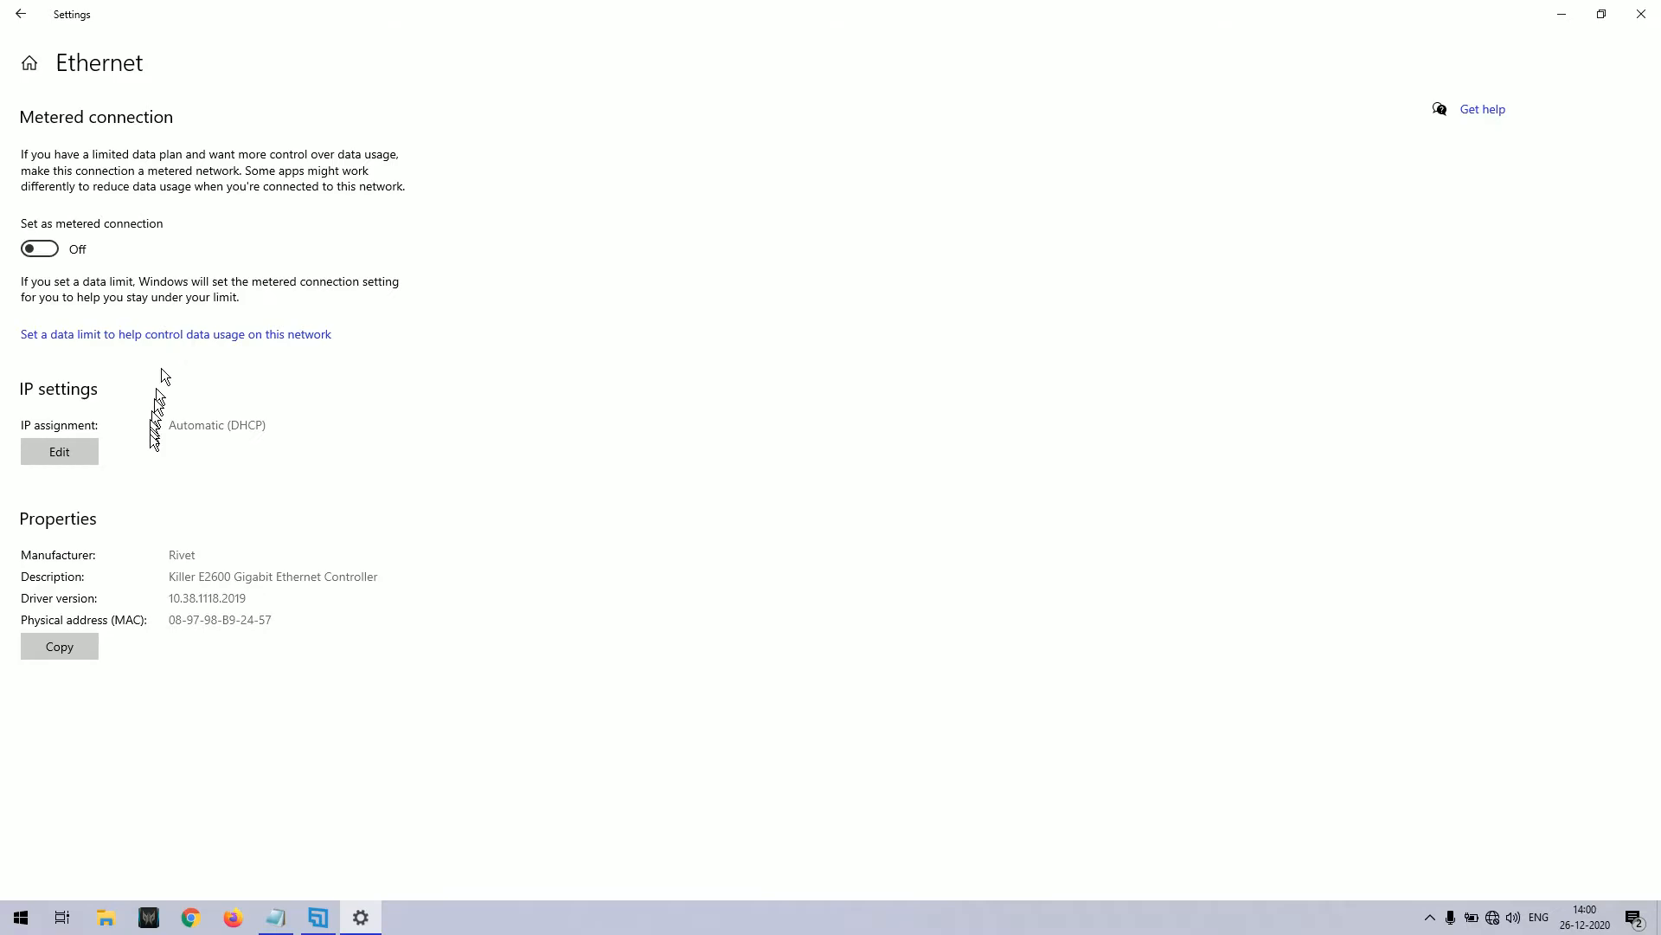
pyautogui.moveTo(123, 280)
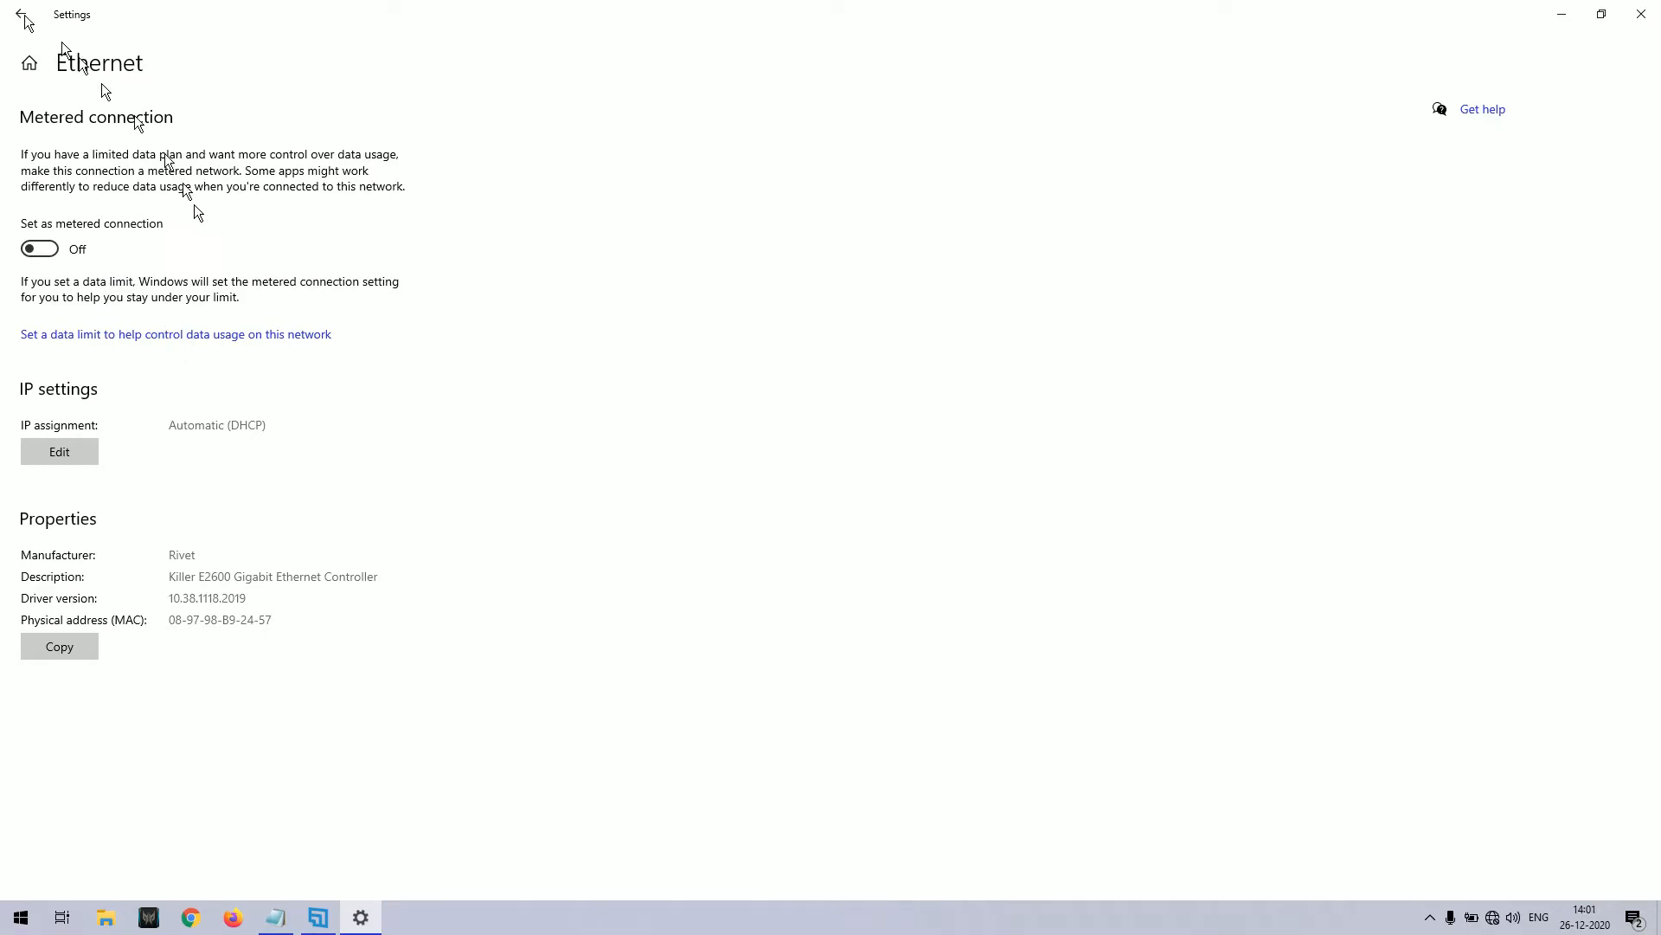
# Go back to the Network & Internet Ethernet page listing the adapter.
pyautogui.click(23, 16)
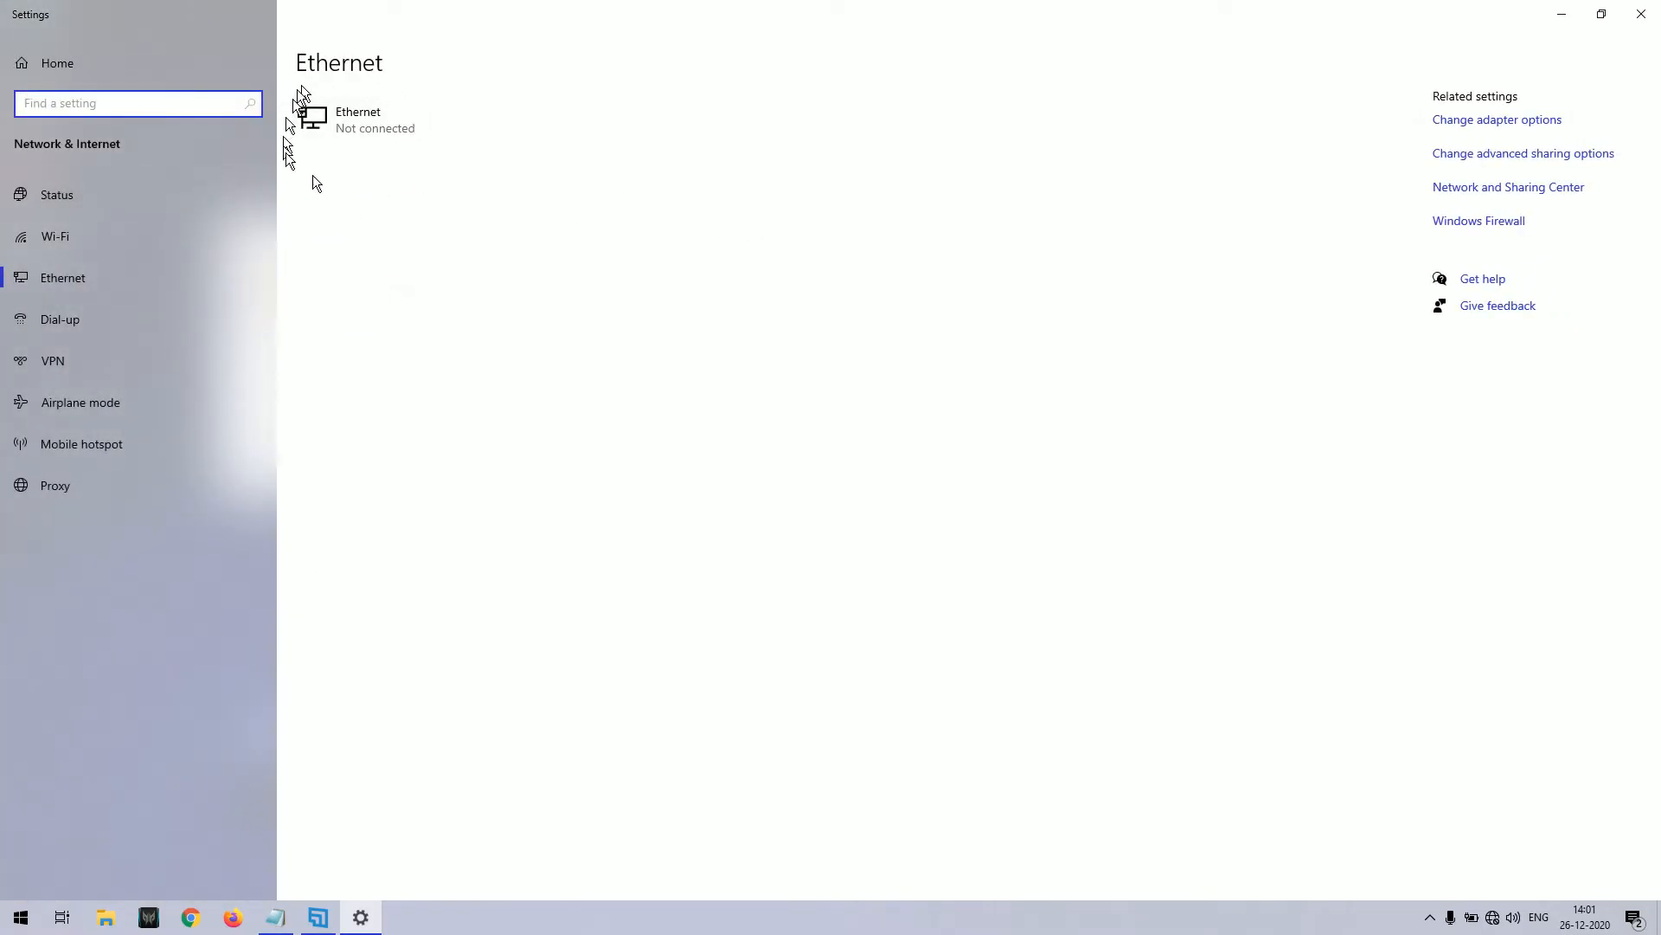
pyautogui.moveTo(1542, 93)
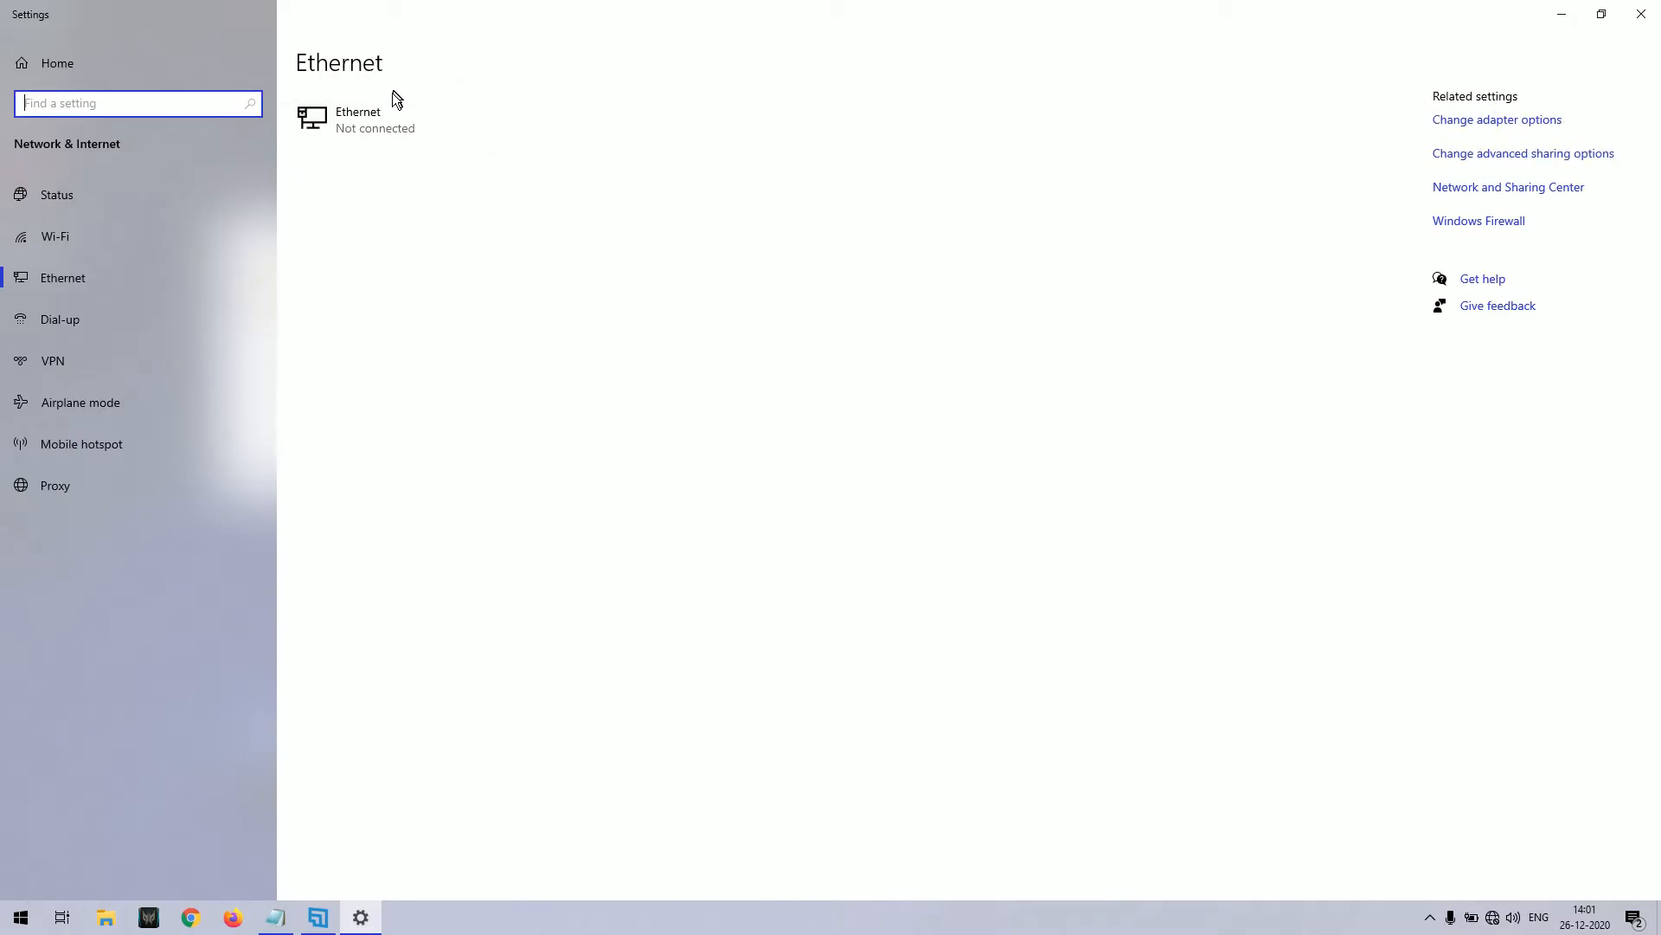
pyautogui.moveTo(1002, 315)
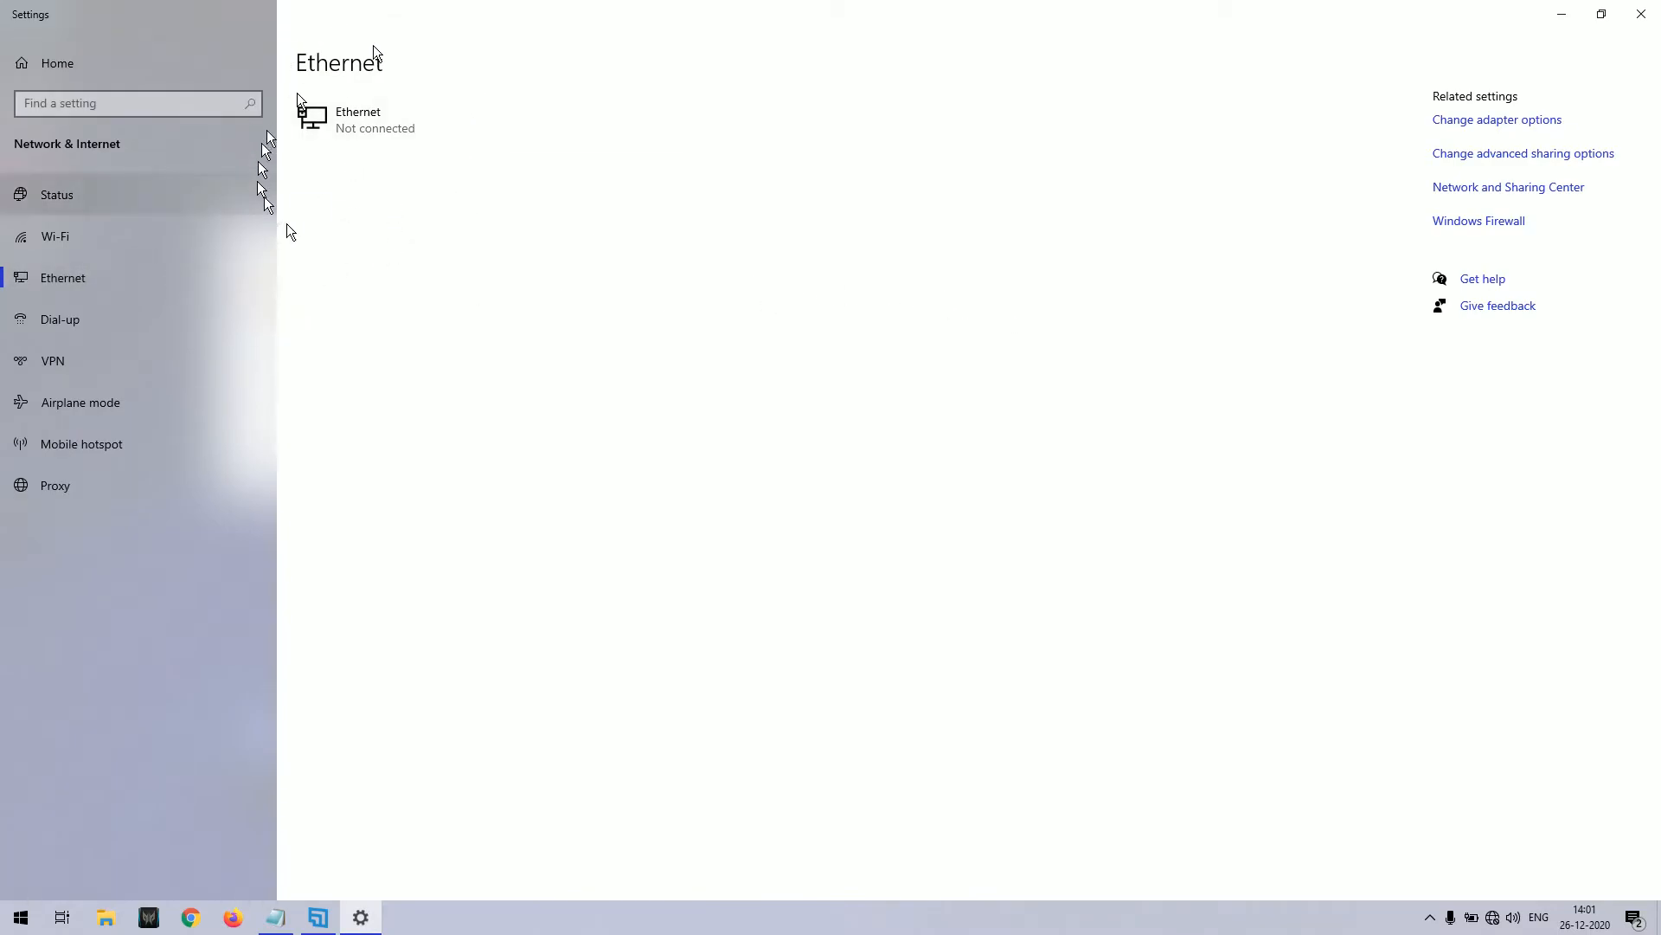
pyautogui.moveTo(1566, 101)
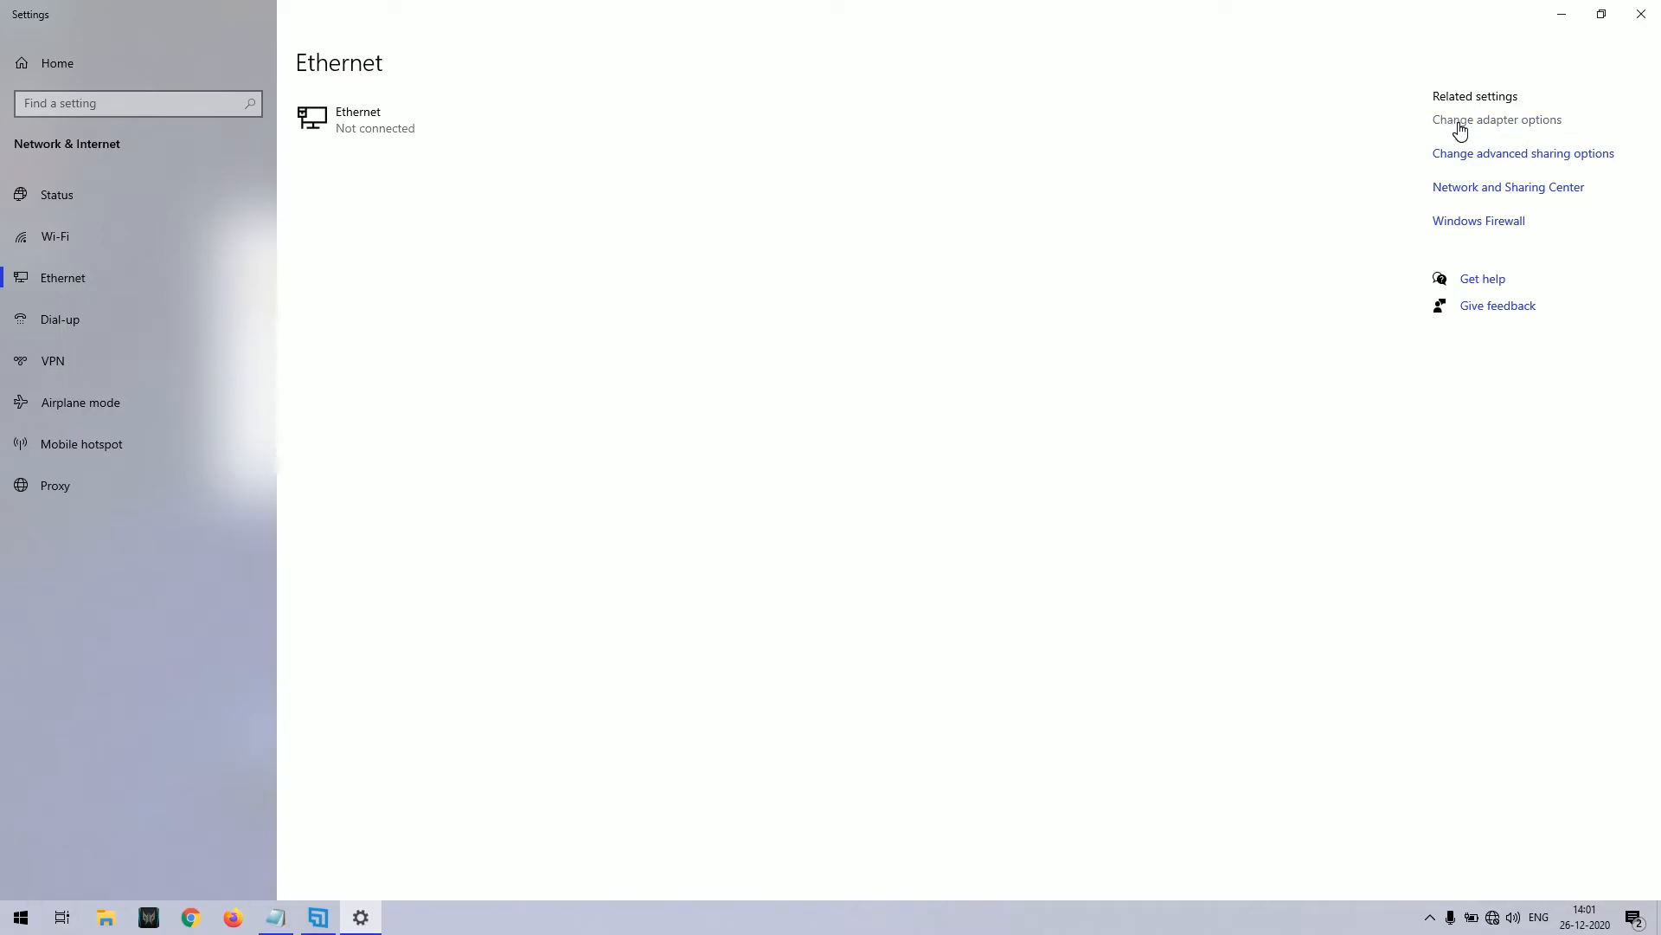
# From Change adapter options, reach the Ethernet adapter's TCP/IPv4 Properties.
pyautogui.click(1495, 119)
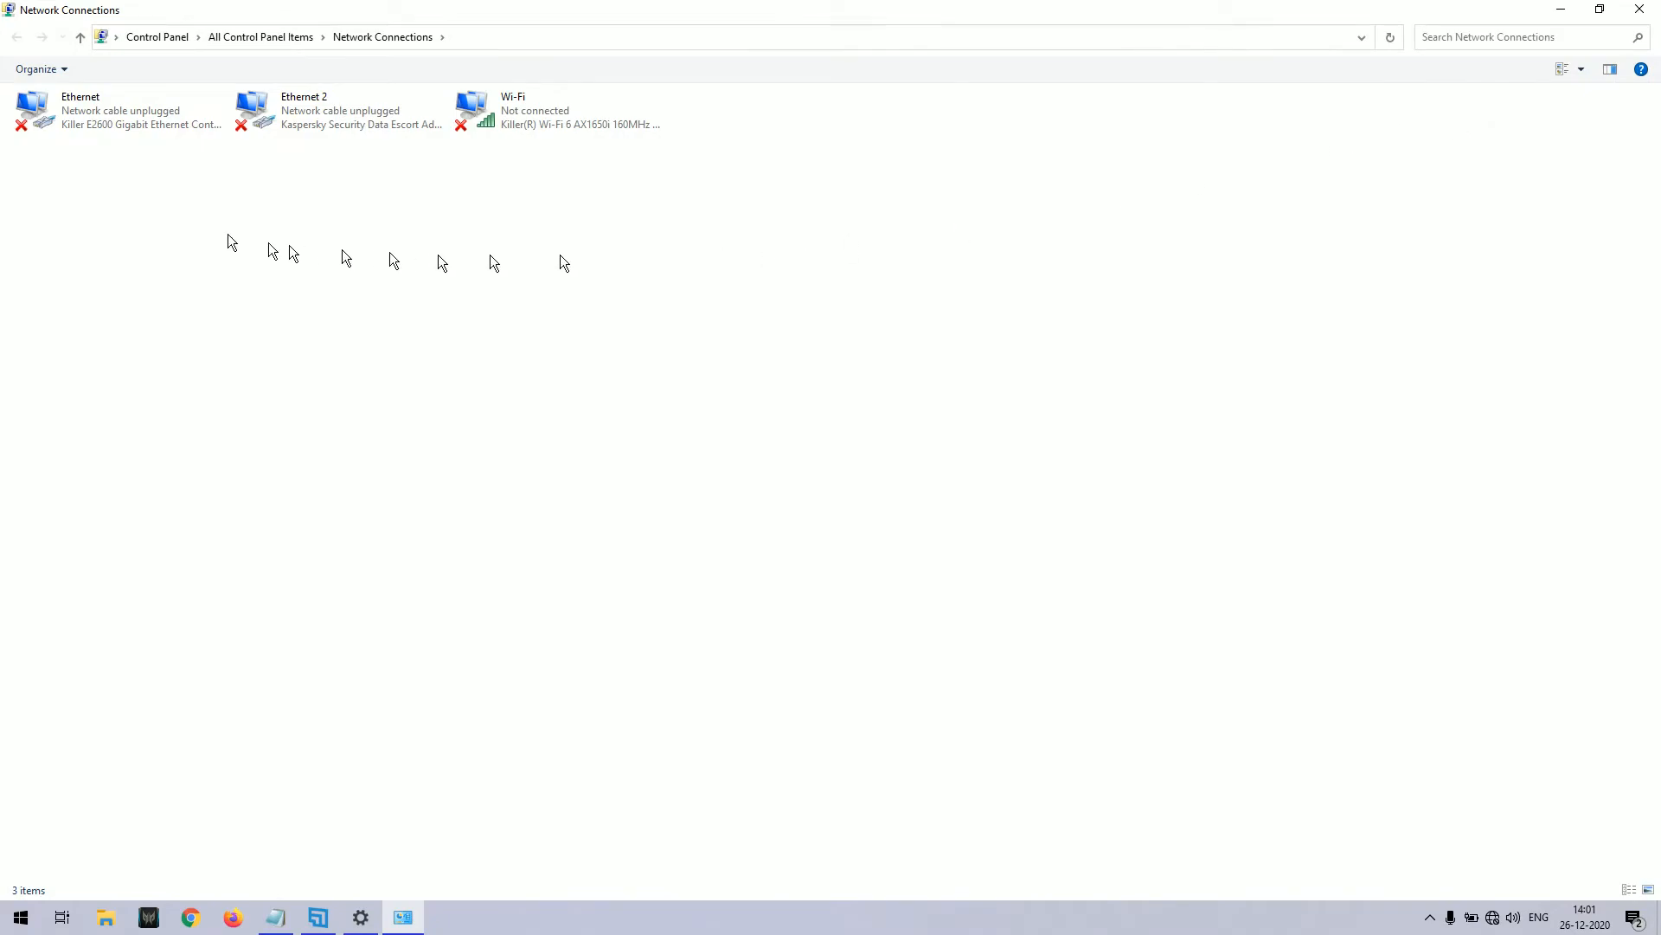
pyautogui.doubleClick(31, 109)
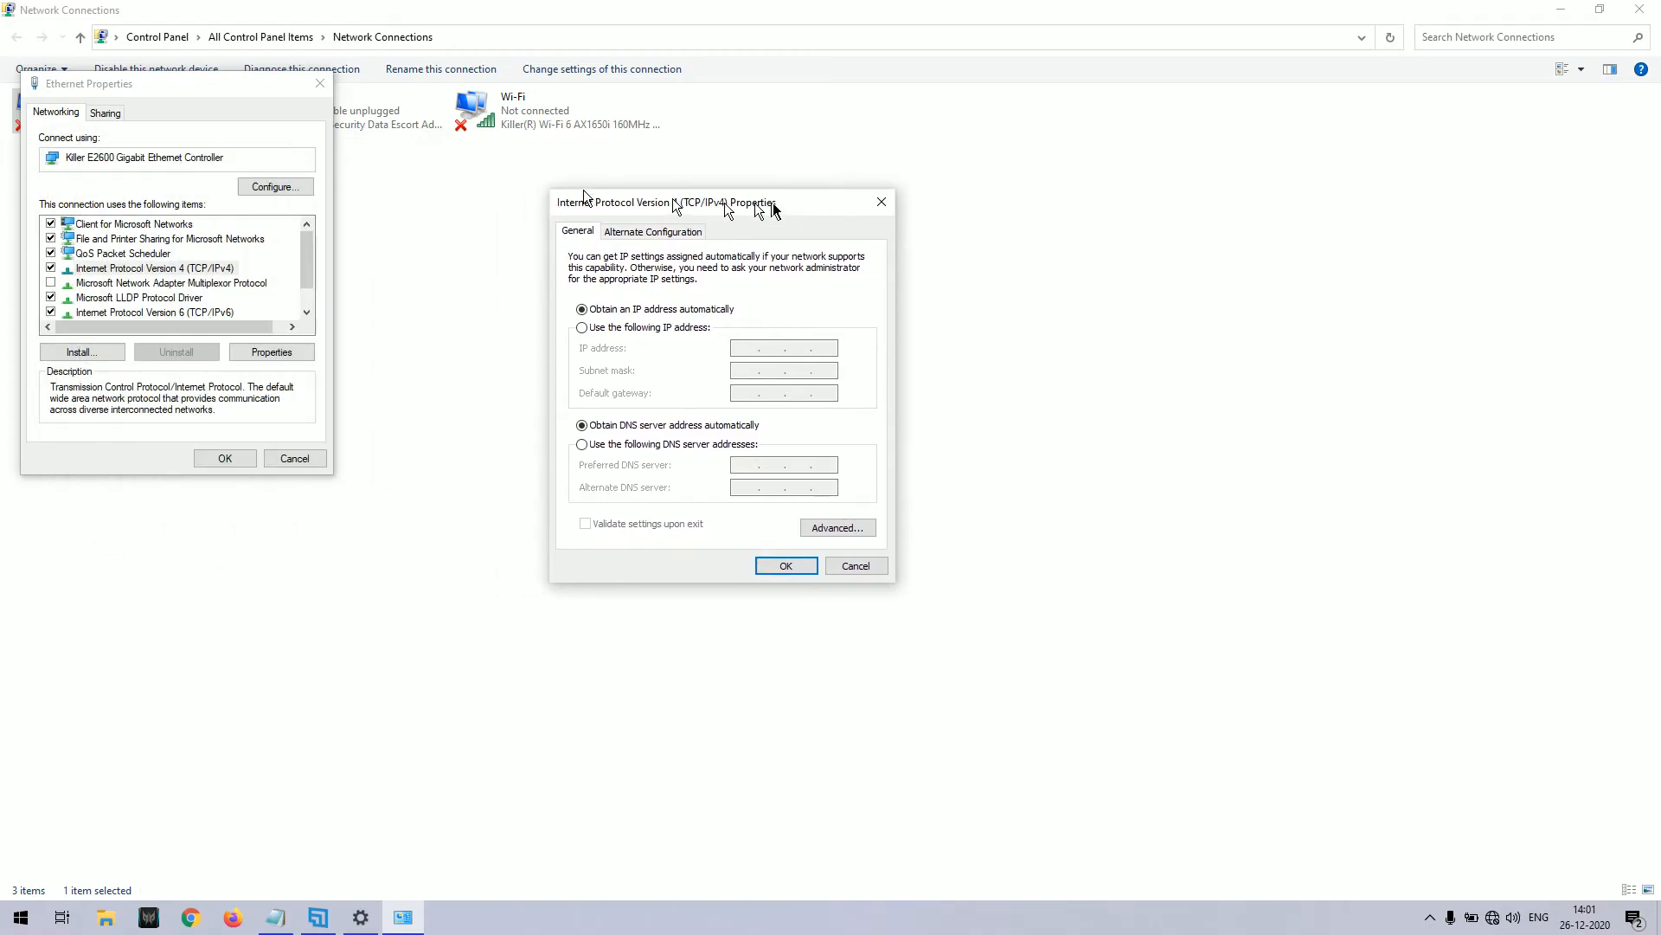
# Set static IP 192.168.30.5, mask 255.255.255.0, gateway and preferred DNS 192.168.30.1.
pyautogui.click(582, 327)
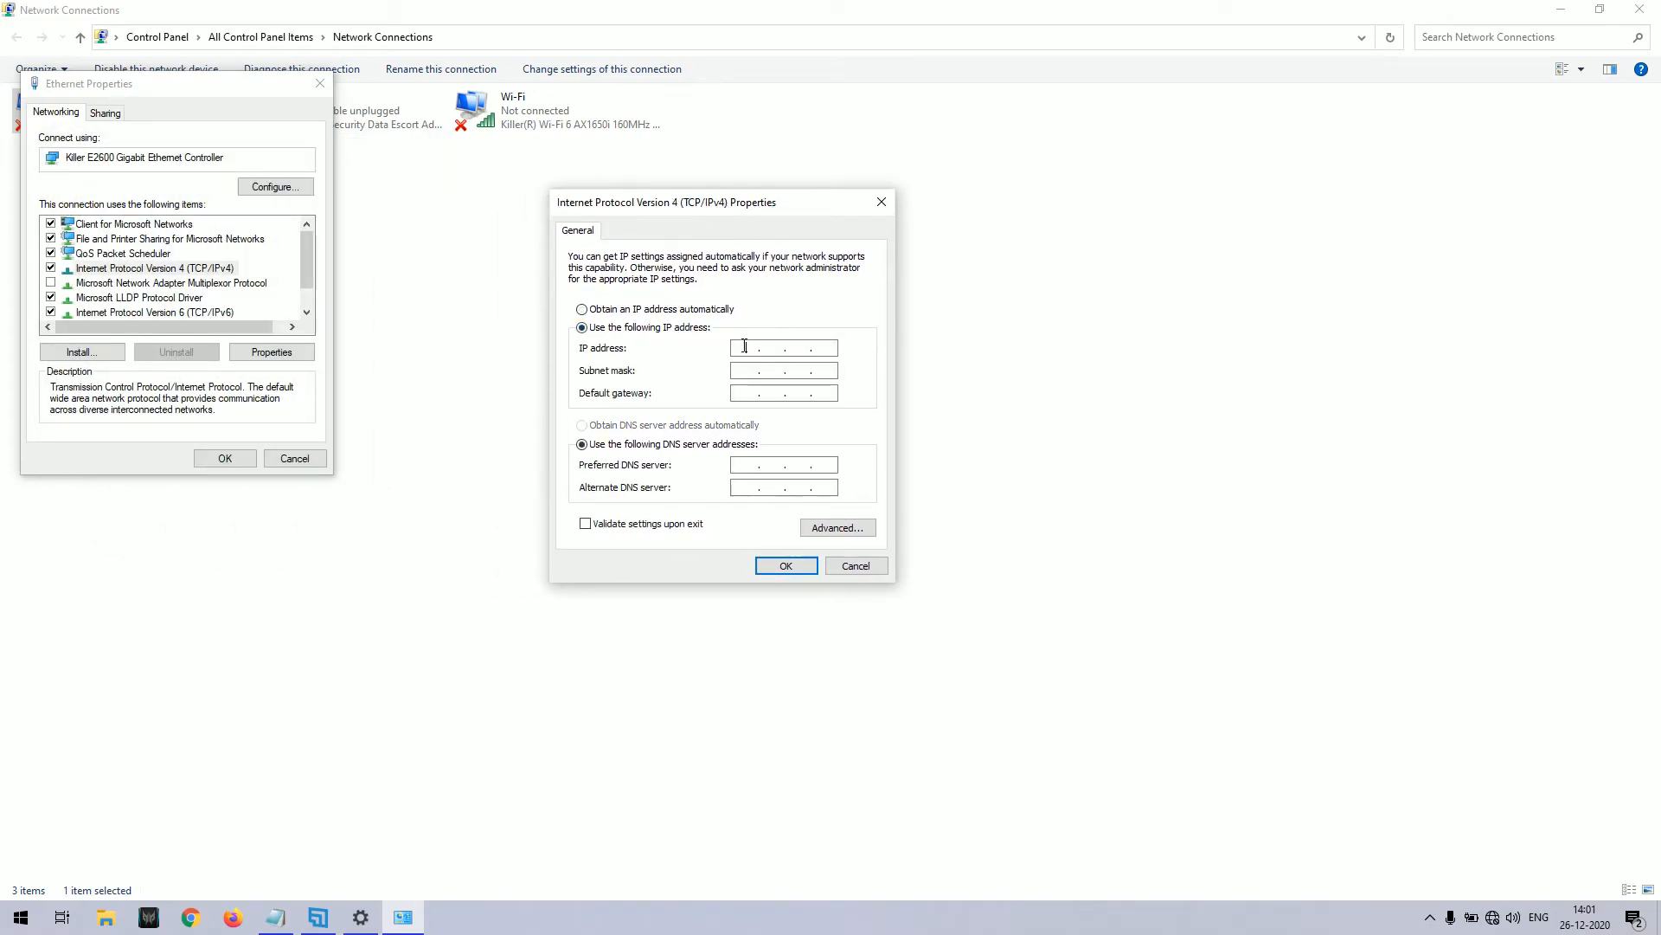
pyautogui.write('192.1')
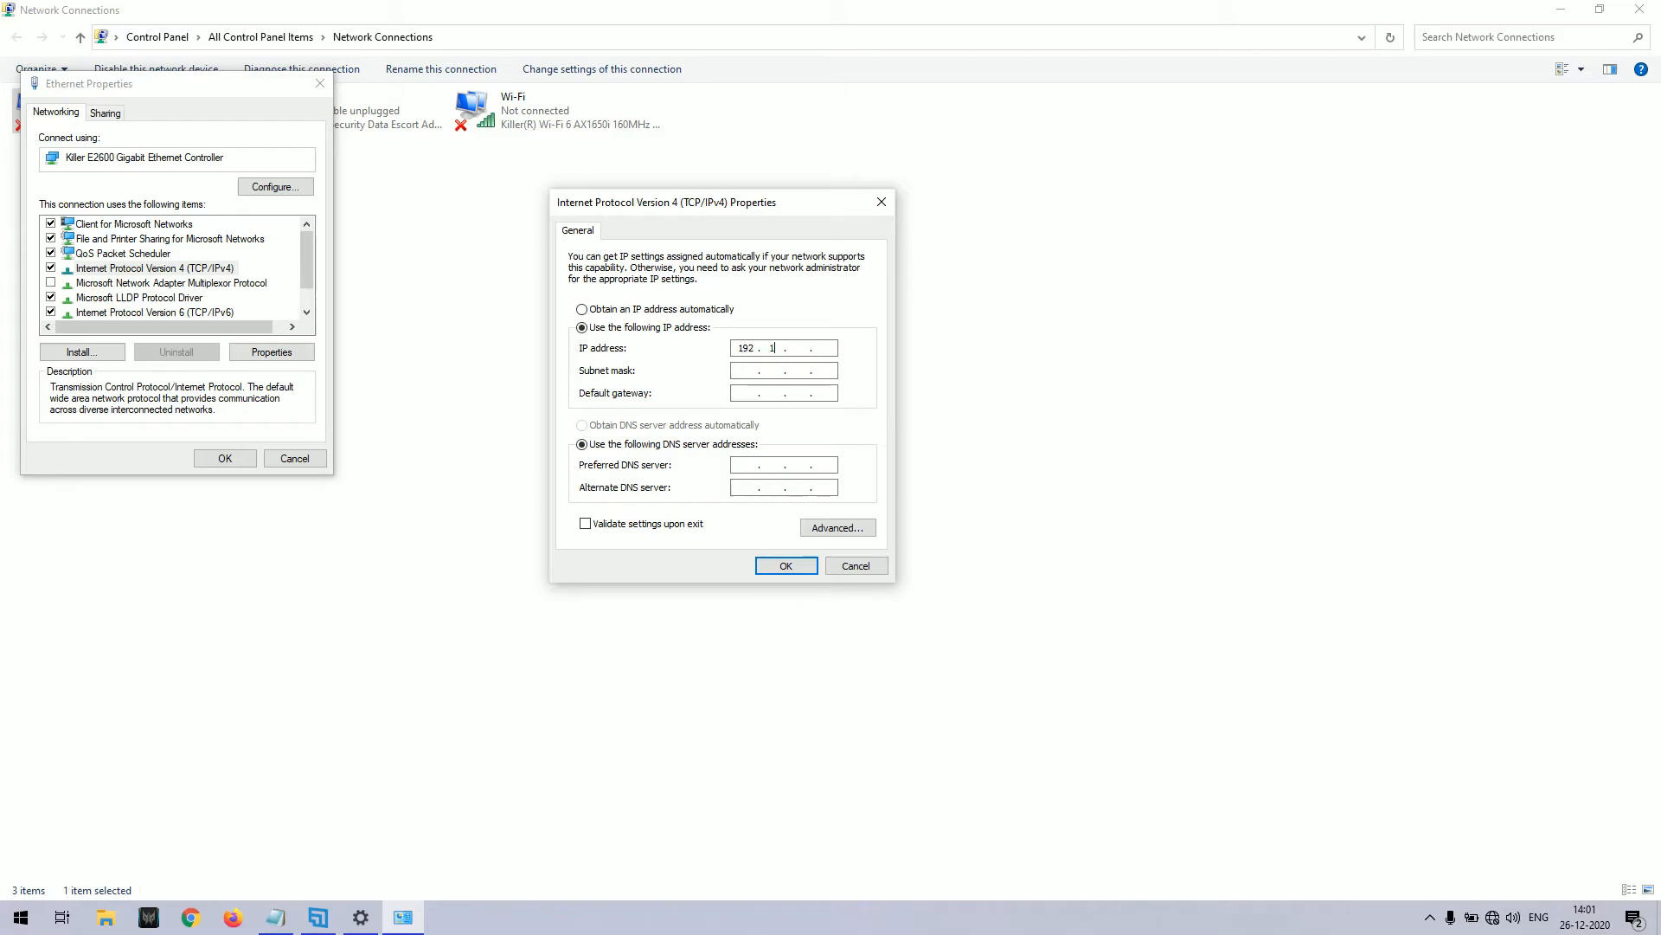
pyautogui.write('68.30')
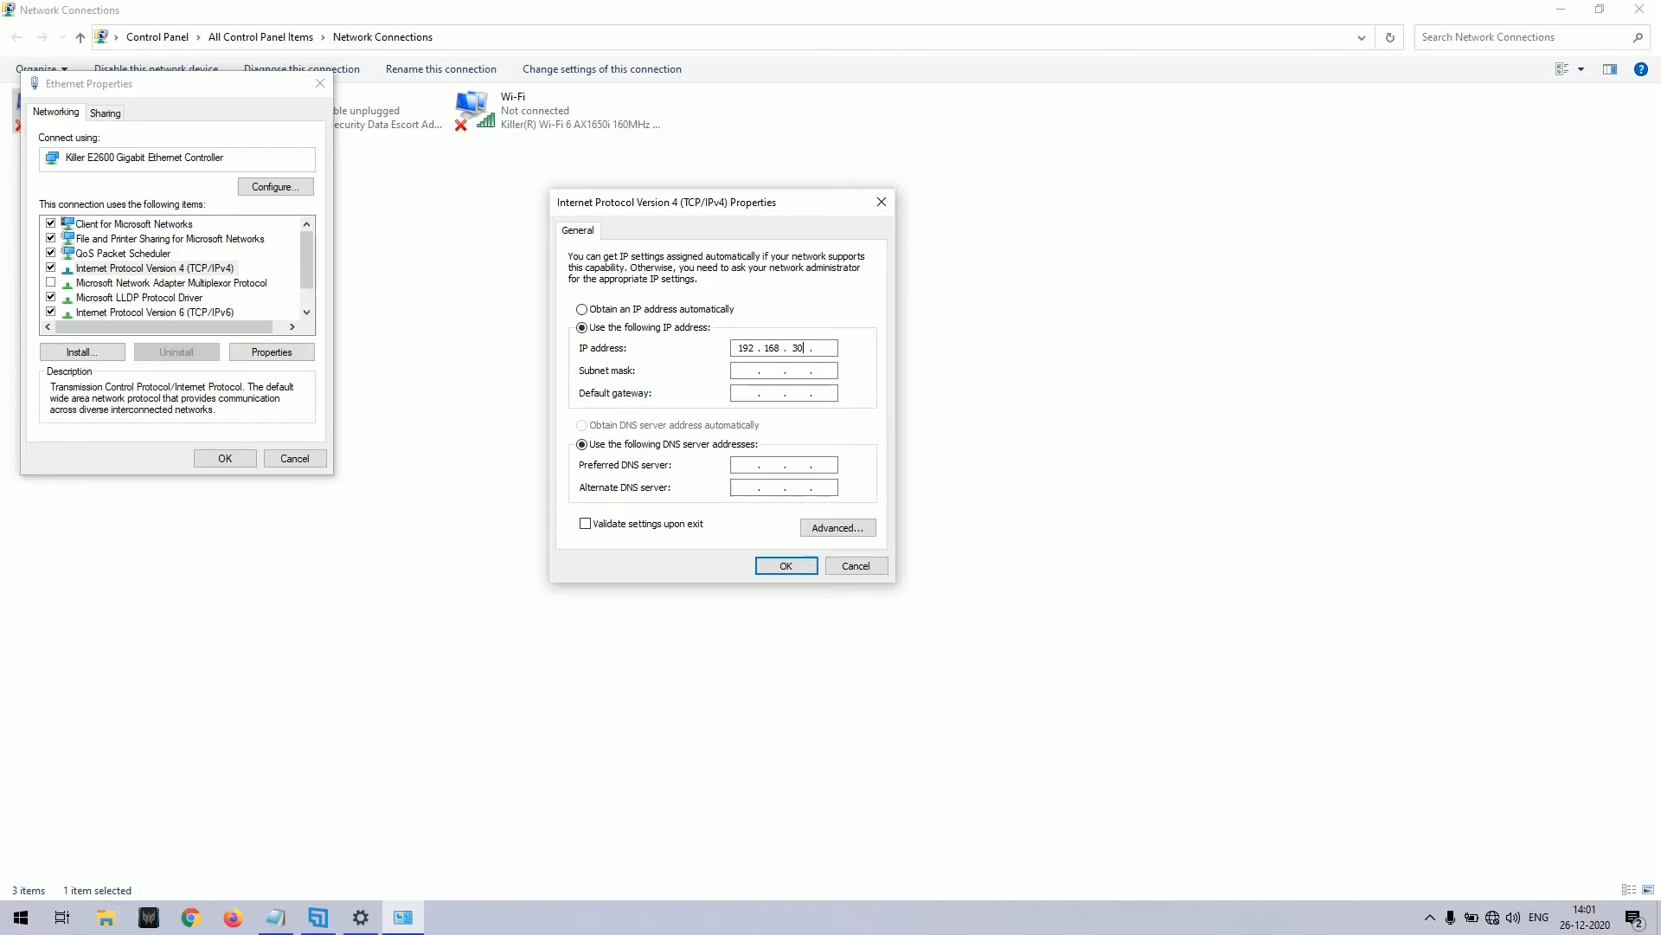
pyautogui.write('255.255.255.0')
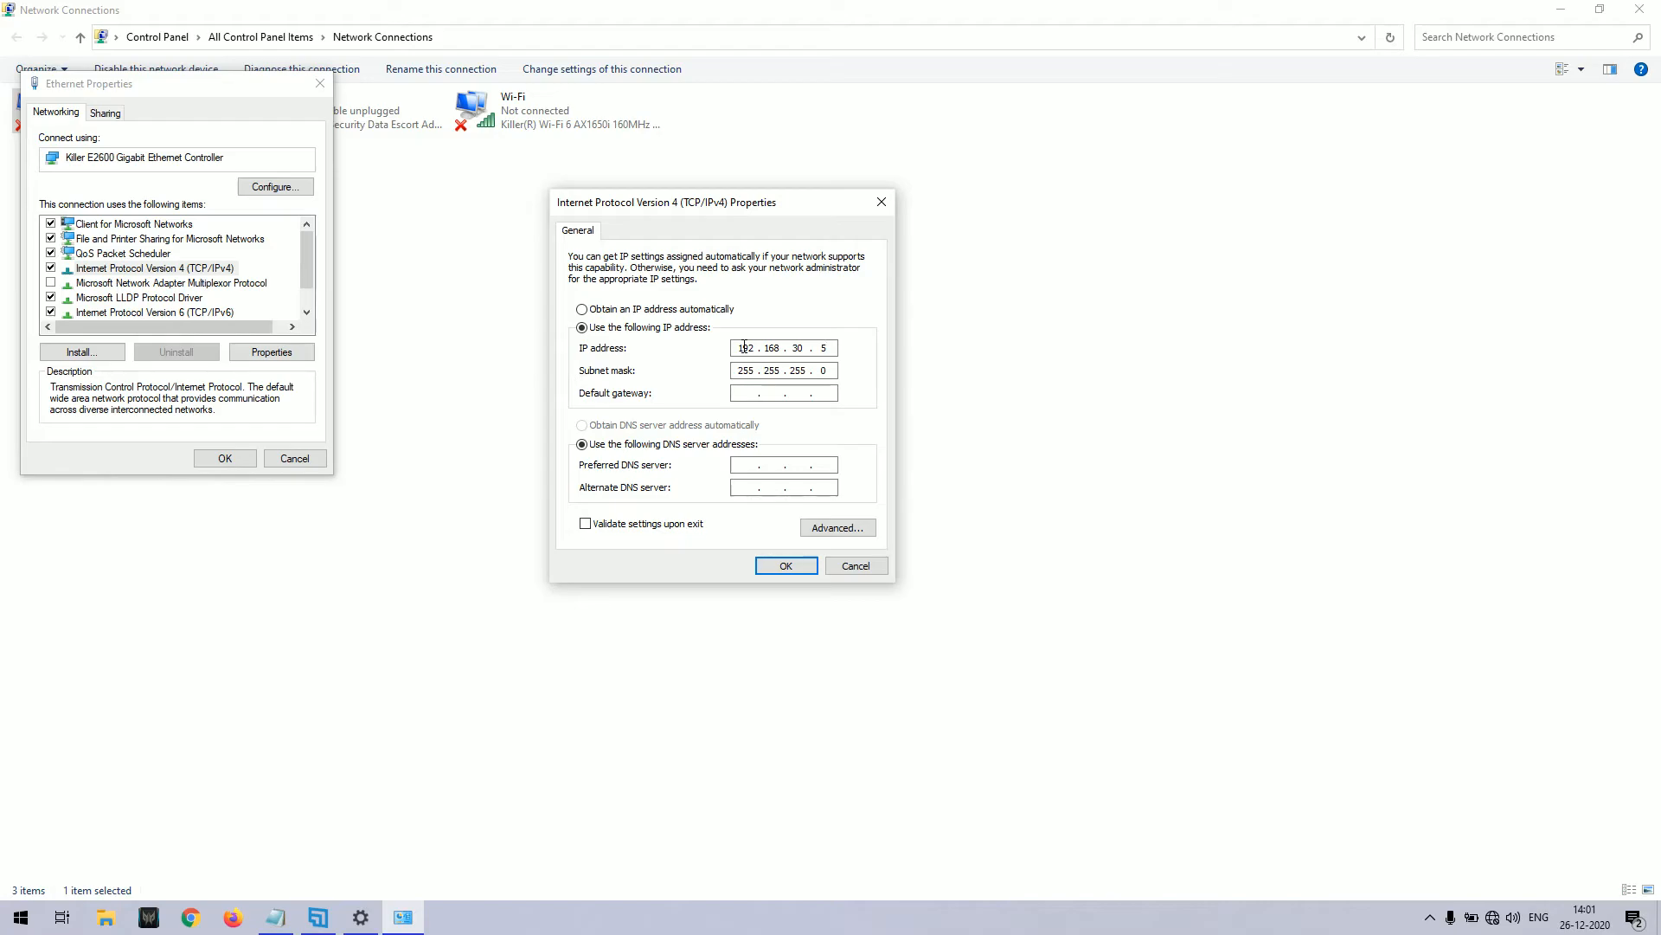
pyautogui.write('192 . 168 . 30 .')
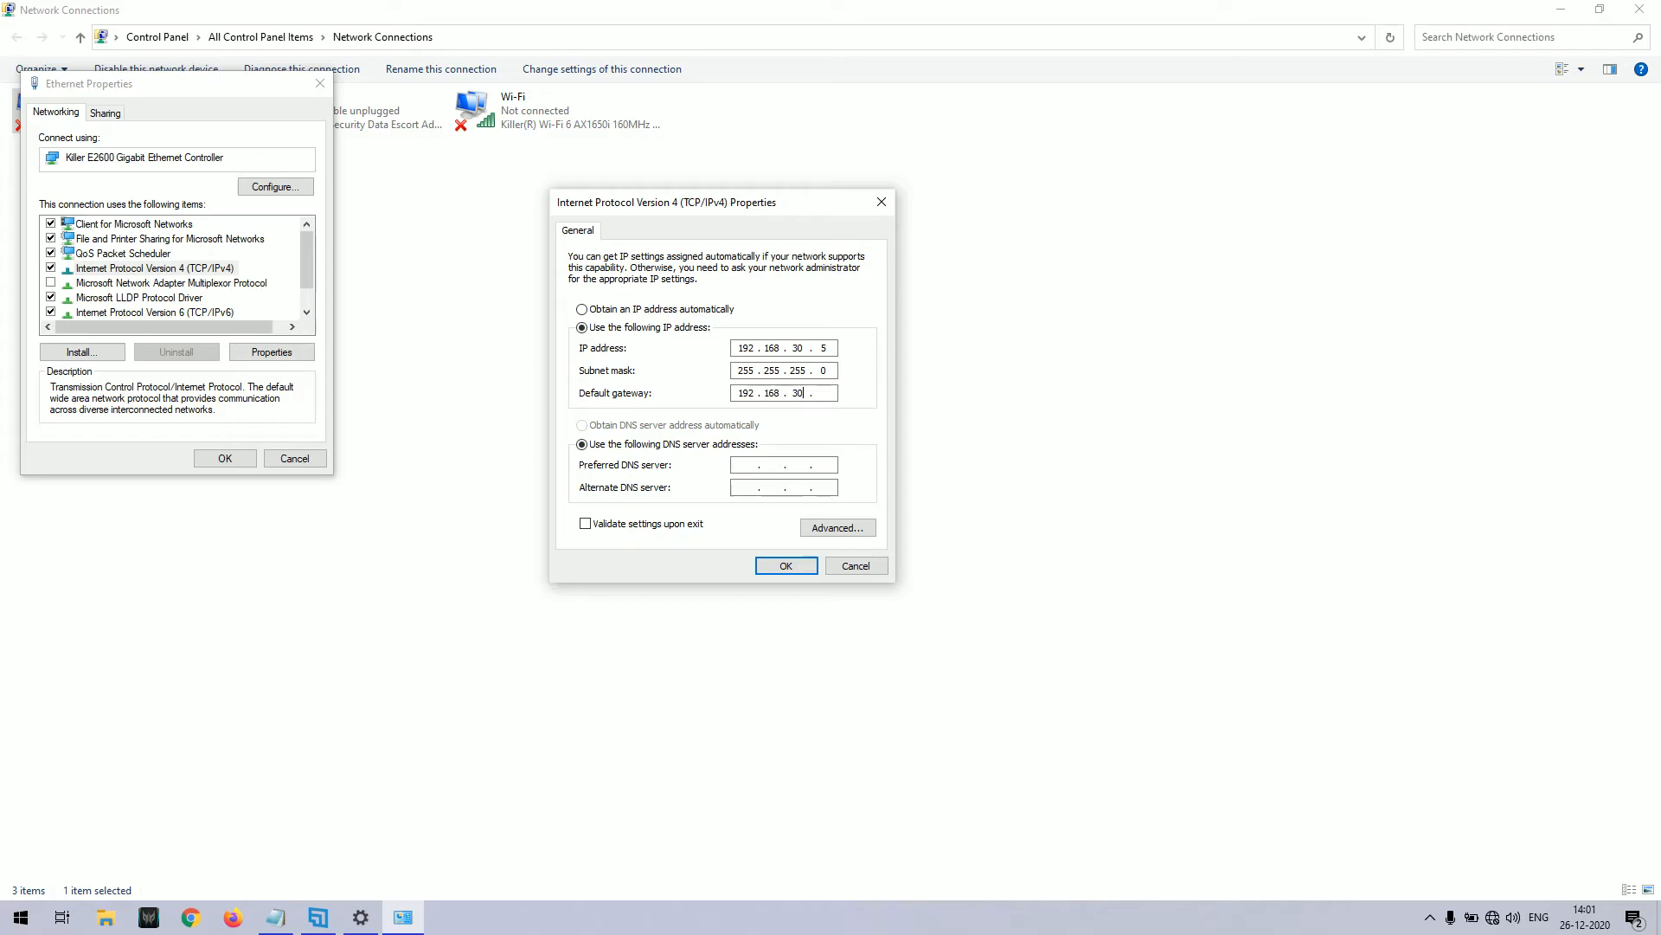
pyautogui.write('1')
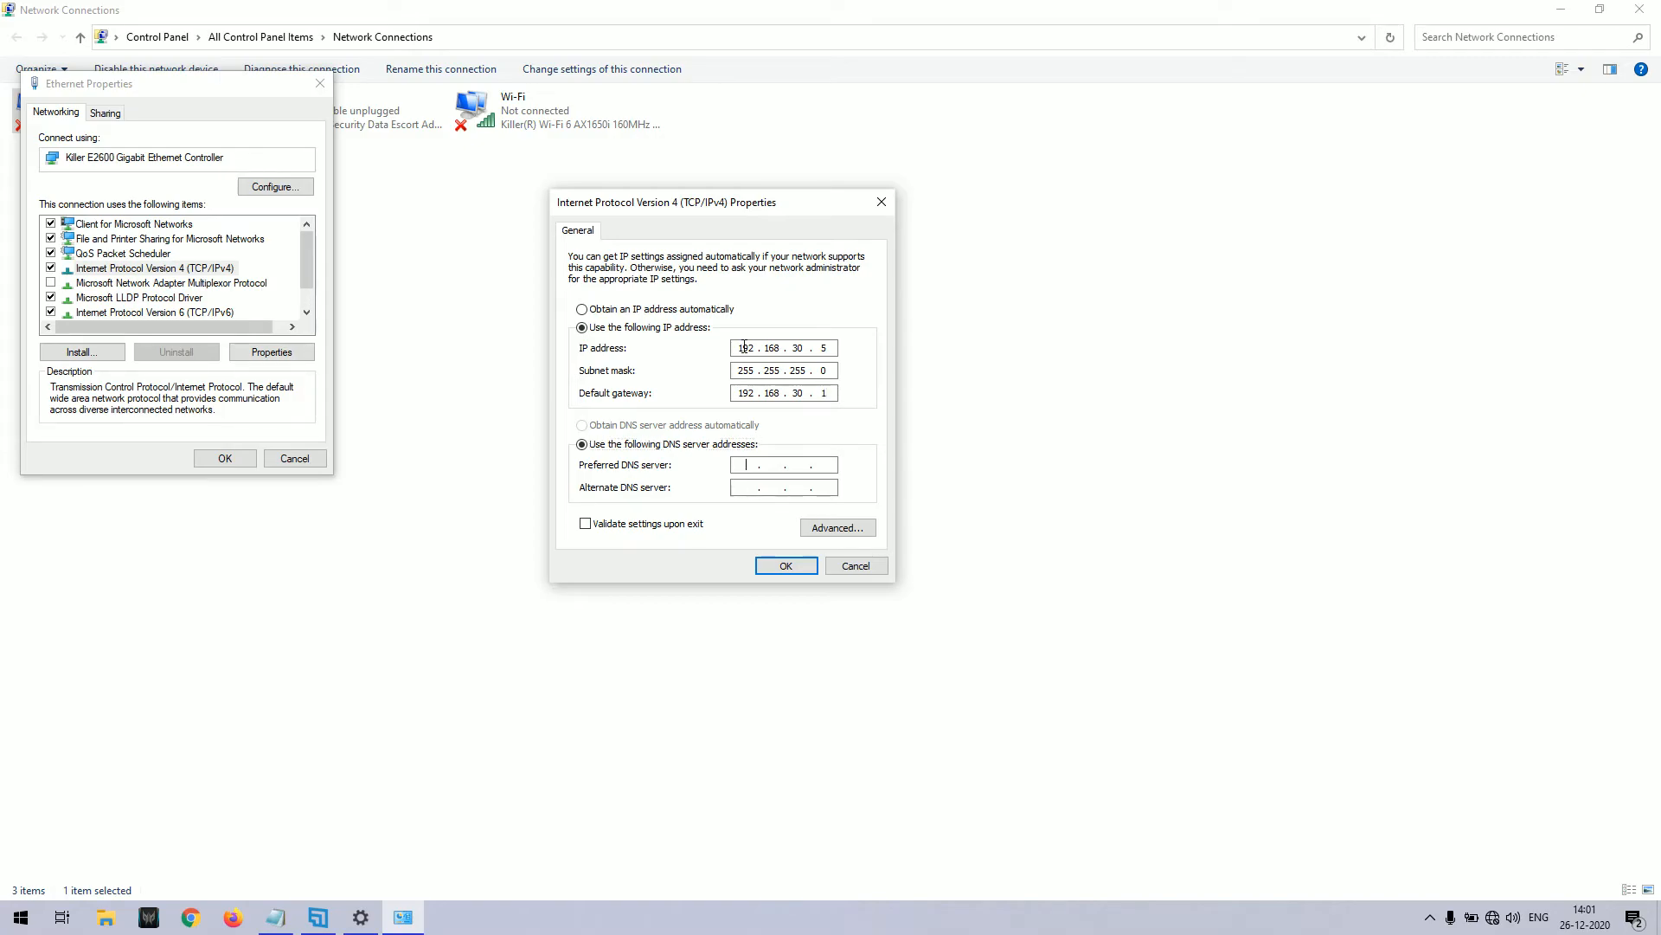
pyautogui.write('192 . 168 . 30 . 1')
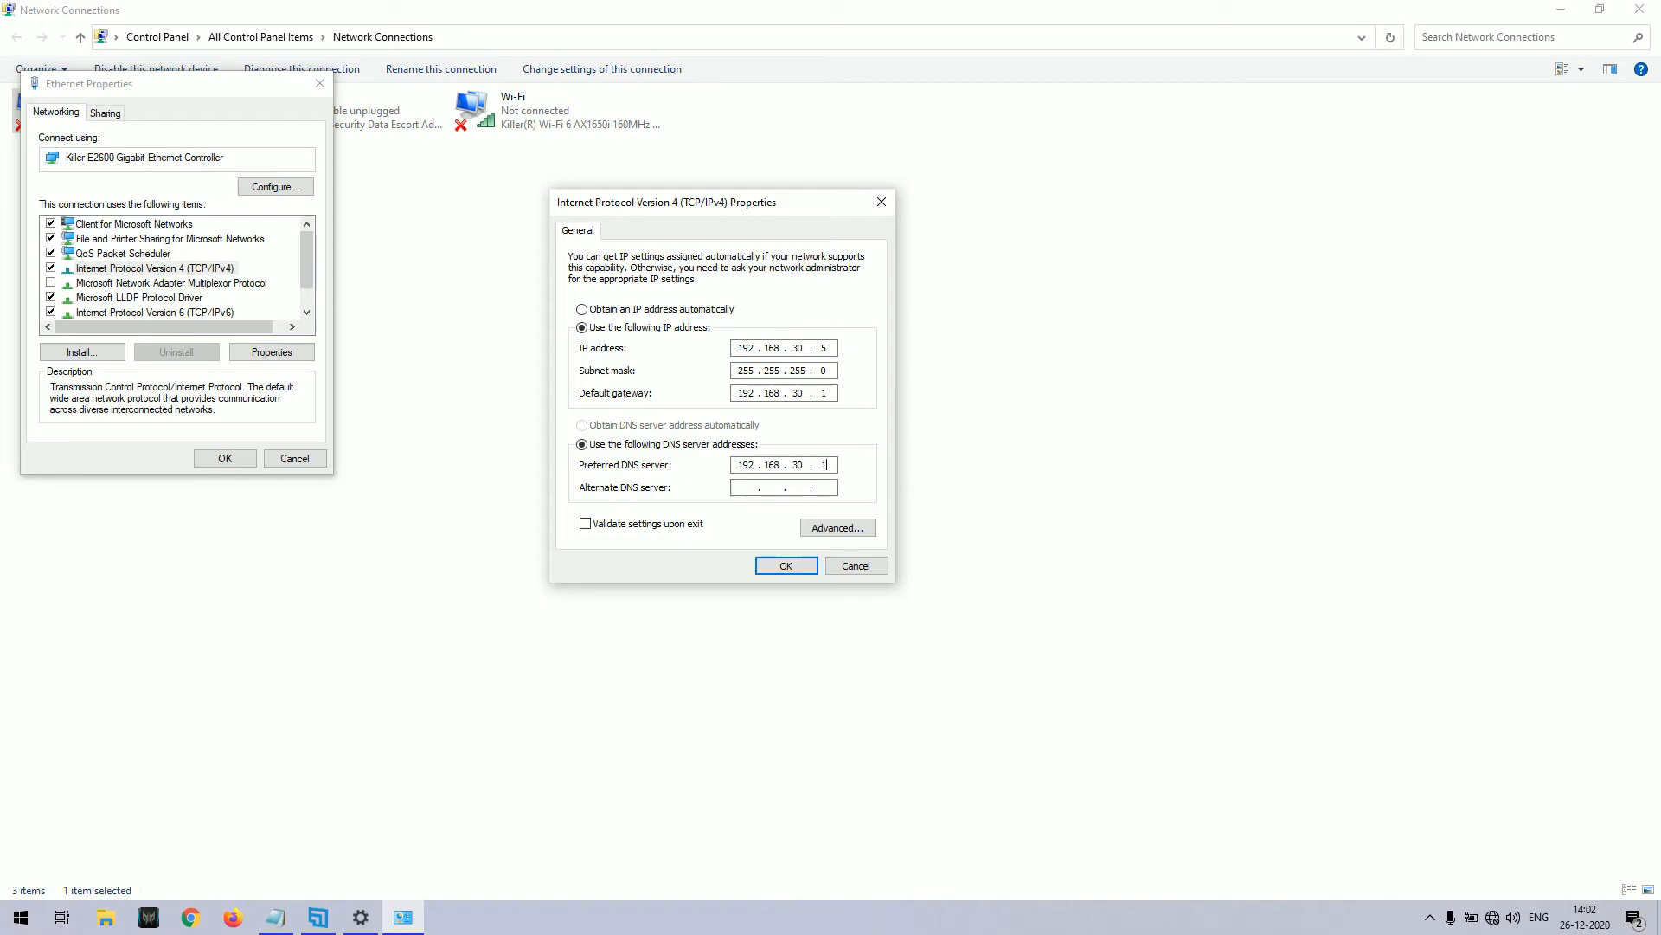
# Add alternate DNS 8.8.8.8 and confirm the TCP/IPv4 settings with OK.
pyautogui.click(782, 348)
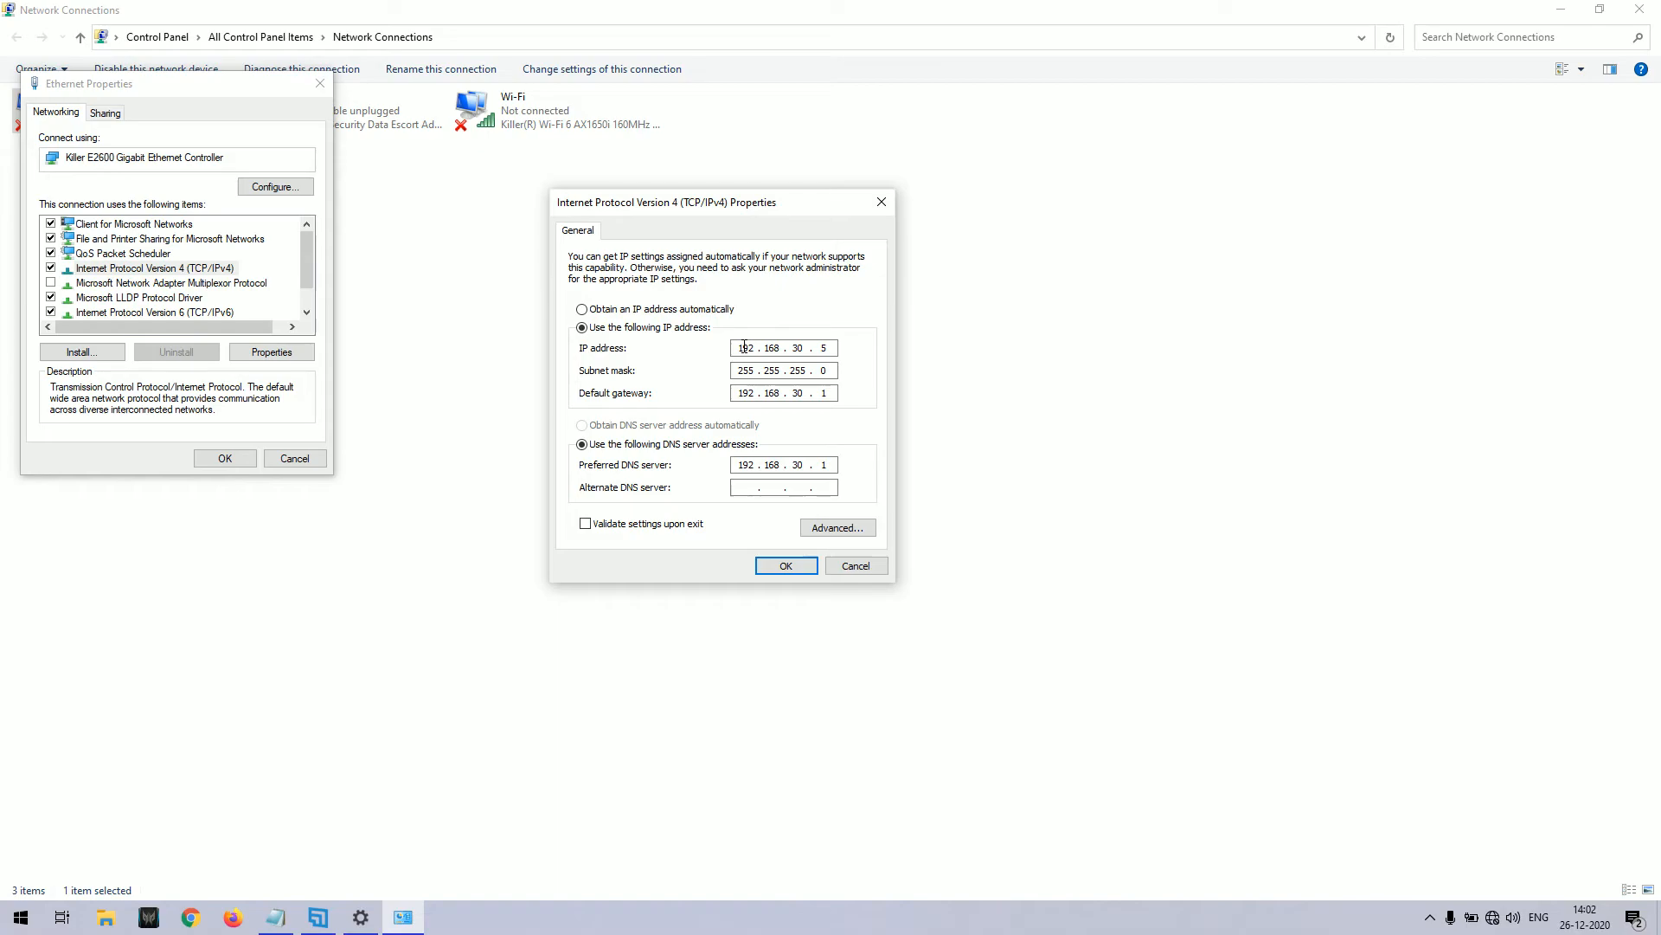
pyautogui.write('8.8')
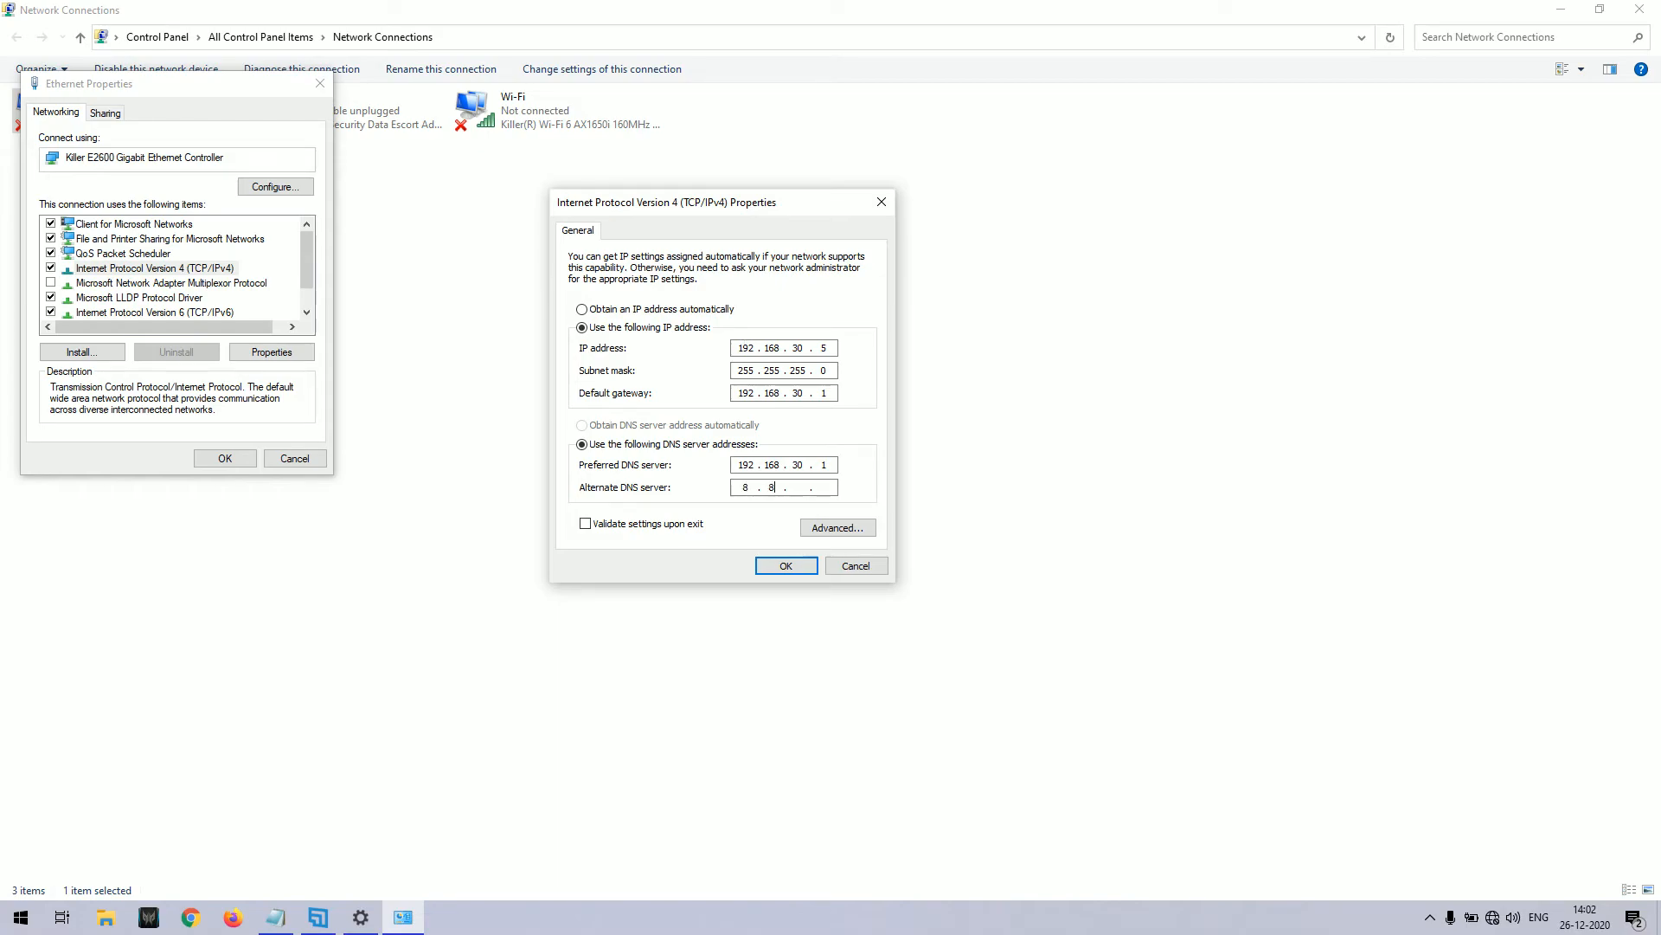
pyautogui.write('8')
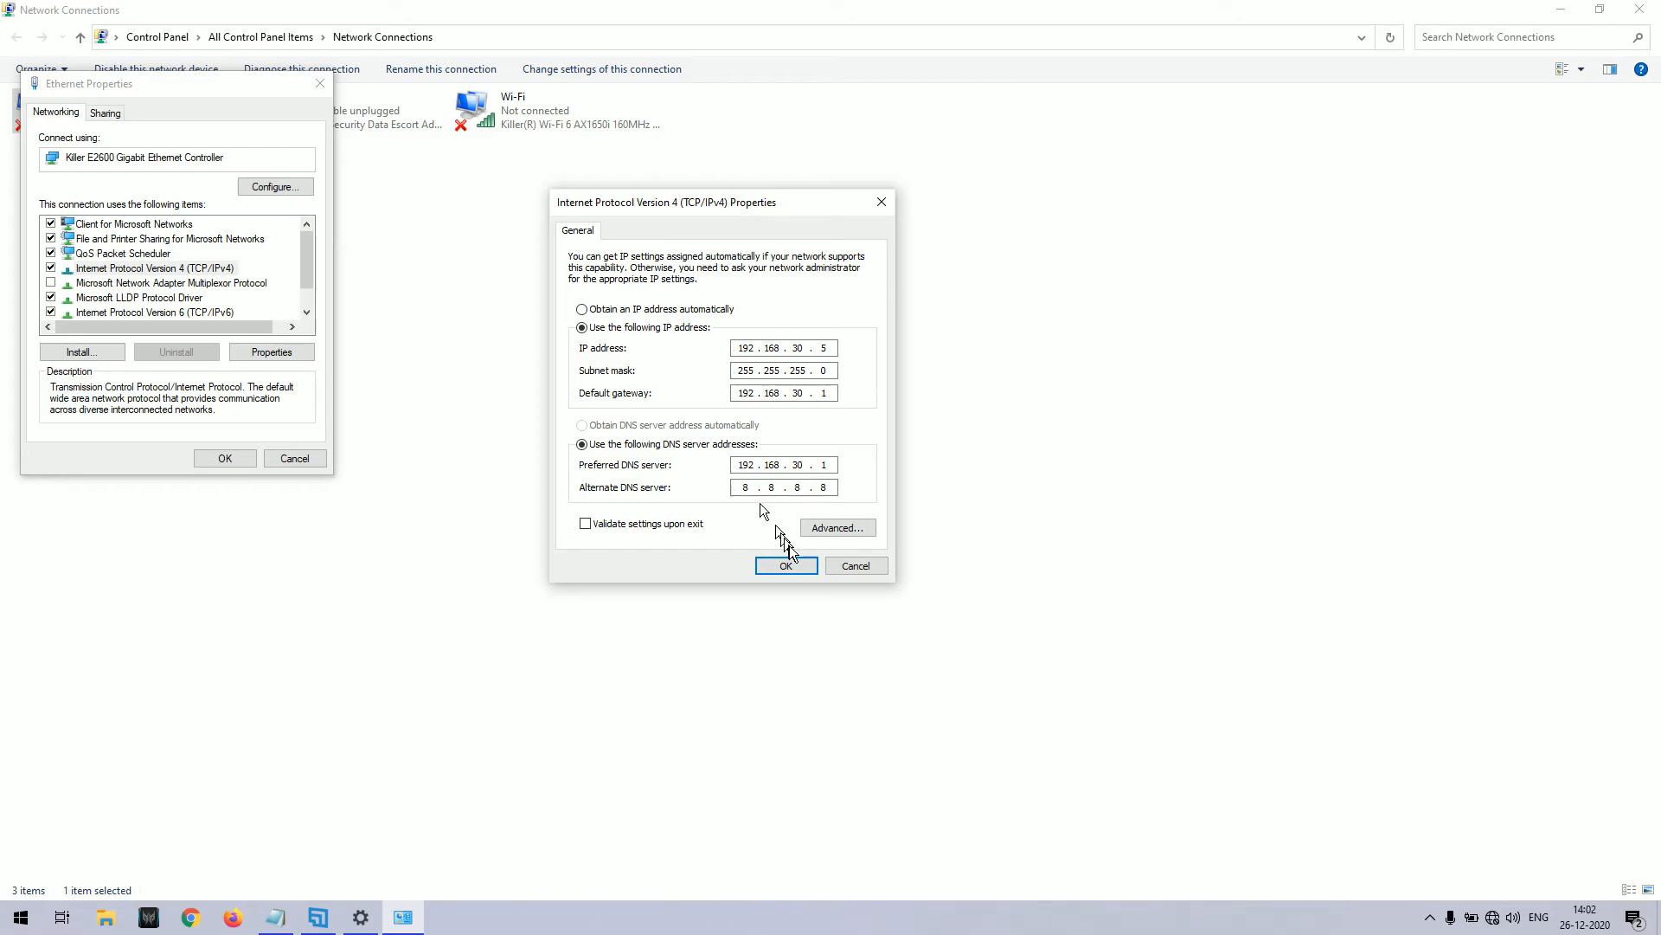
pyautogui.click(785, 564)
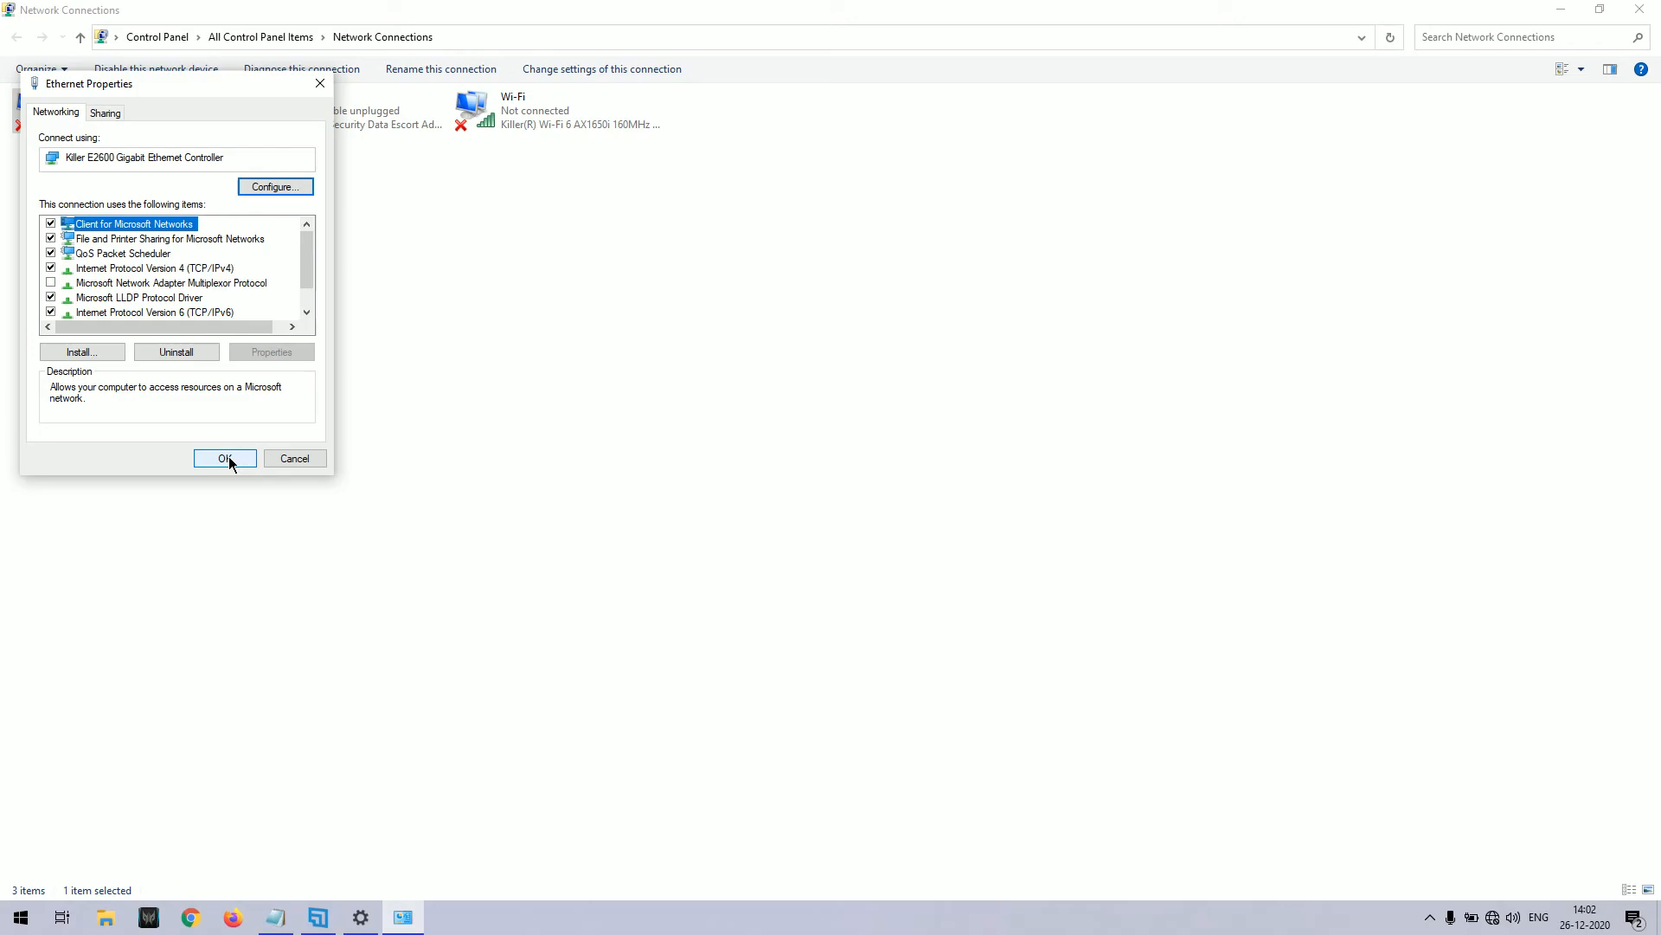
# Apply and close the Ethernet Properties dialog with OK.
pyautogui.click(223, 457)
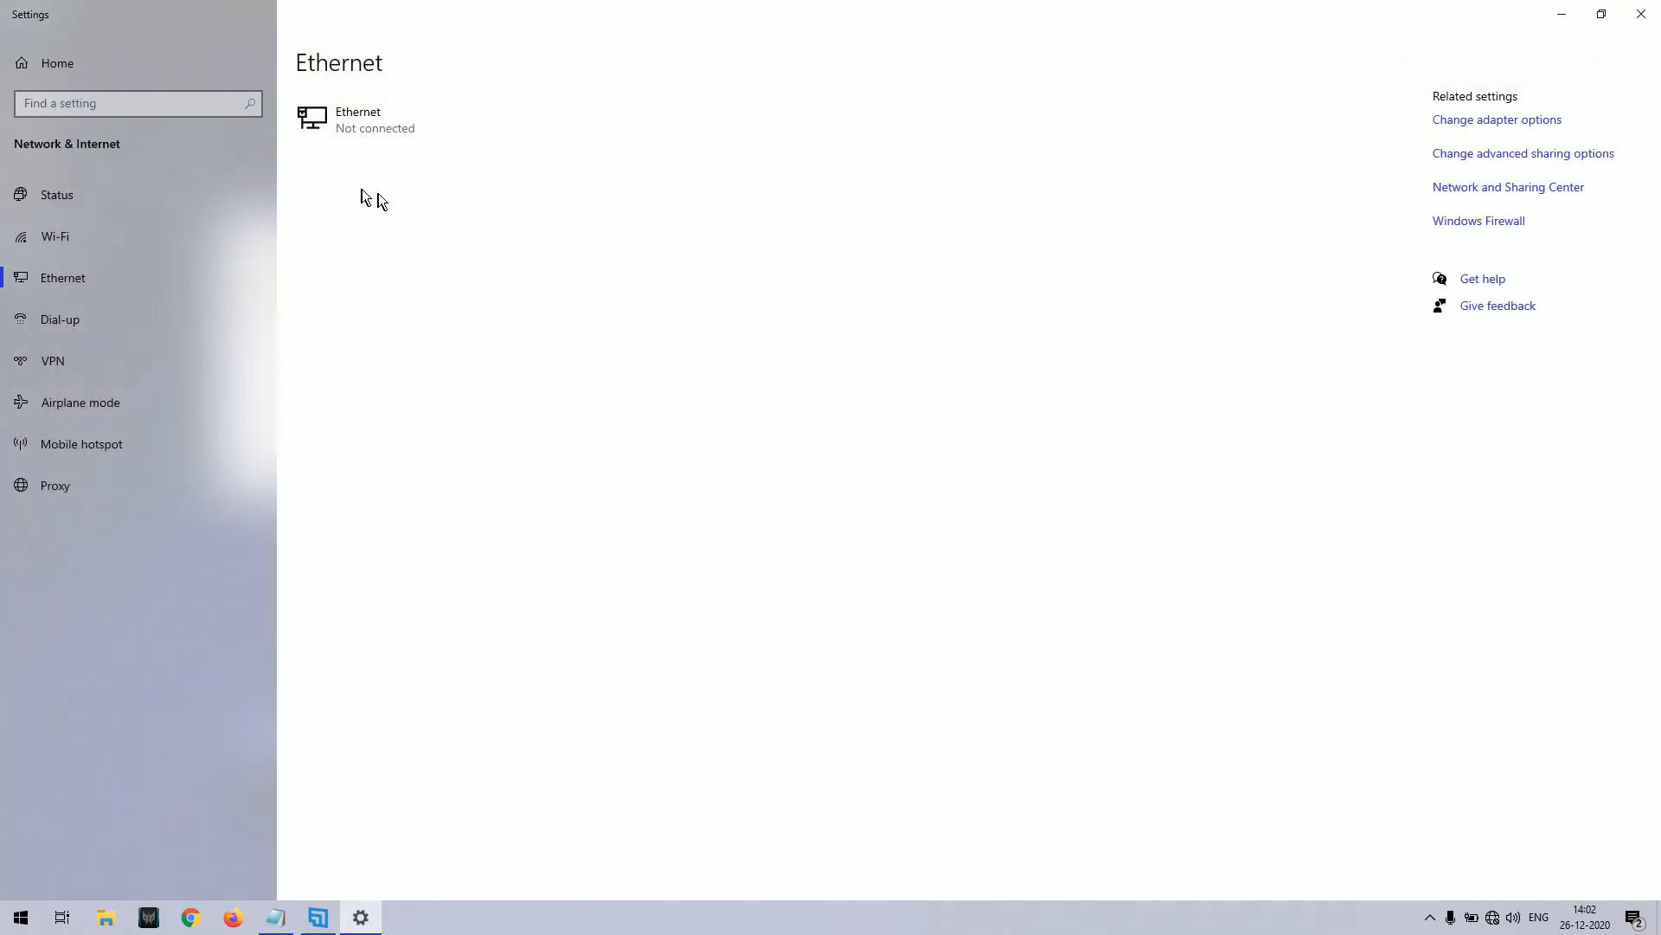
# View Ethernet details showing Manual IP 192.168.30.5, gateway 192.168.30.1, DNS 192.168.30.1 and 8.8.8.8.
pyautogui.click(357, 119)
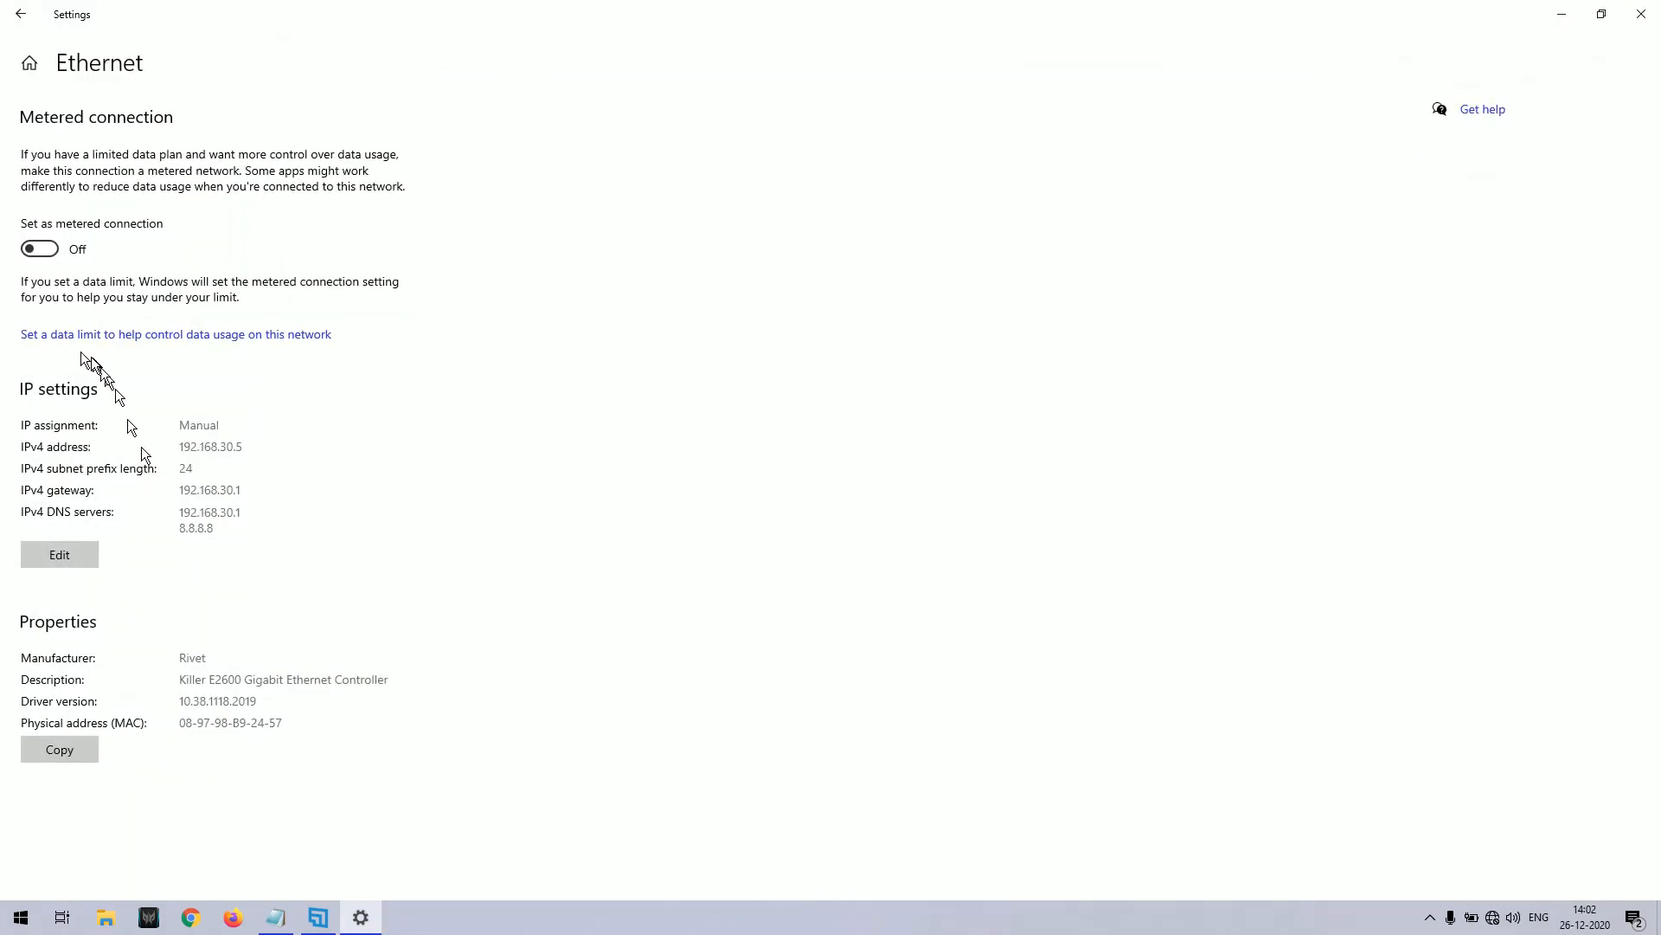
pyautogui.moveTo(6, 450)
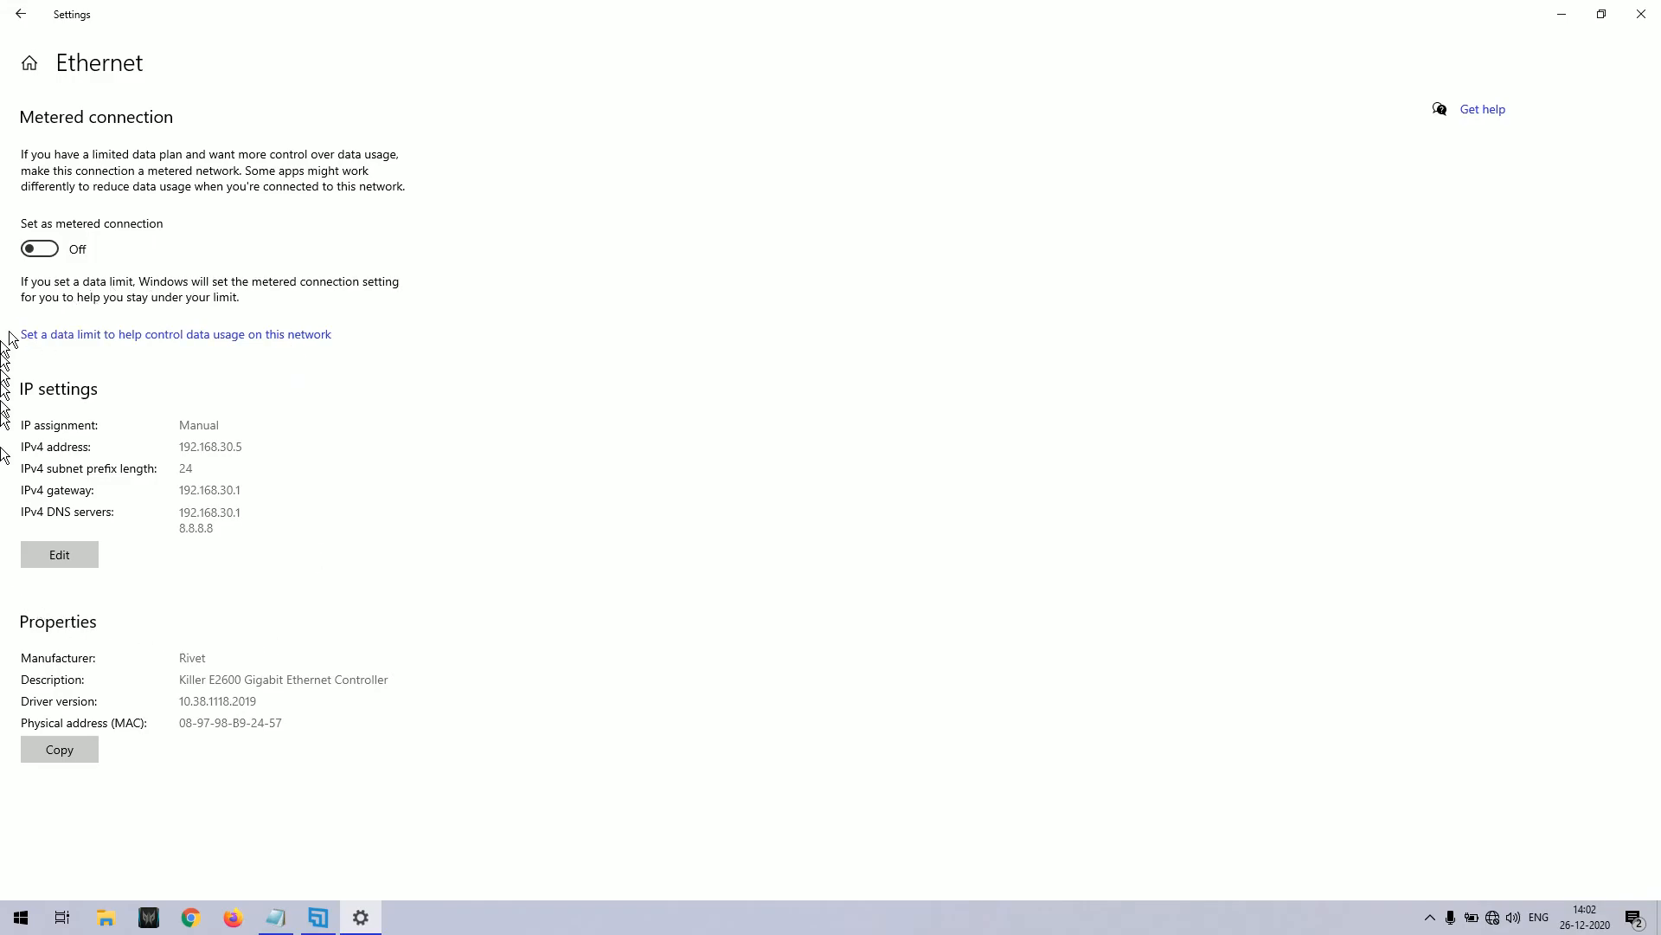
pyautogui.moveTo(138, 650)
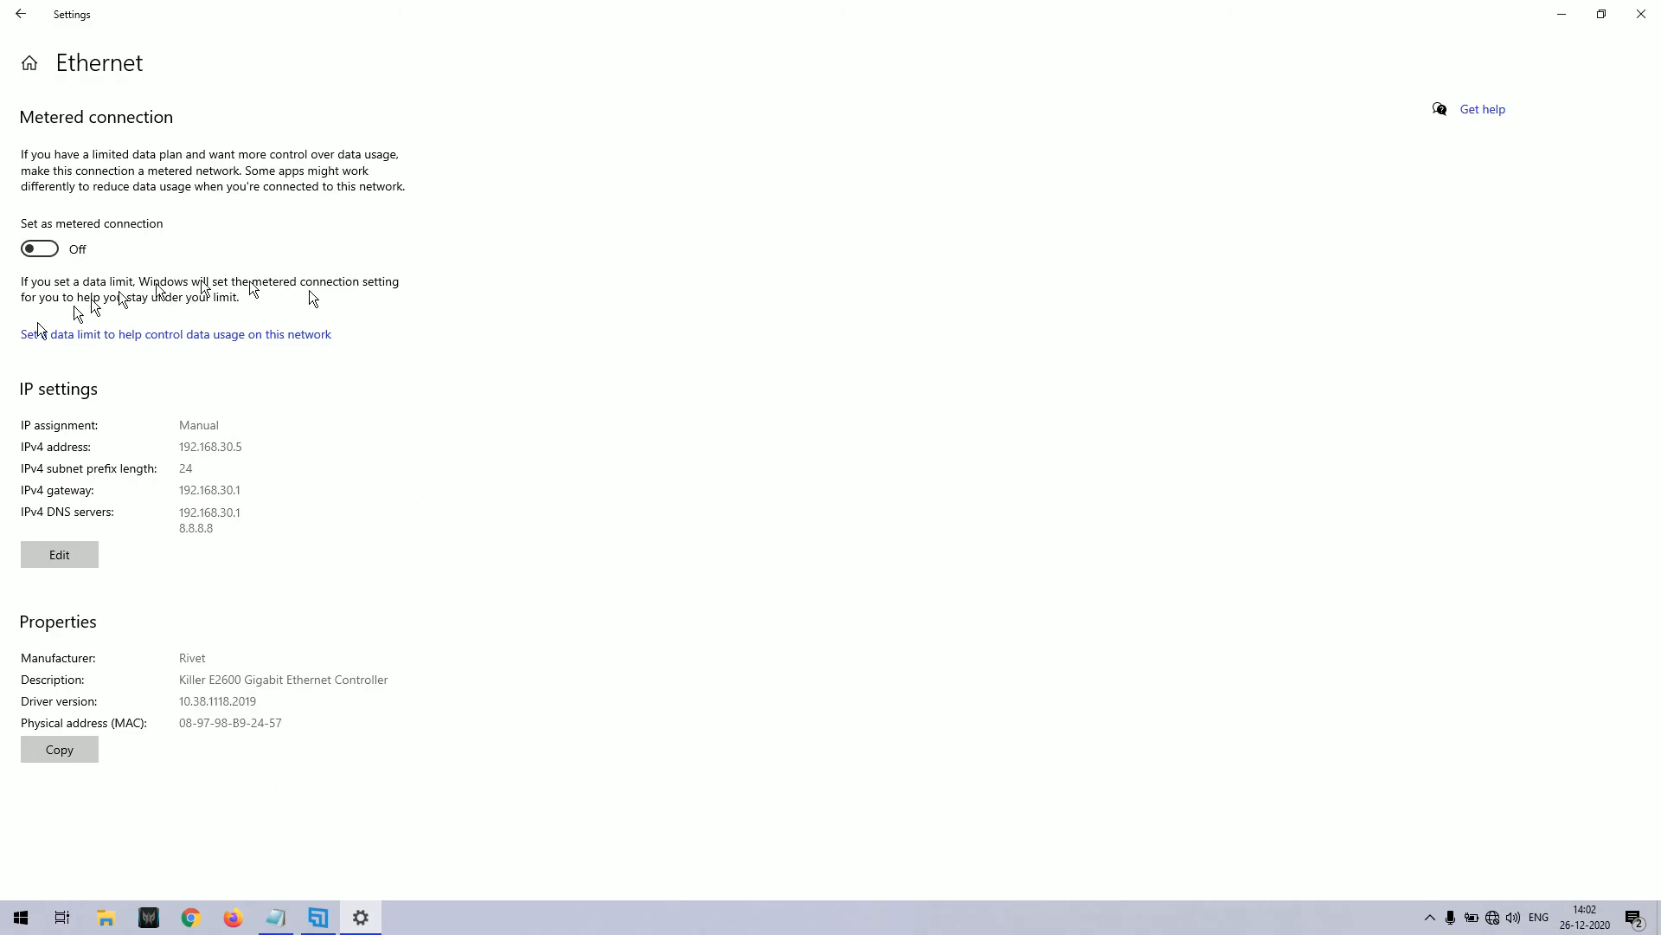
pyautogui.moveTo(73, 627)
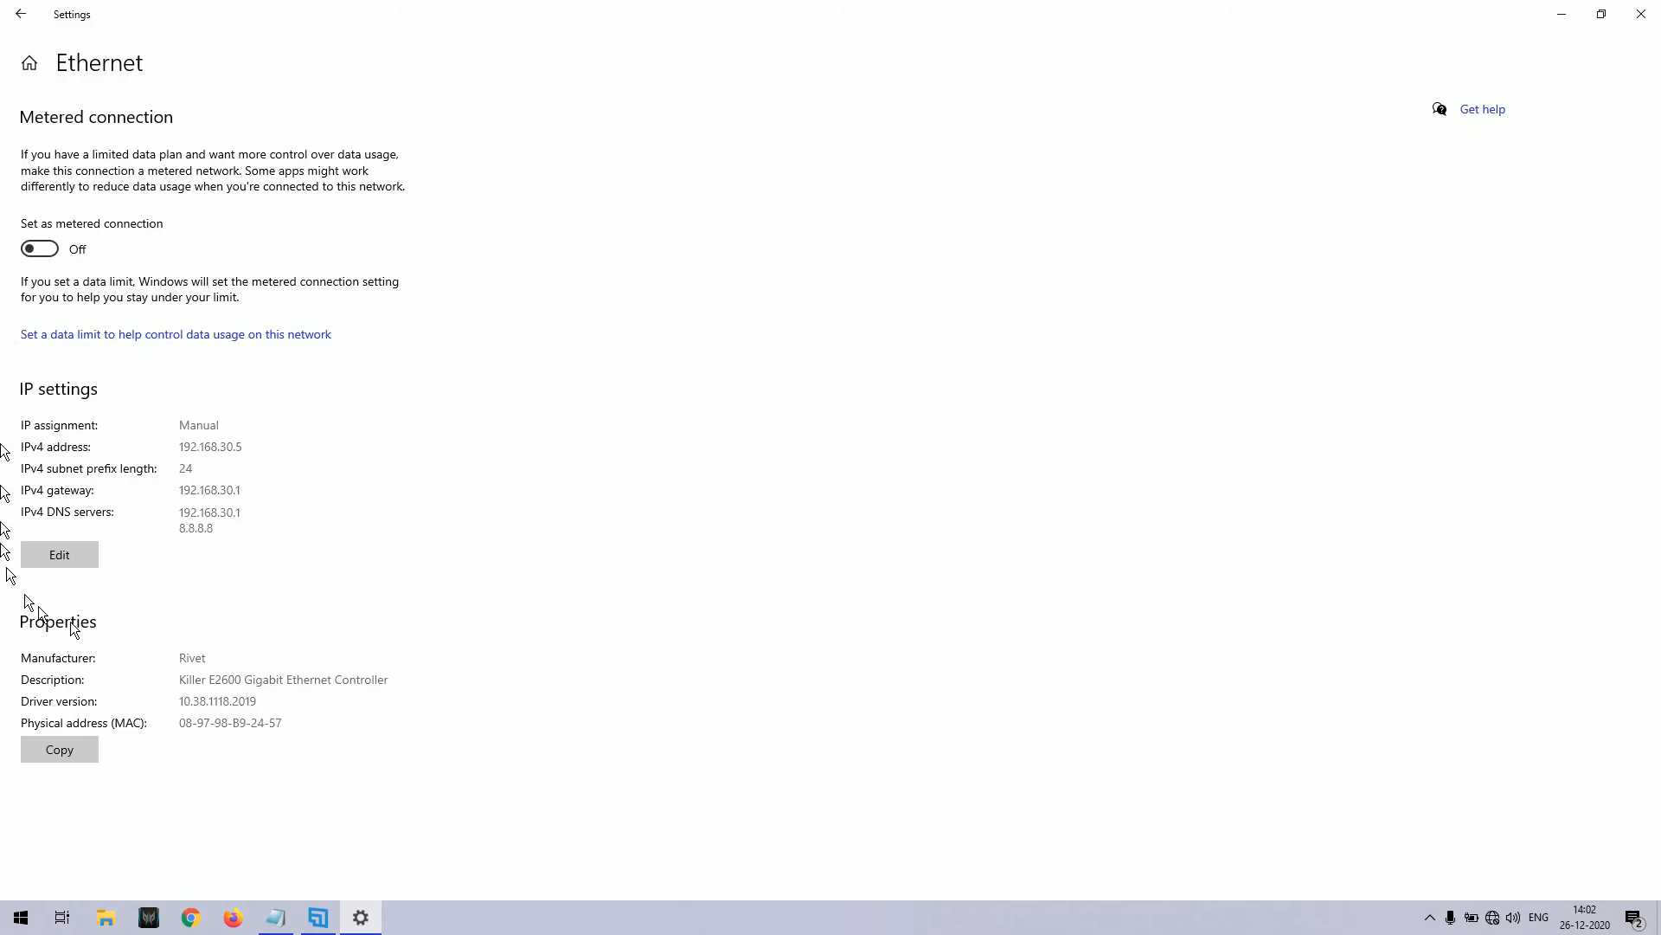